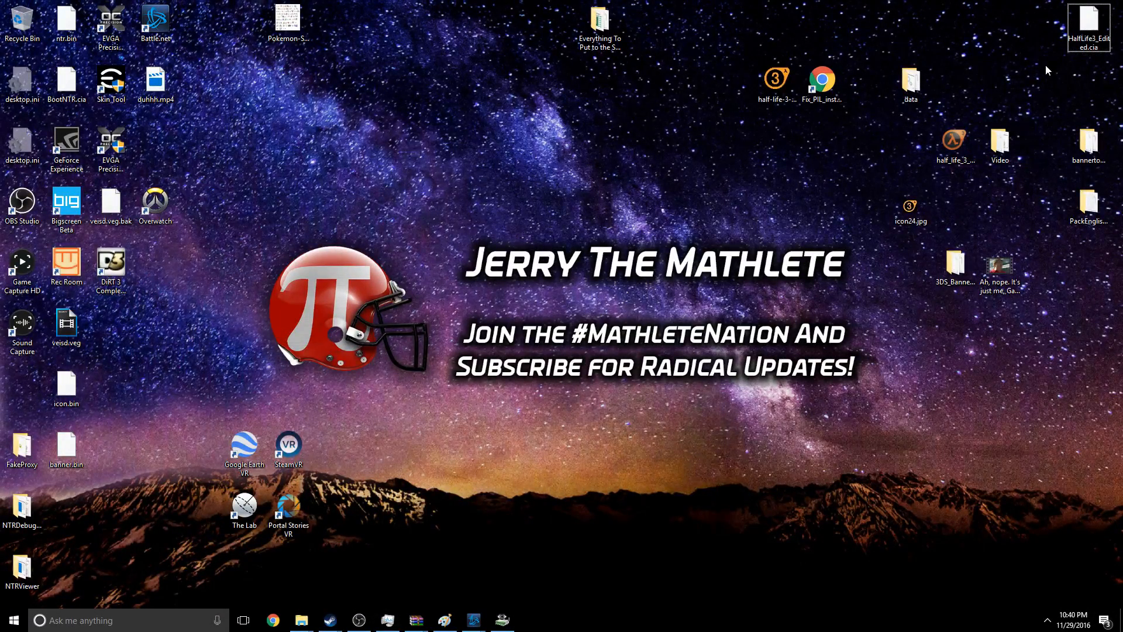
pyautogui.moveTo(990, 370)
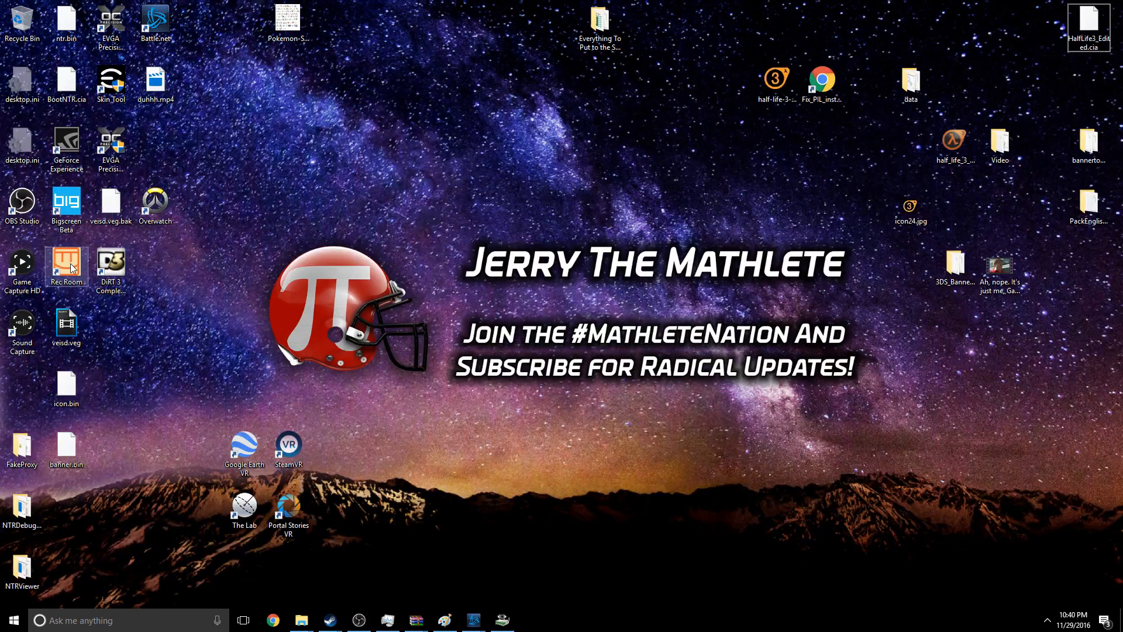
pyautogui.moveTo(48, 178)
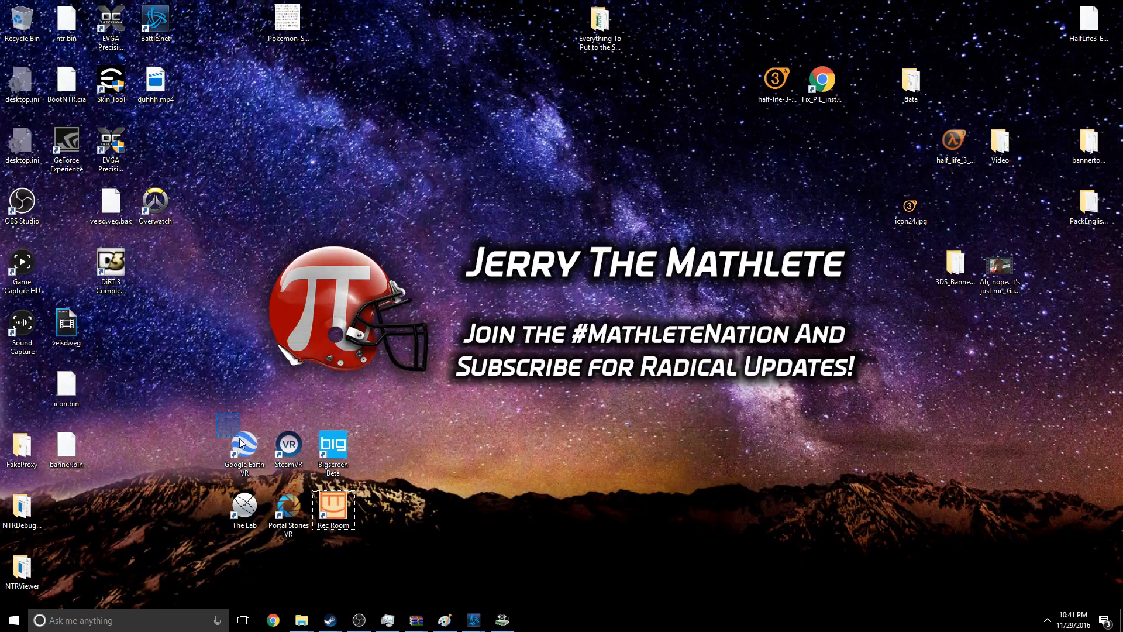
pyautogui.moveTo(379, 547)
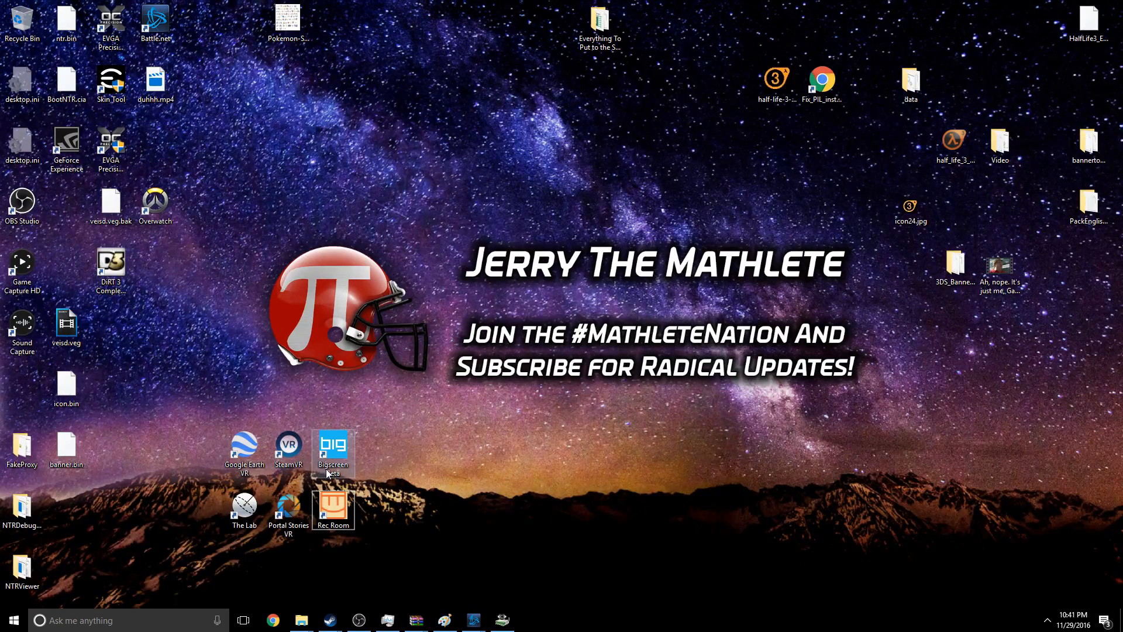
pyautogui.moveTo(252, 537)
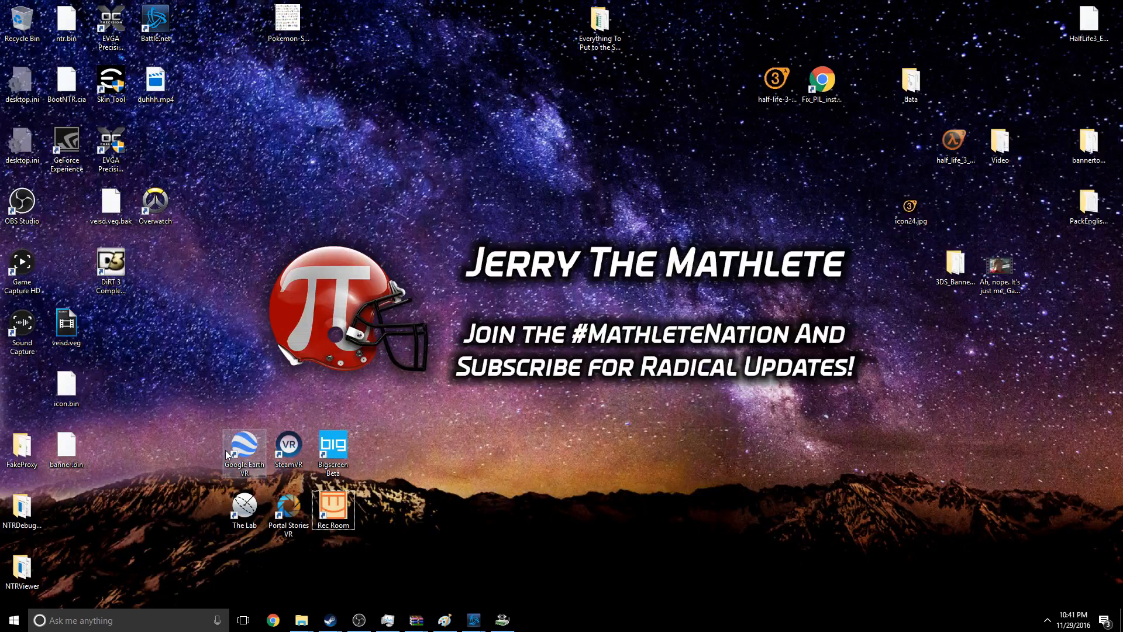
pyautogui.moveTo(254, 401)
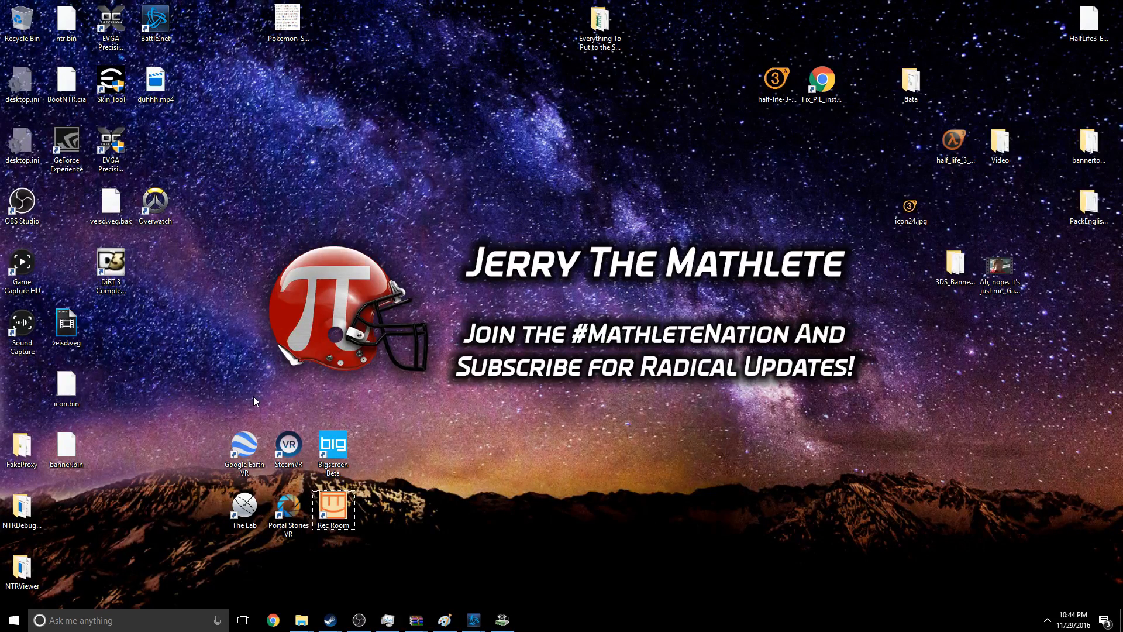
pyautogui.moveTo(853, 246)
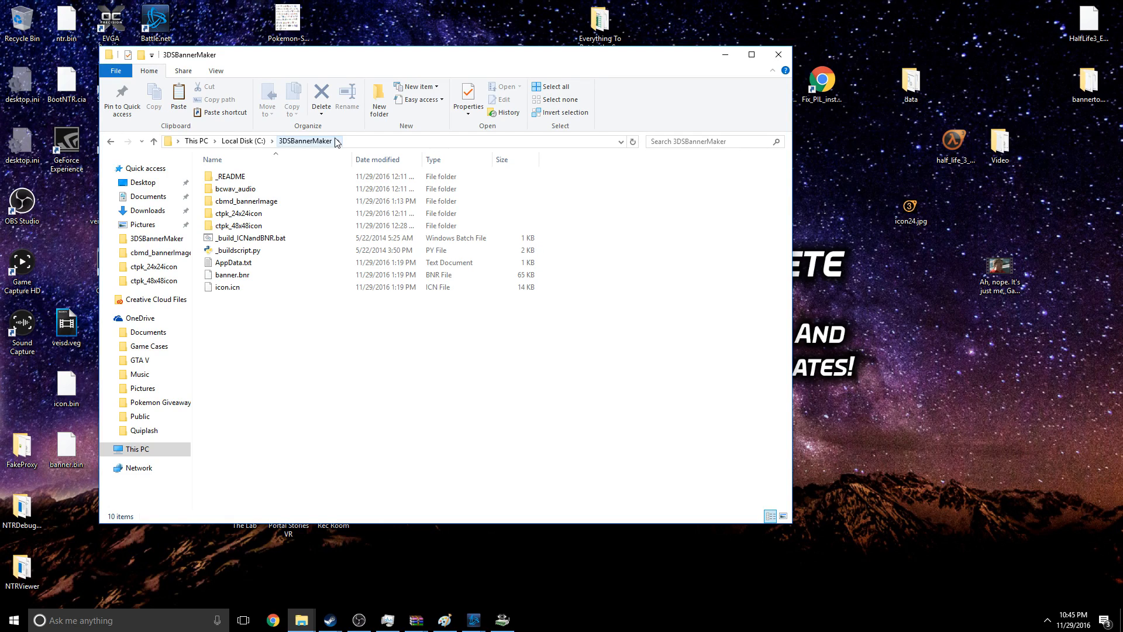
pyautogui.moveTo(337, 137)
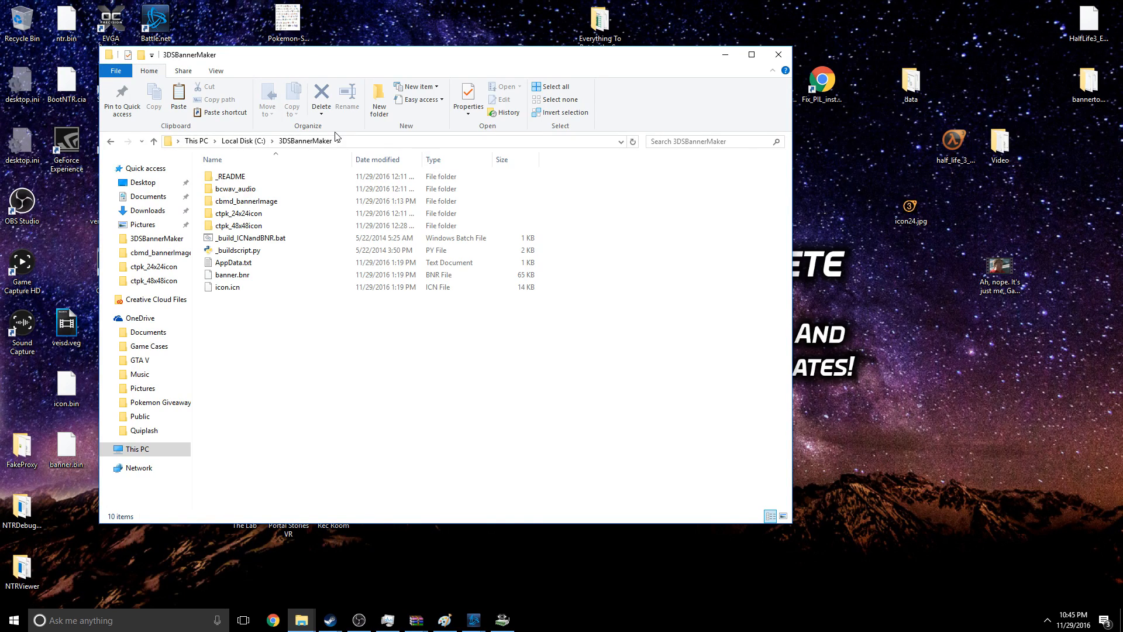
pyautogui.moveTo(507, 87)
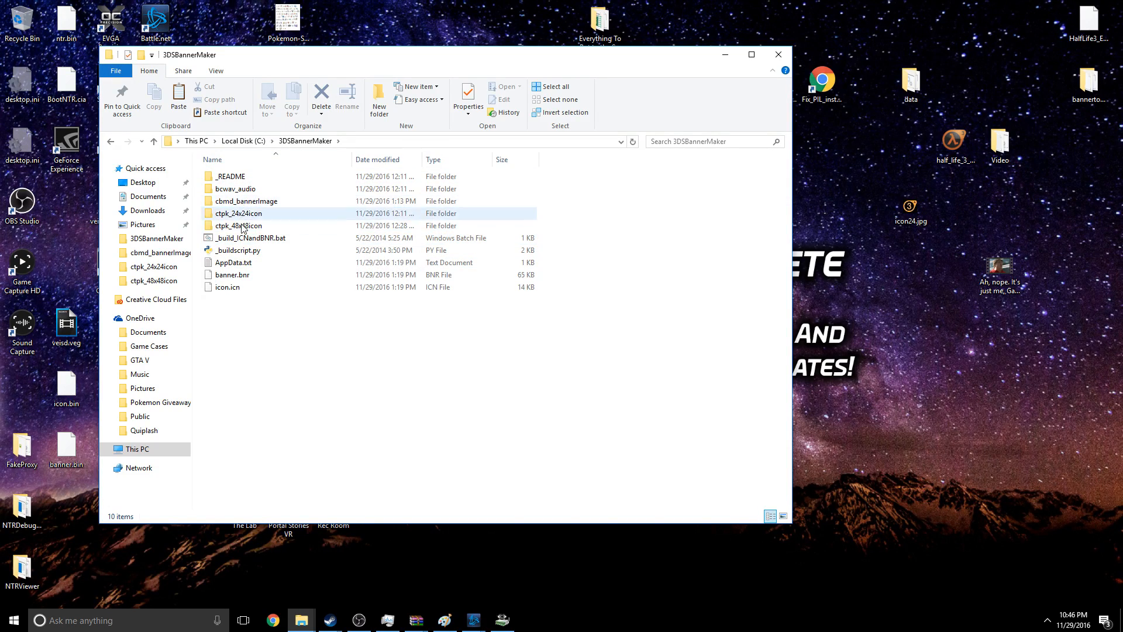
# - Browse into bcwav_audio (example.bcwav, TODO.txt), then return to the 3DSBannerMaker folder
pyautogui.doubleClick(235, 189)
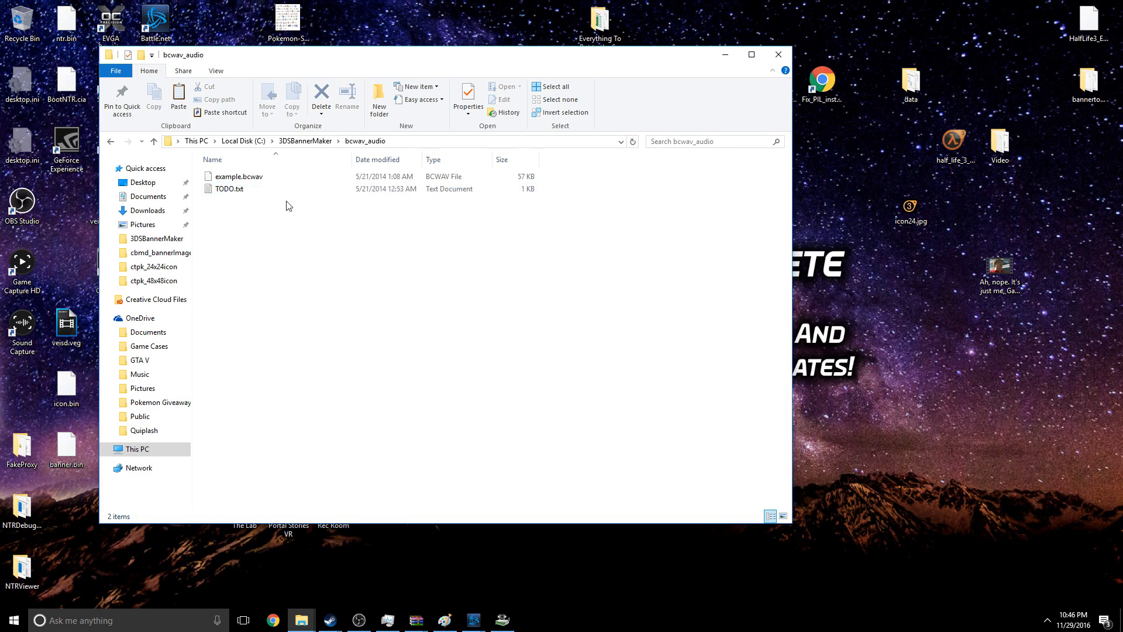
pyautogui.moveTo(238, 176)
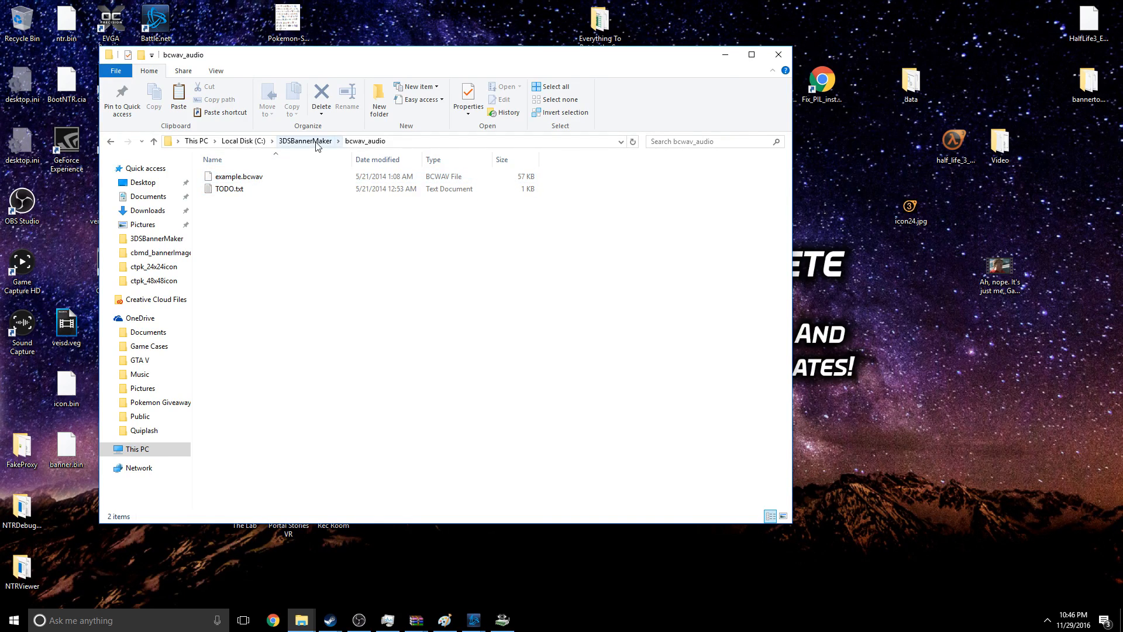
pyautogui.moveTo(239, 176)
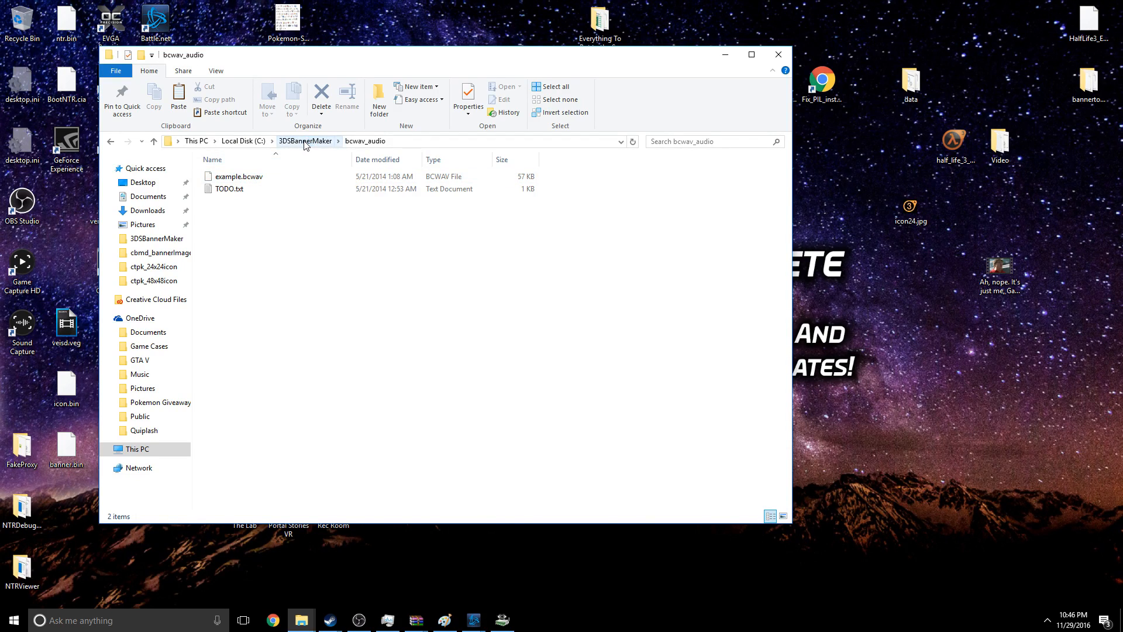
pyautogui.click(305, 140)
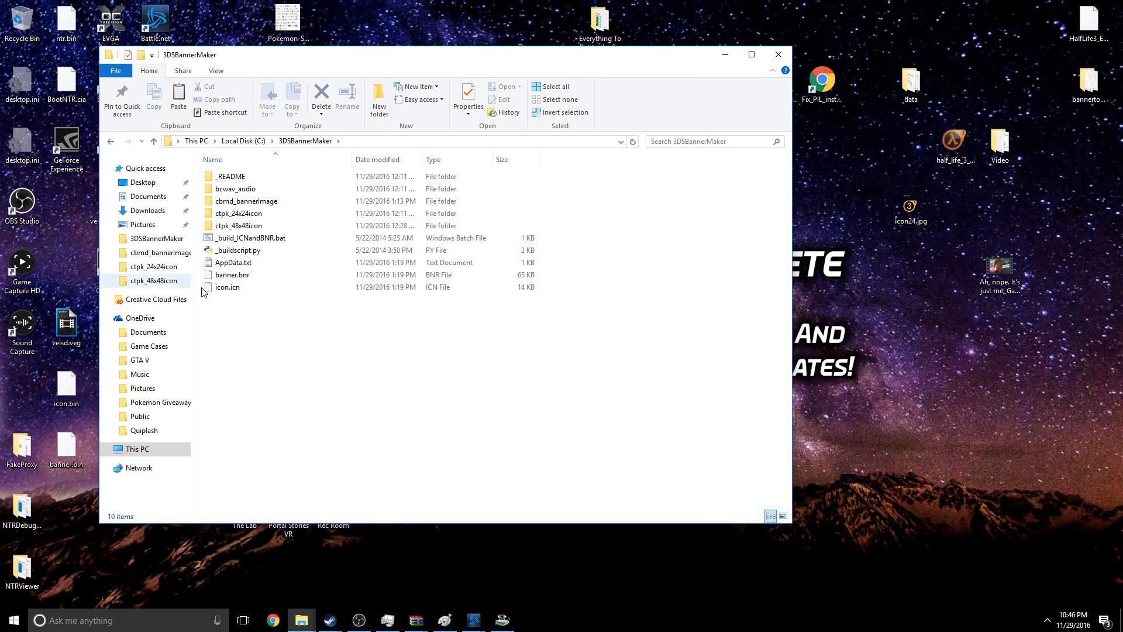
pyautogui.click(239, 224)
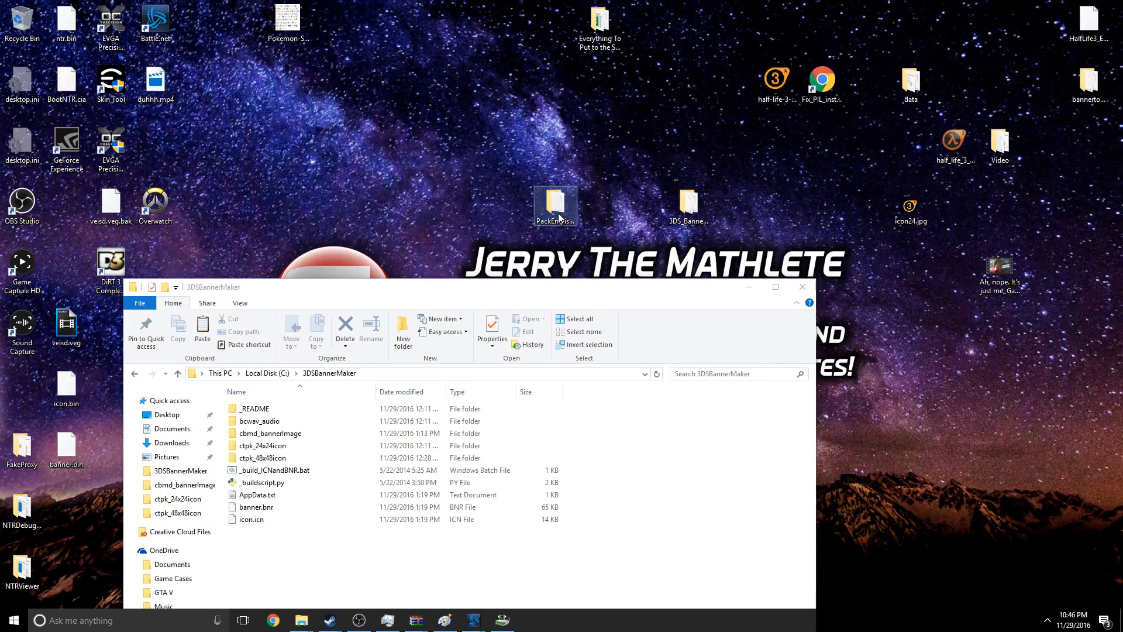
# - Open PackEnglishV5.3, close the 3DSBannerMaker window, and peek into SecretFiles
pyautogui.doubleClick(554, 203)
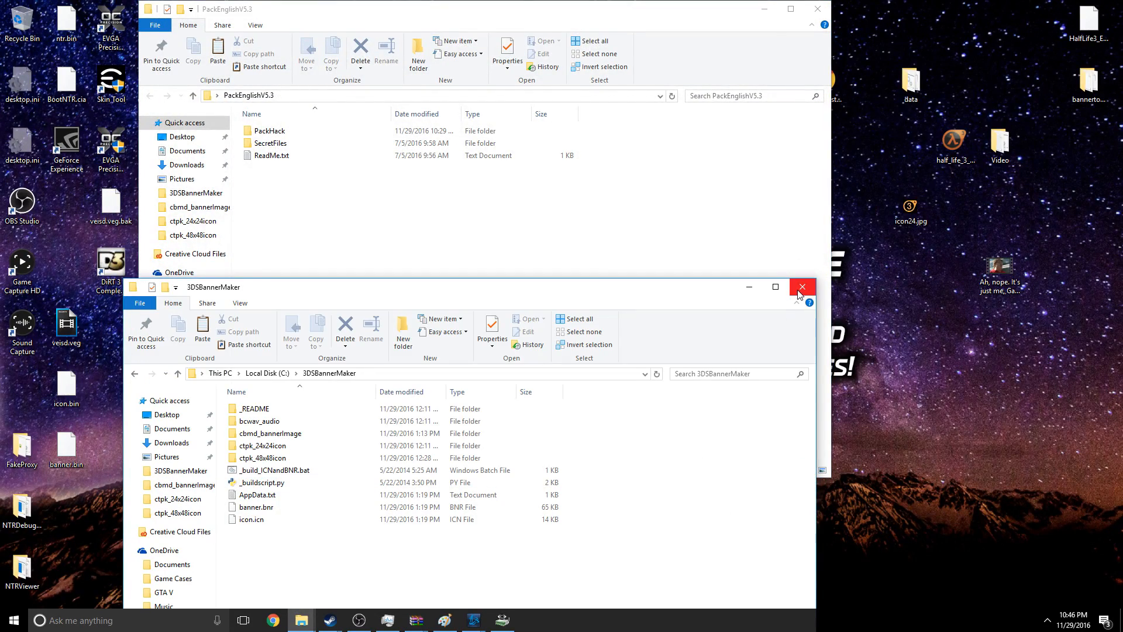
pyautogui.click(802, 287)
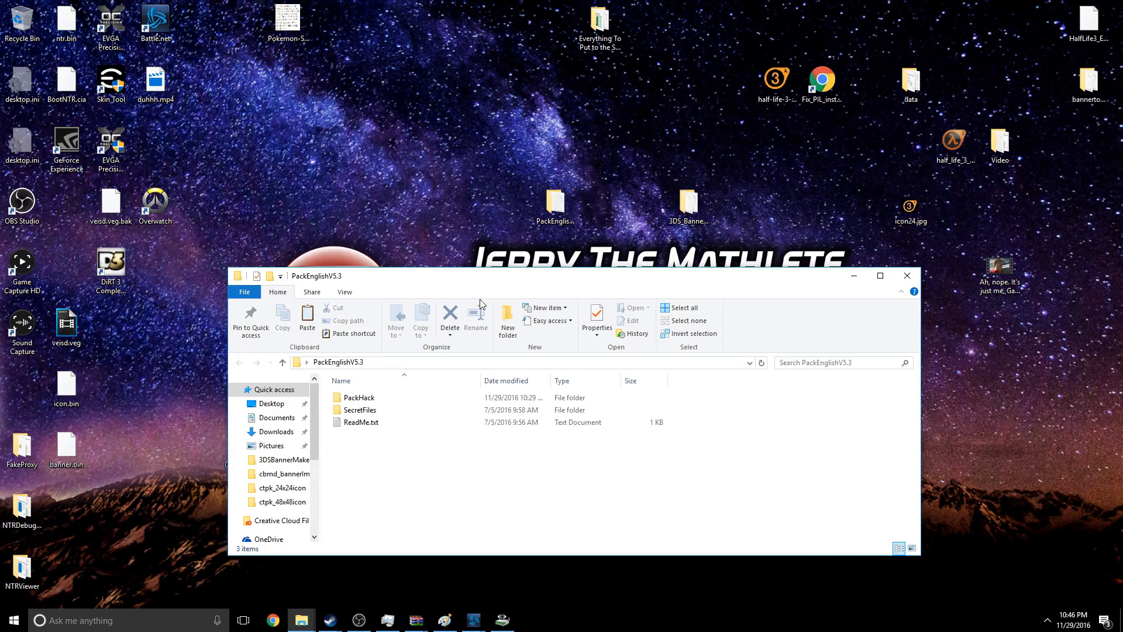
pyautogui.click(358, 398)
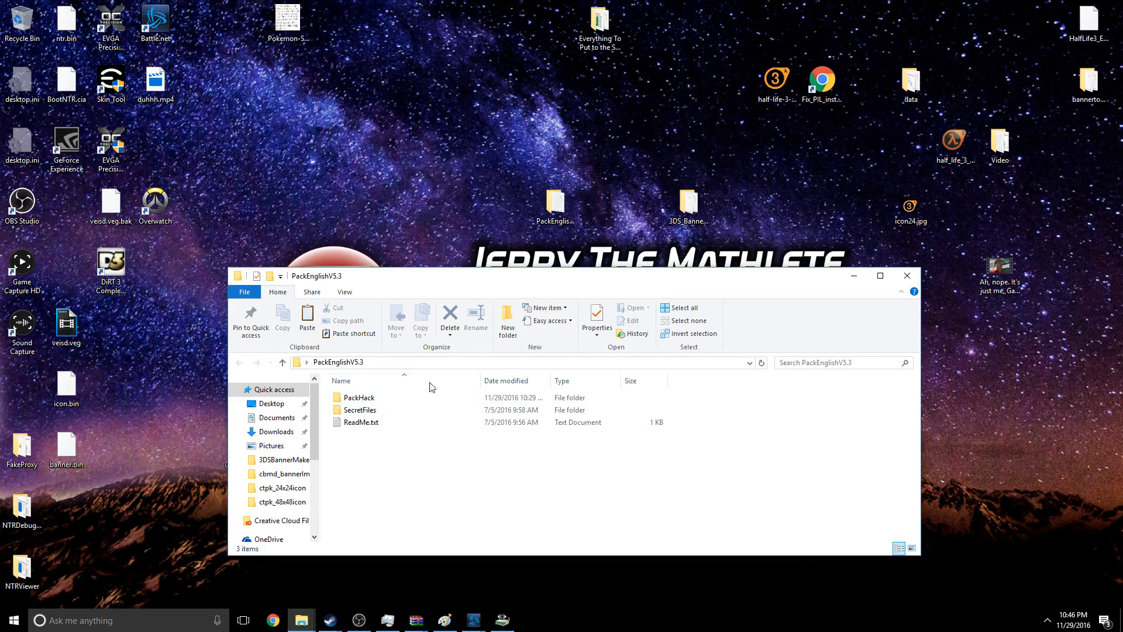
pyautogui.click(360, 410)
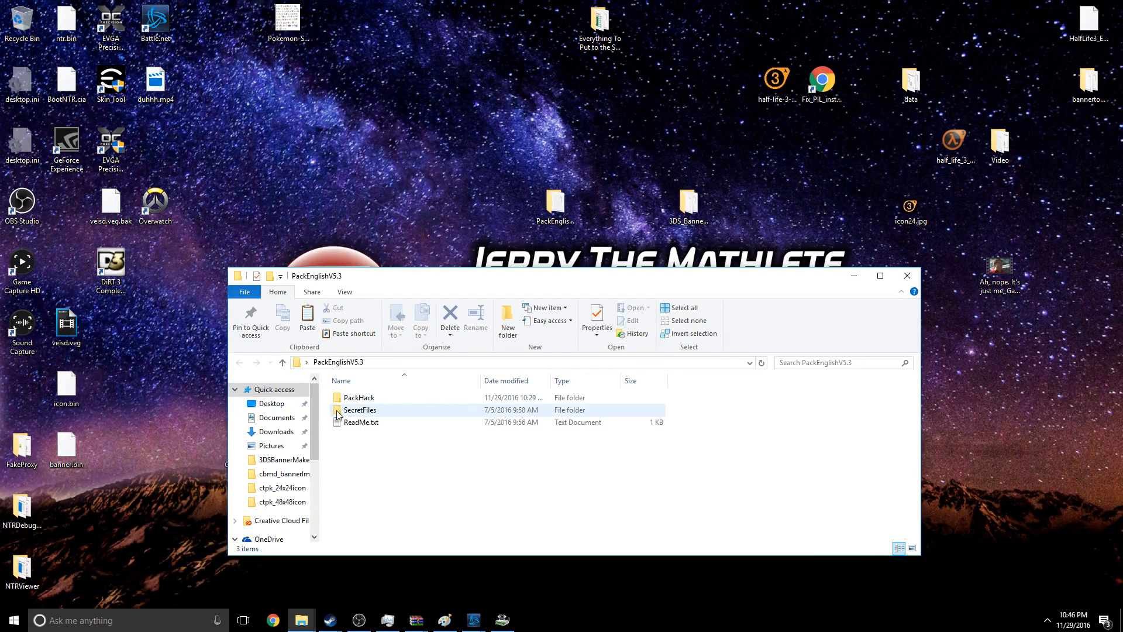
pyautogui.doubleClick(359, 410)
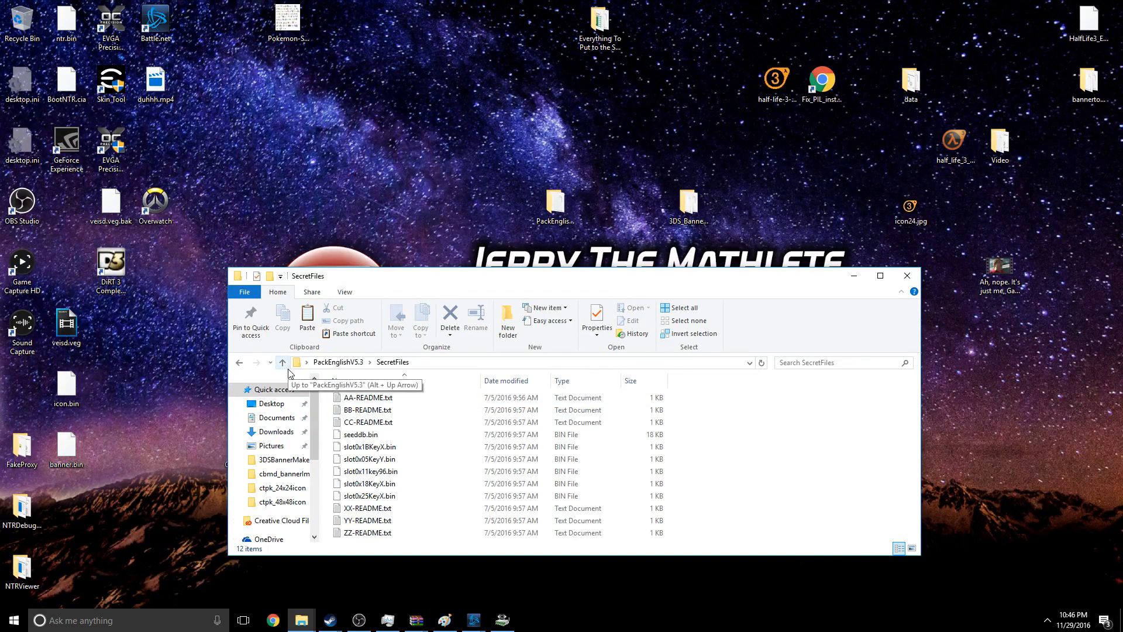
pyautogui.click(282, 362)
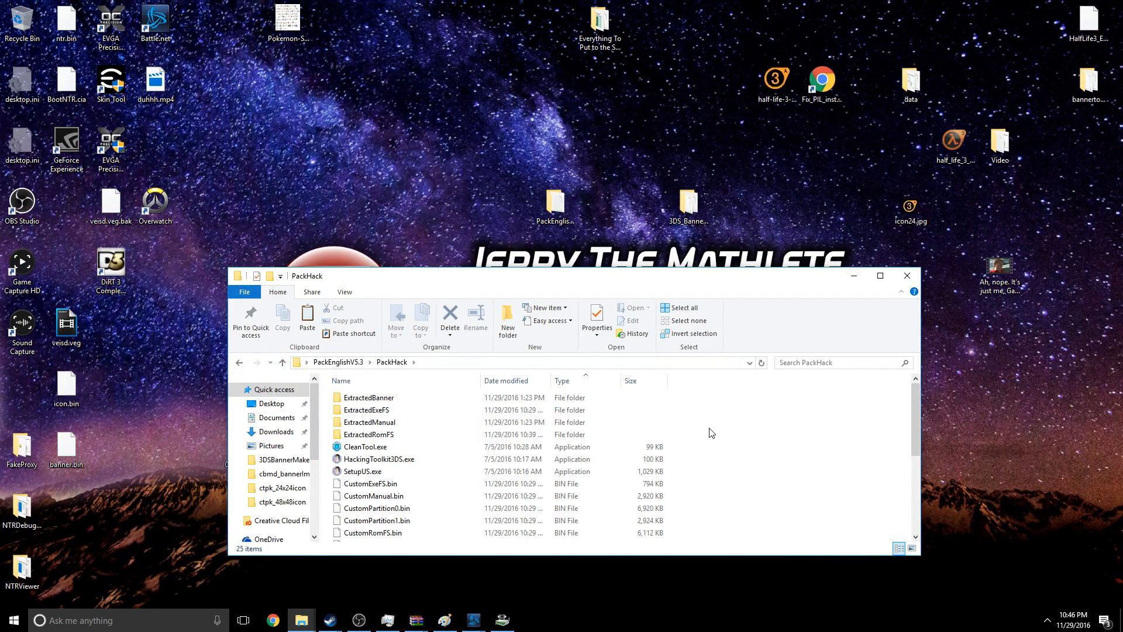
# - Scroll the folder listing, select Blue.cia, and run SetupUS.exe
pyautogui.scroll(-3)
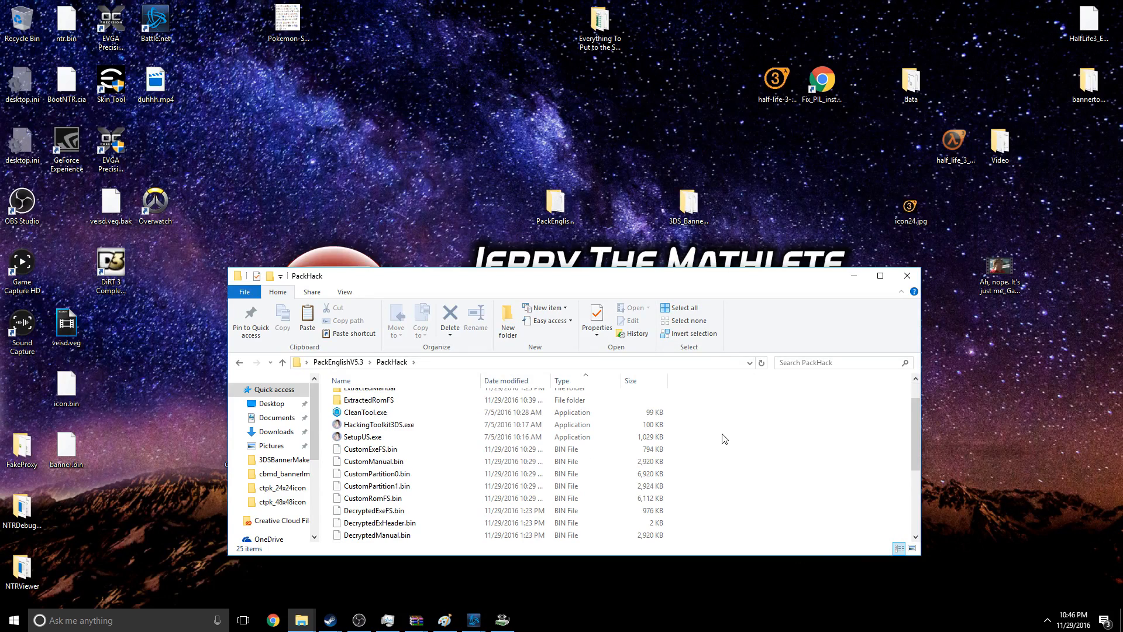
pyautogui.scroll(-3)
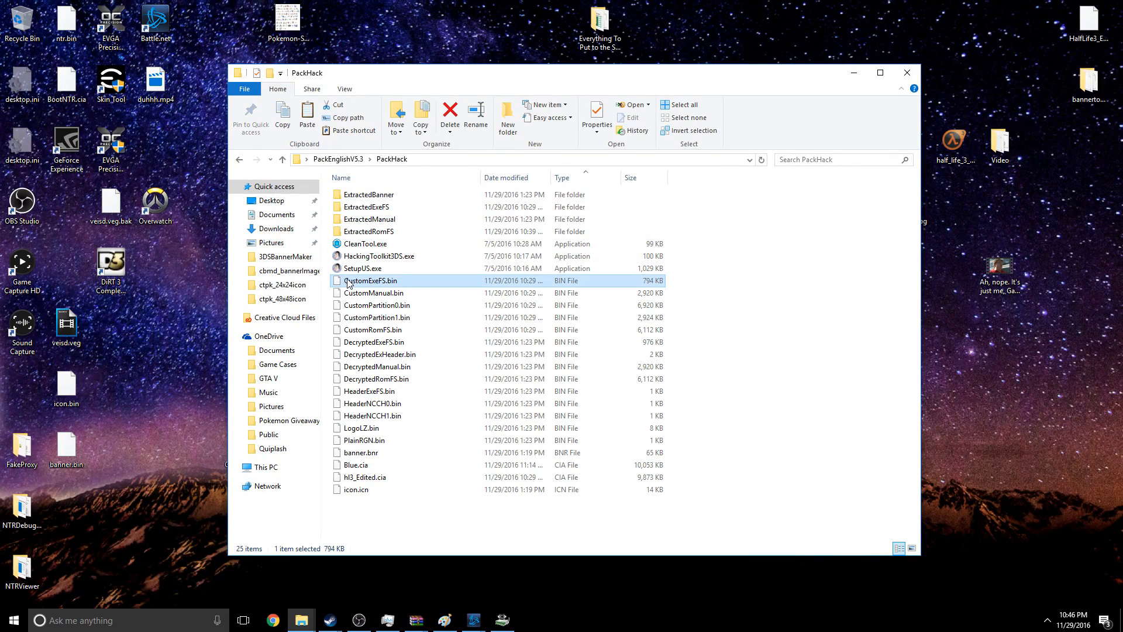
pyautogui.moveTo(365, 268)
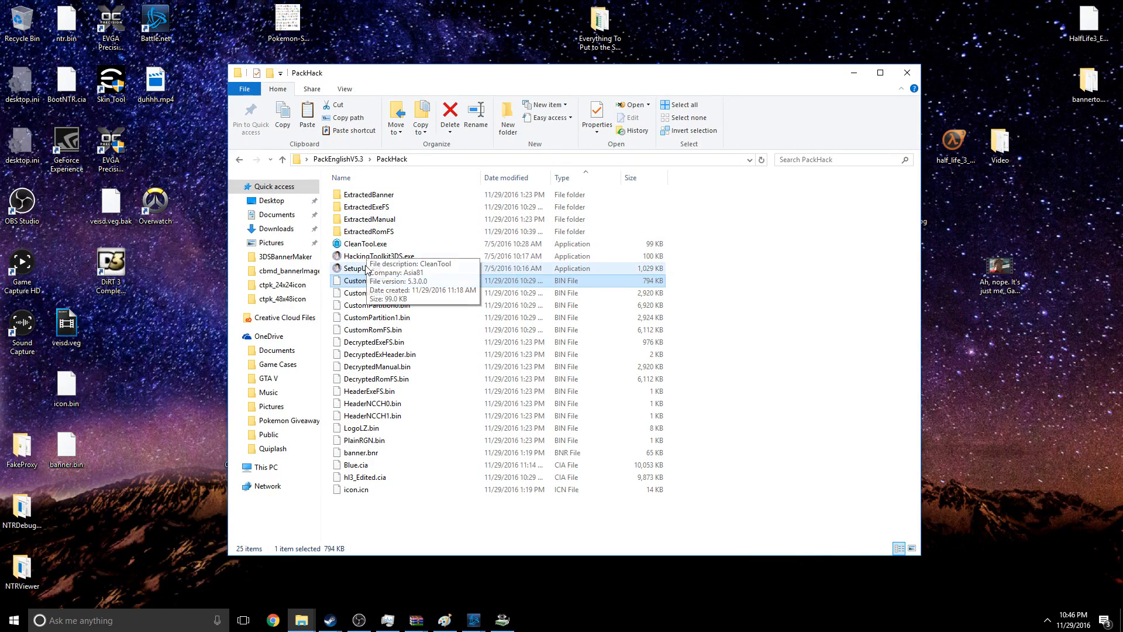
pyautogui.moveTo(364, 268)
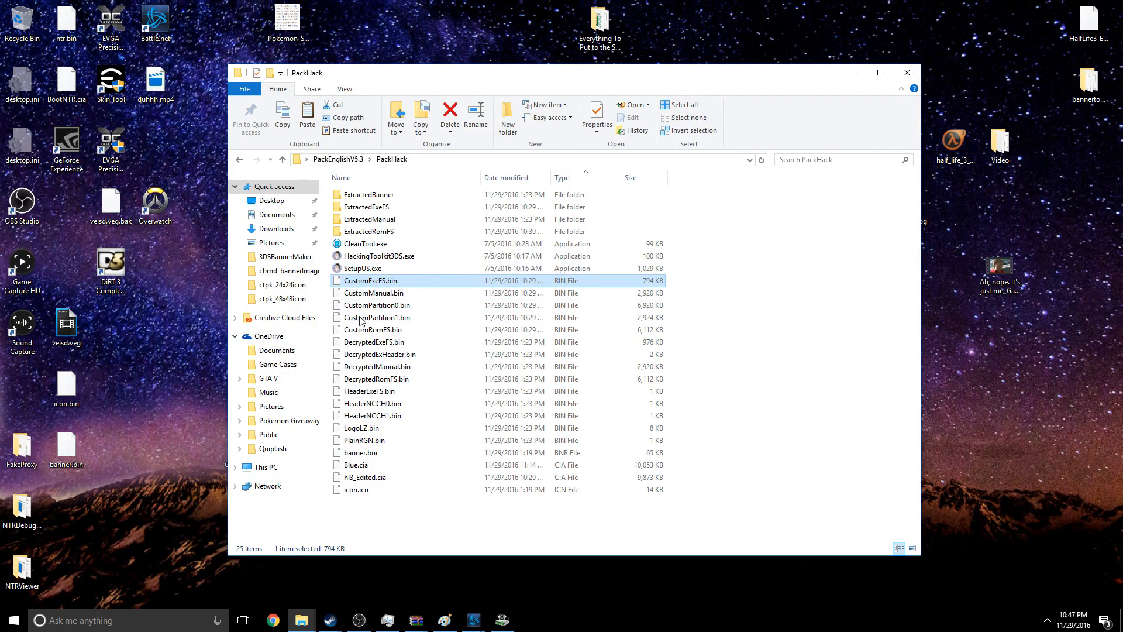
pyautogui.click(772, 335)
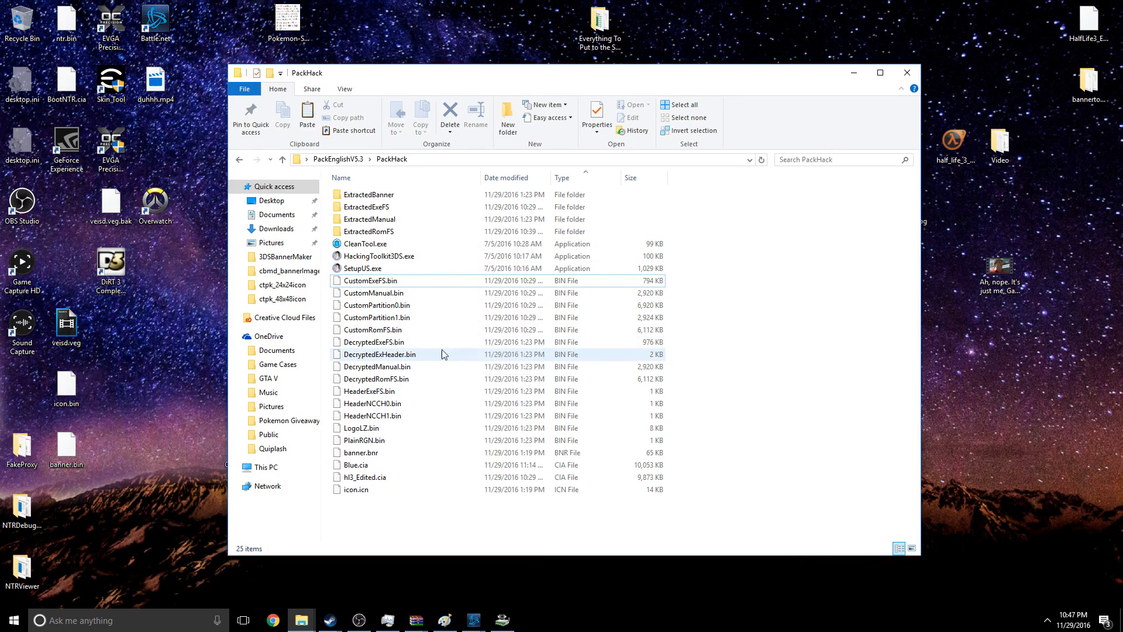
pyautogui.moveTo(373, 342)
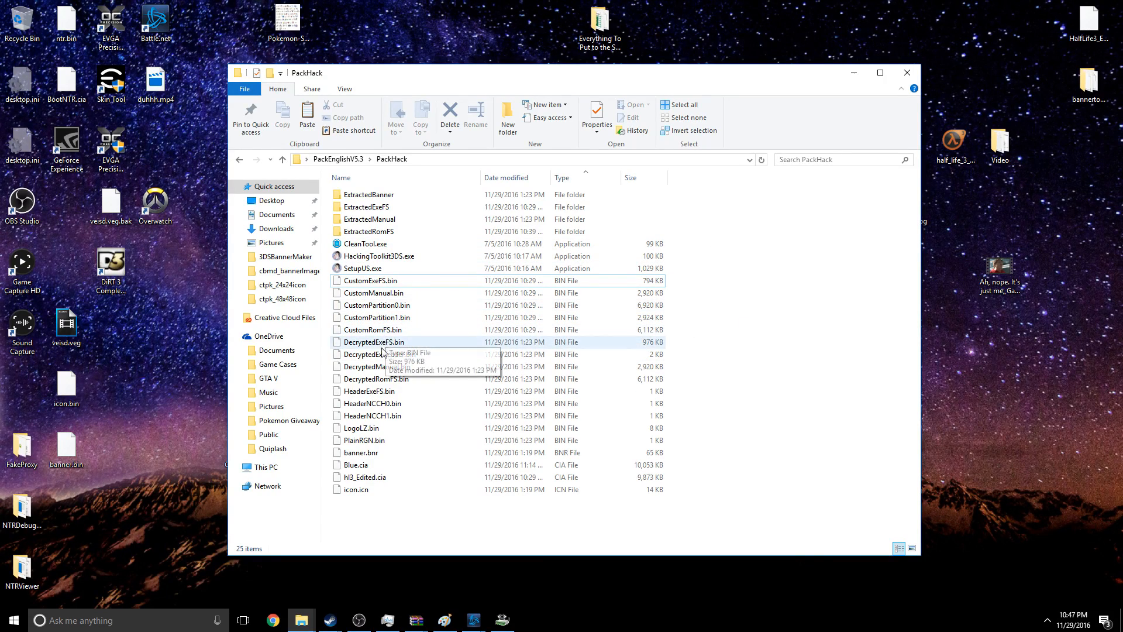
pyautogui.click(356, 464)
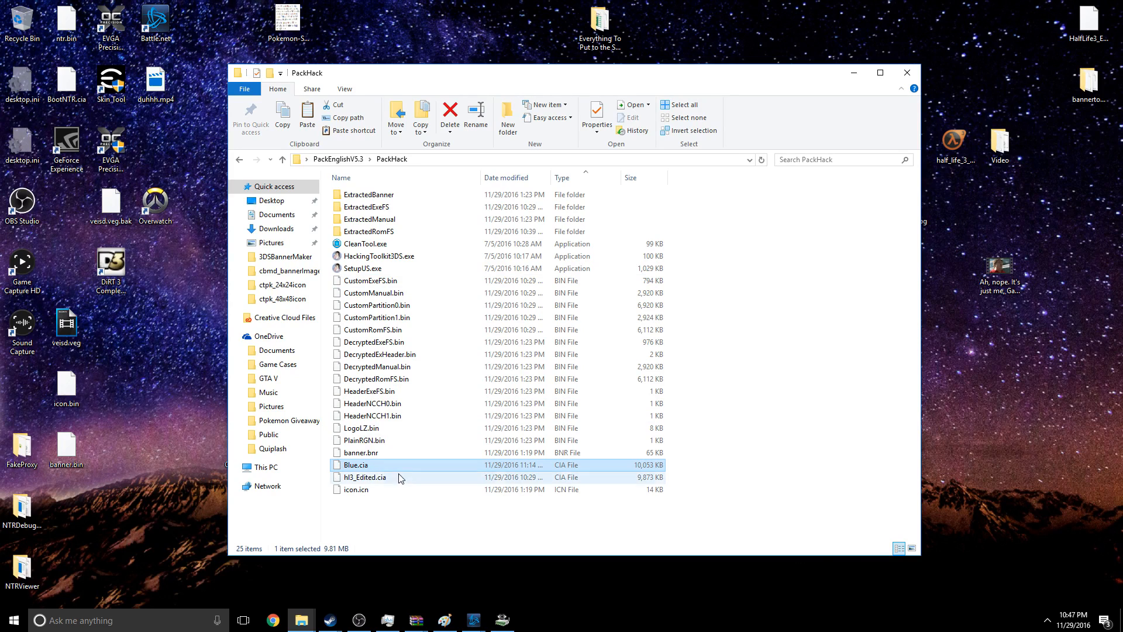
pyautogui.moveTo(370, 465)
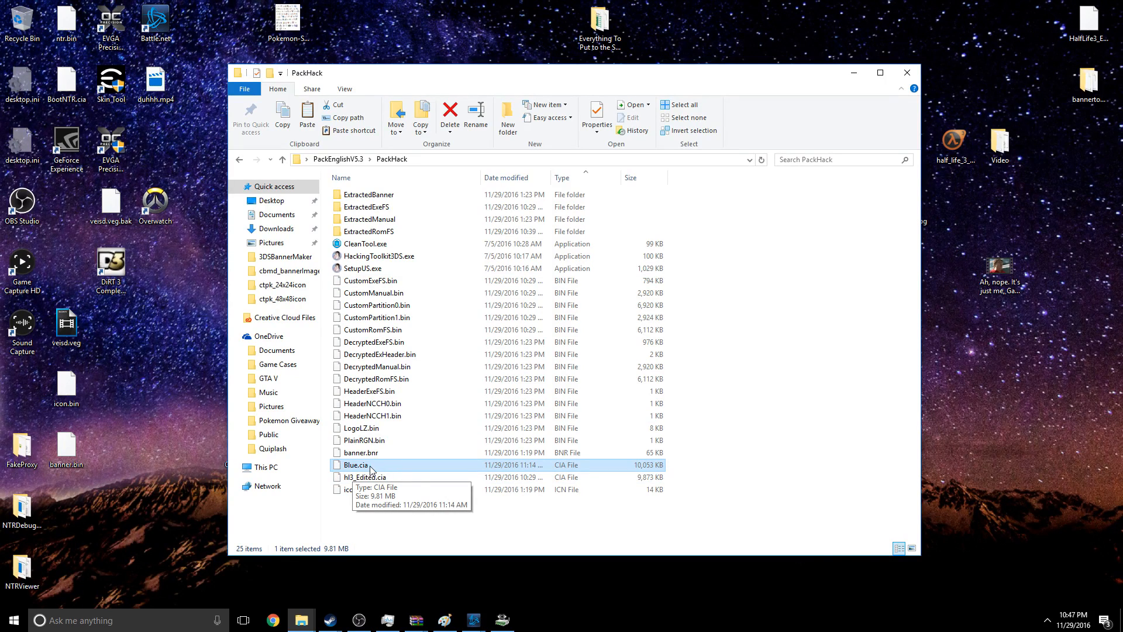
pyautogui.moveTo(360, 269)
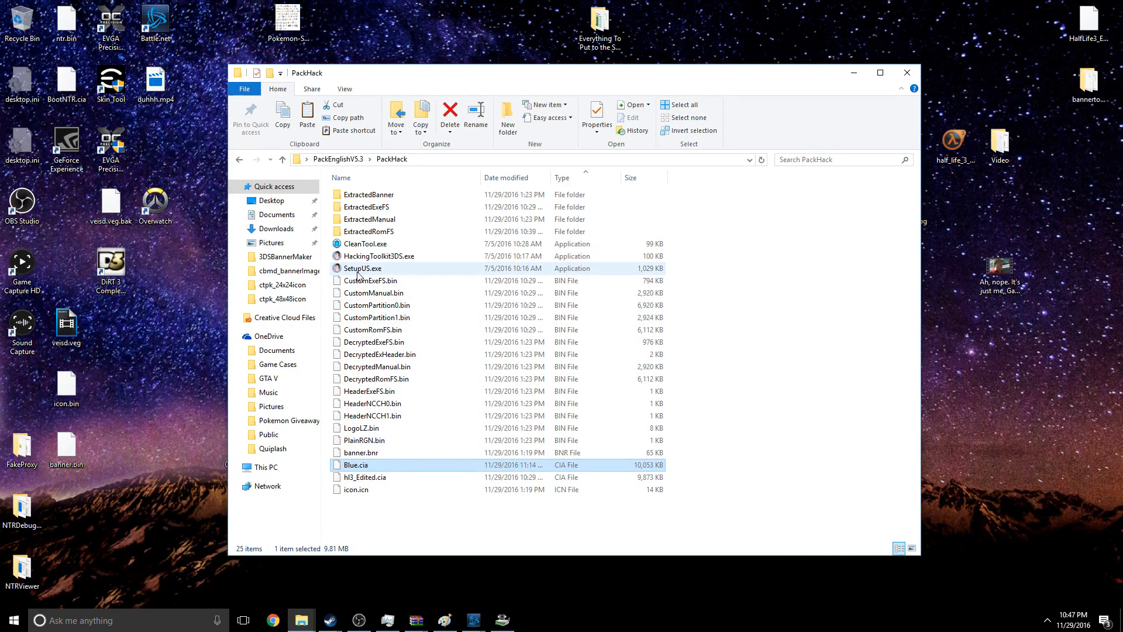
pyautogui.doubleClick(363, 268)
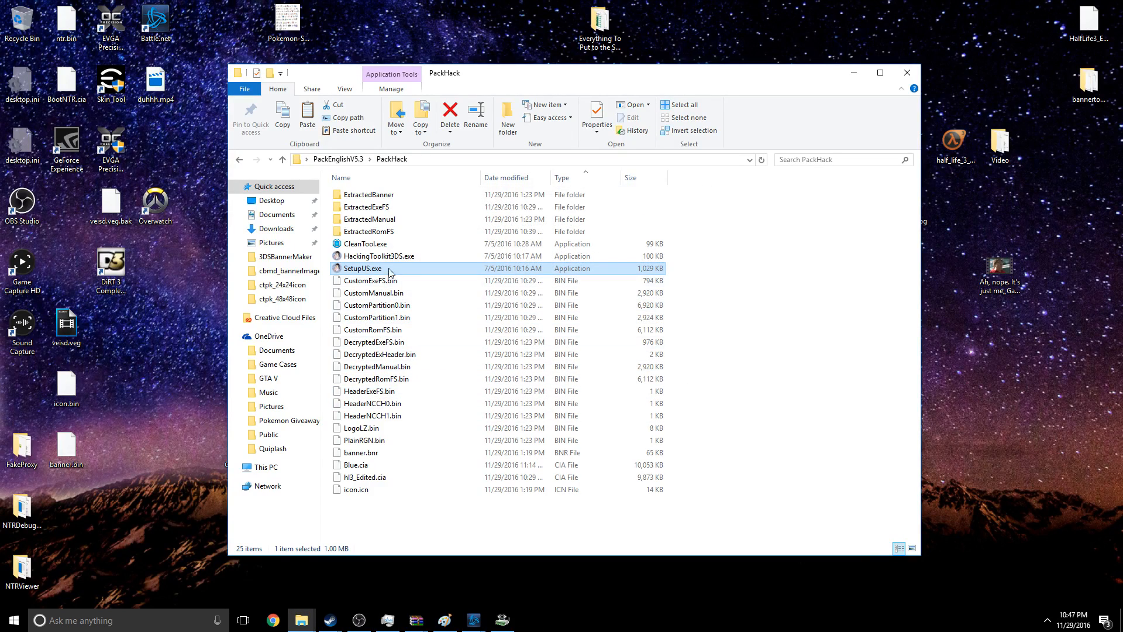
# - Launch HackingToolkit3DS, allow it to run, and extract the CIA named Blue using CE
pyautogui.doubleClick(379, 256)
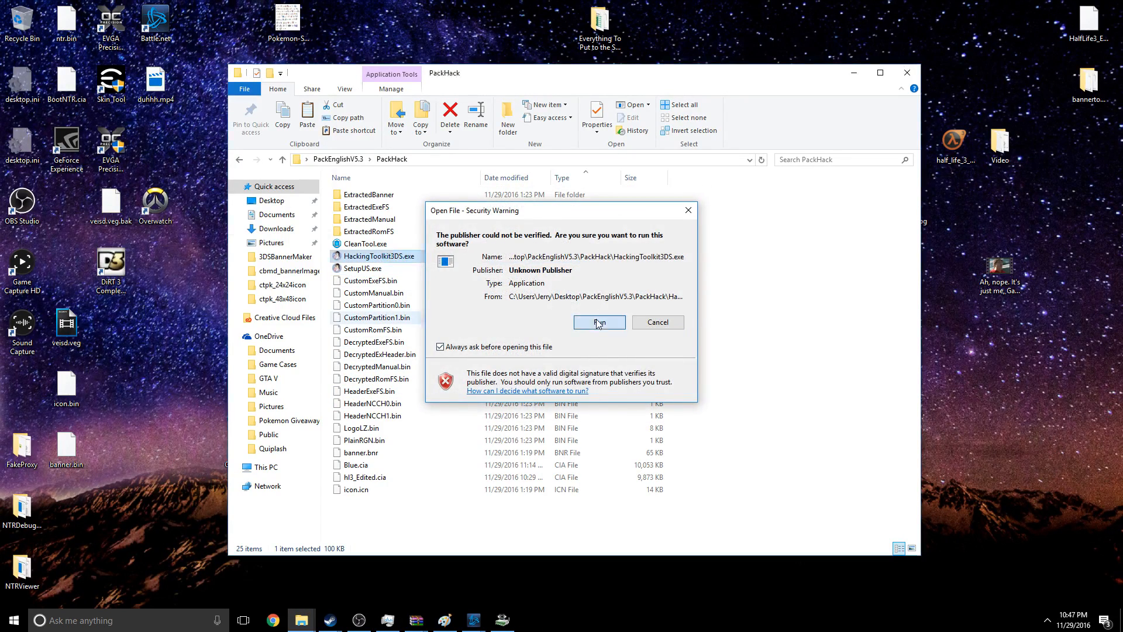
pyautogui.click(599, 321)
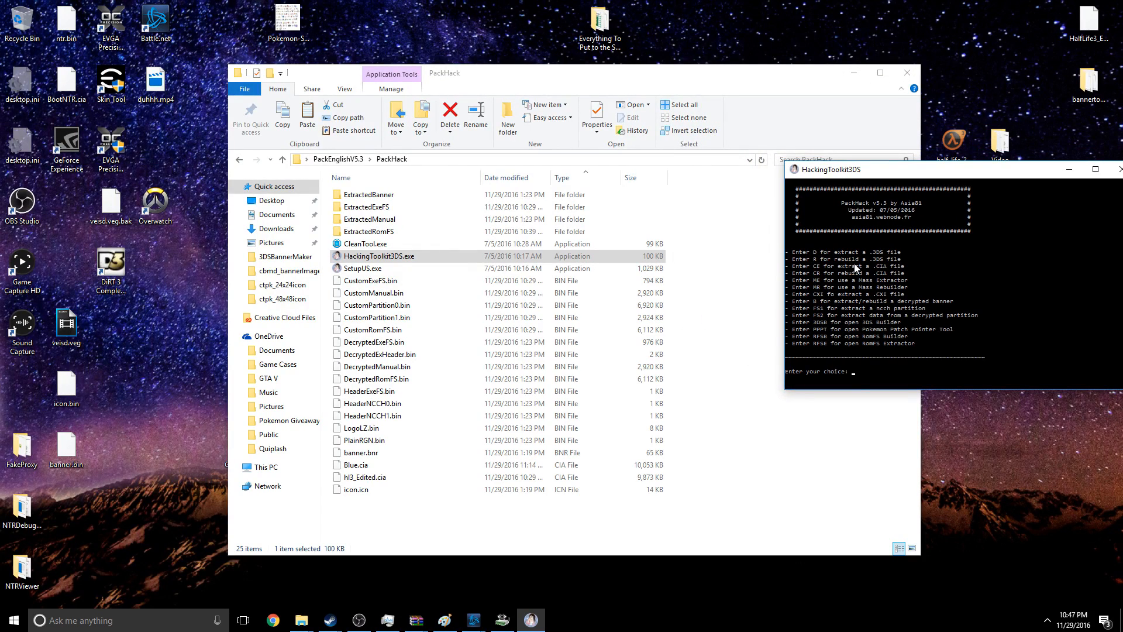
pyautogui.moveTo(876, 274)
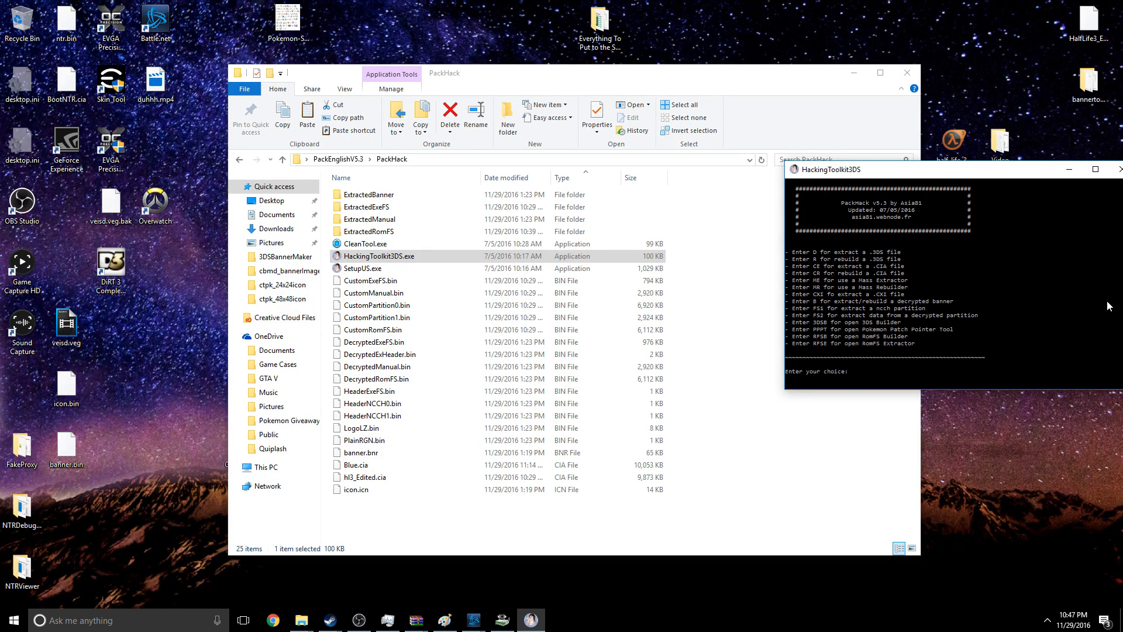
pyautogui.write('ce')
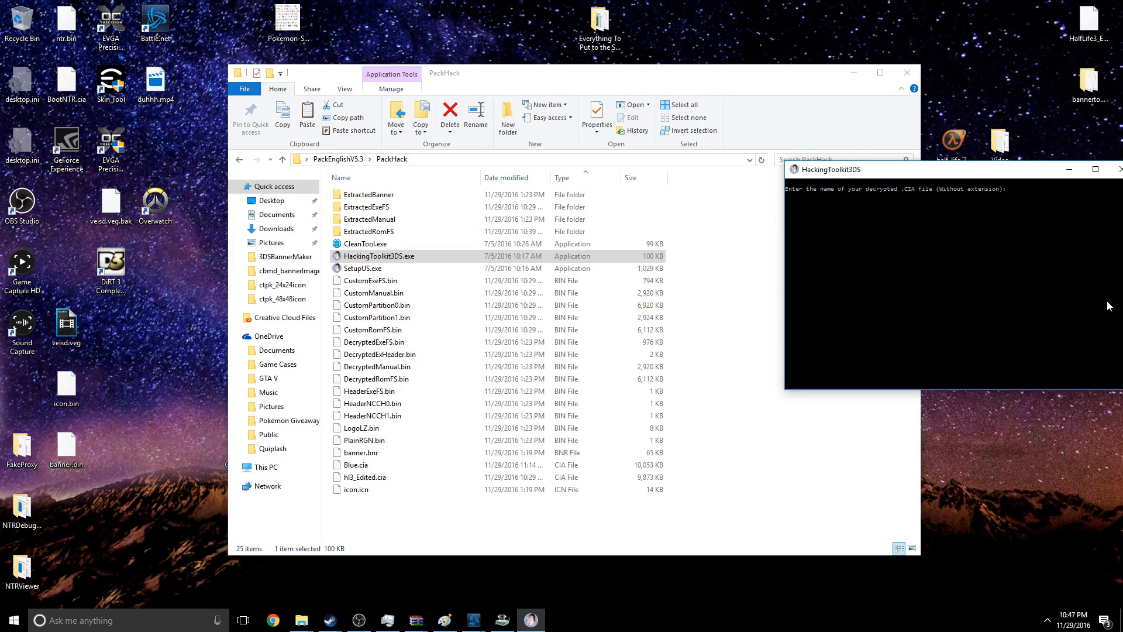
pyautogui.write('Blue')
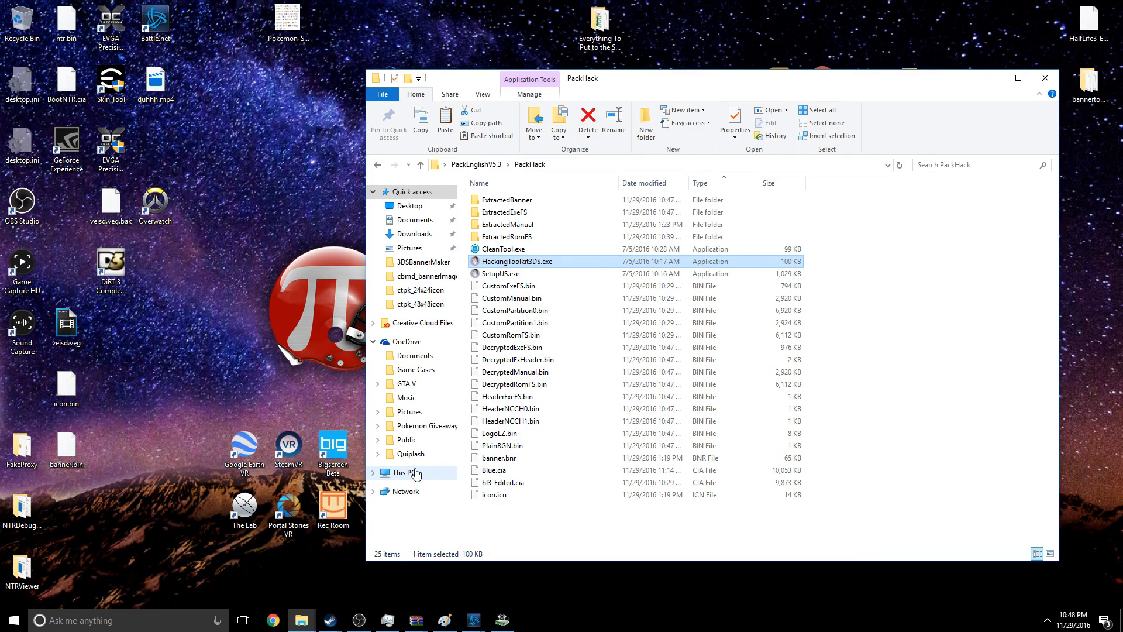
# - Go through This PC and Local Disk (C:) into the 3DSBannerMaker folder
pyautogui.click(405, 472)
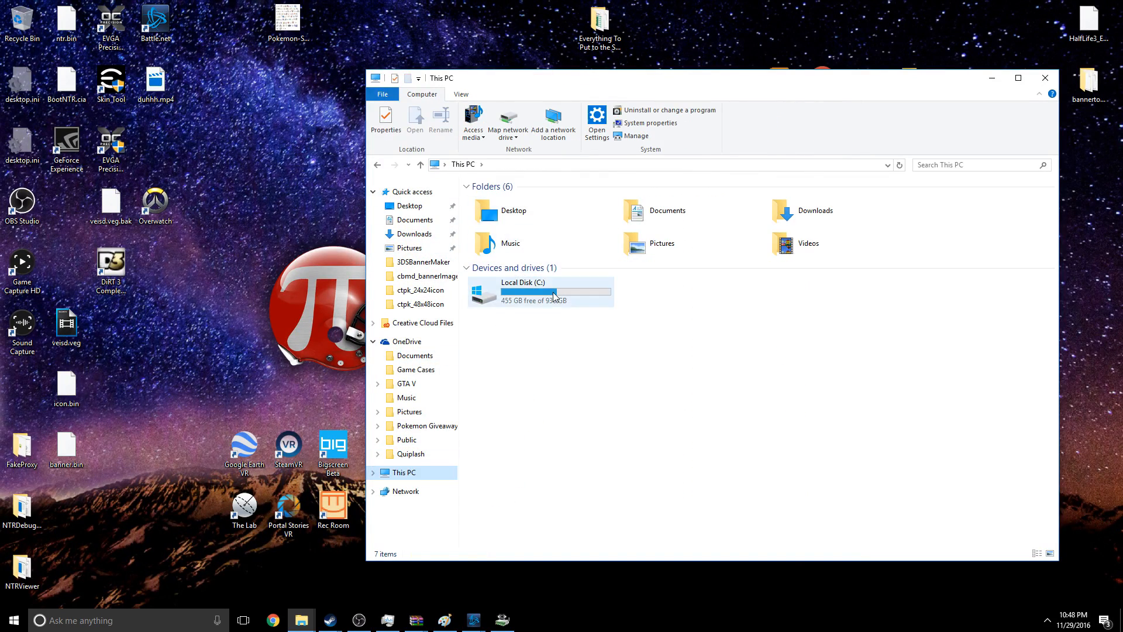
pyautogui.doubleClick(423, 261)
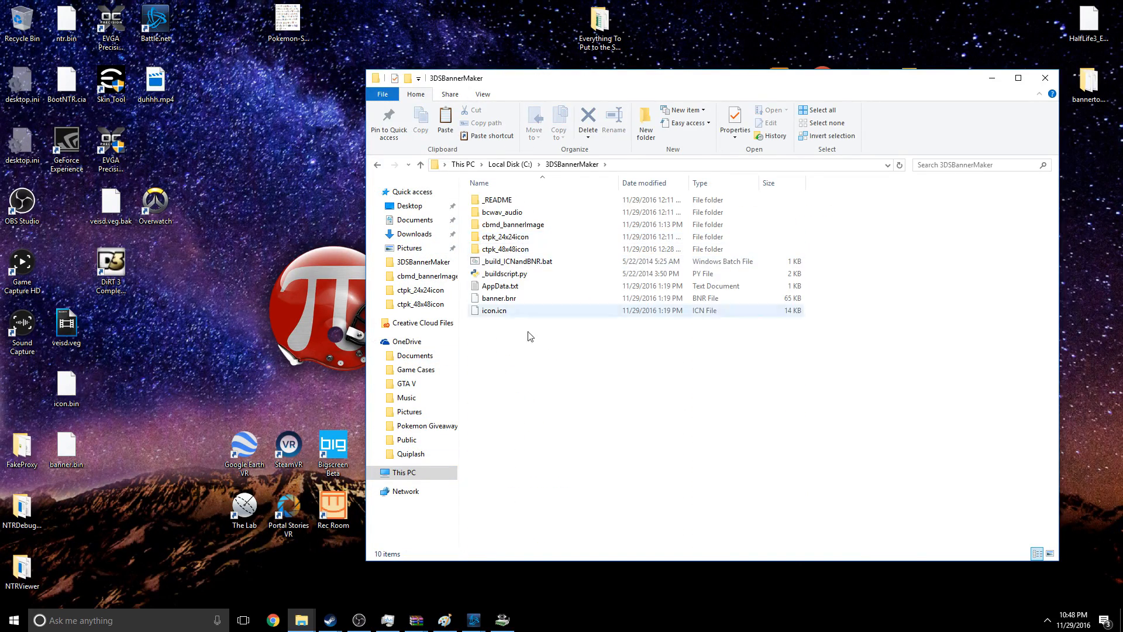
pyautogui.click(516, 261)
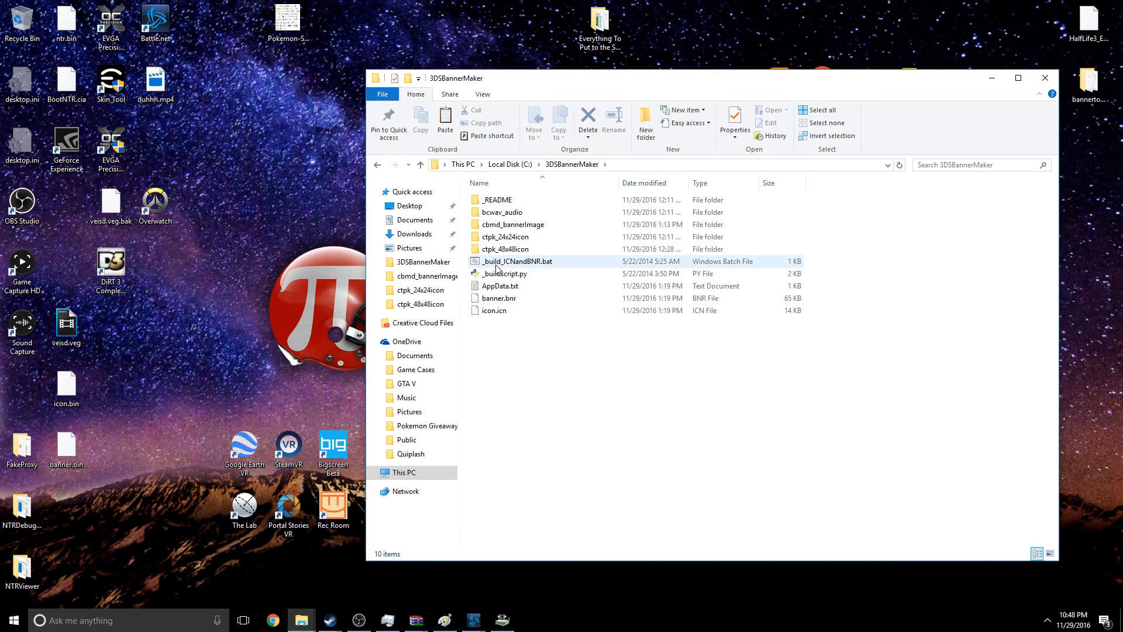
pyautogui.click(513, 224)
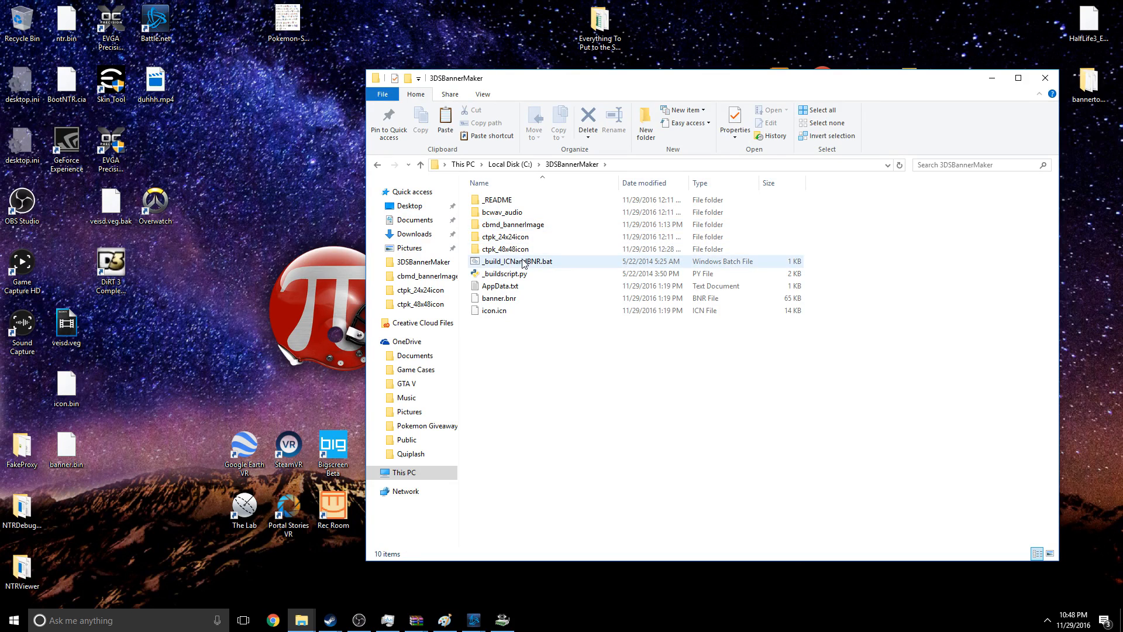
pyautogui.moveTo(513, 224)
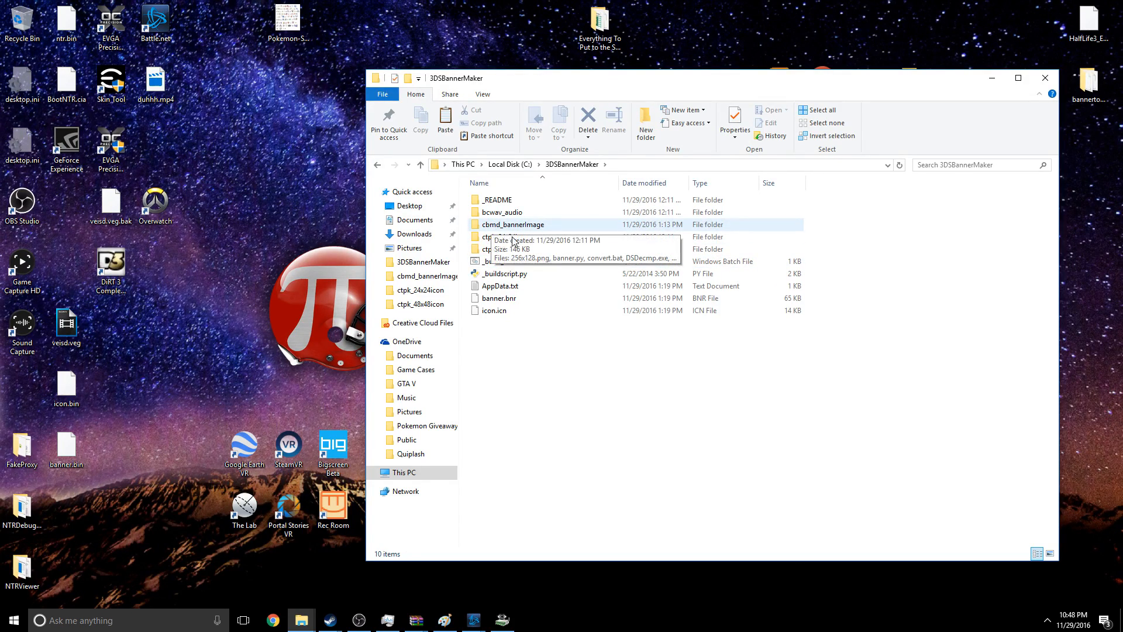
pyautogui.moveTo(505, 237)
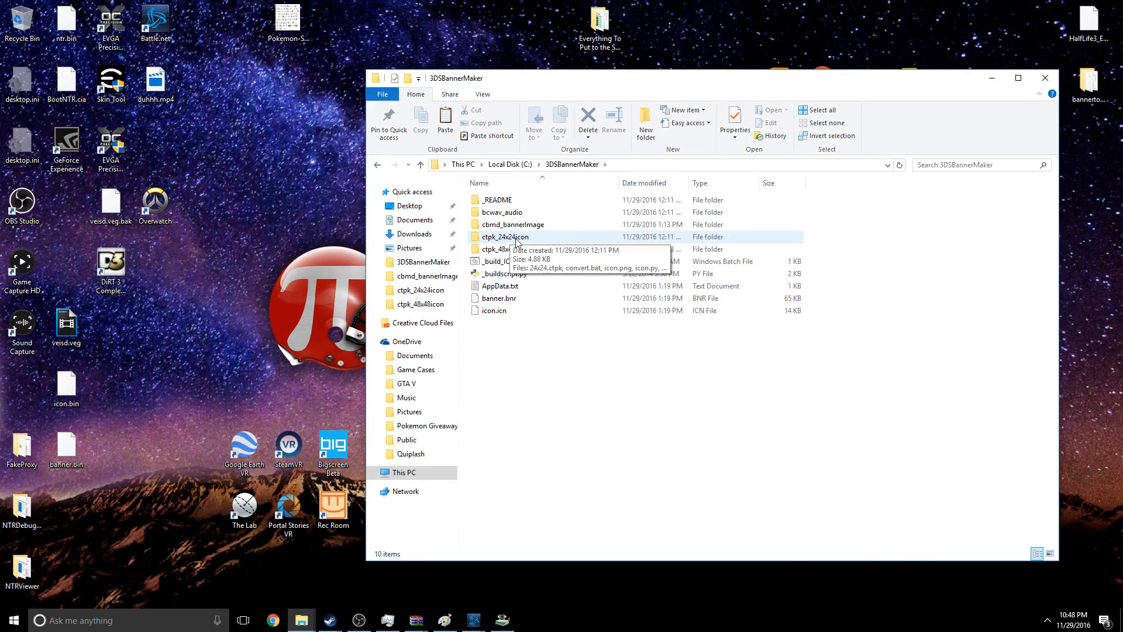
pyautogui.moveTo(505, 248)
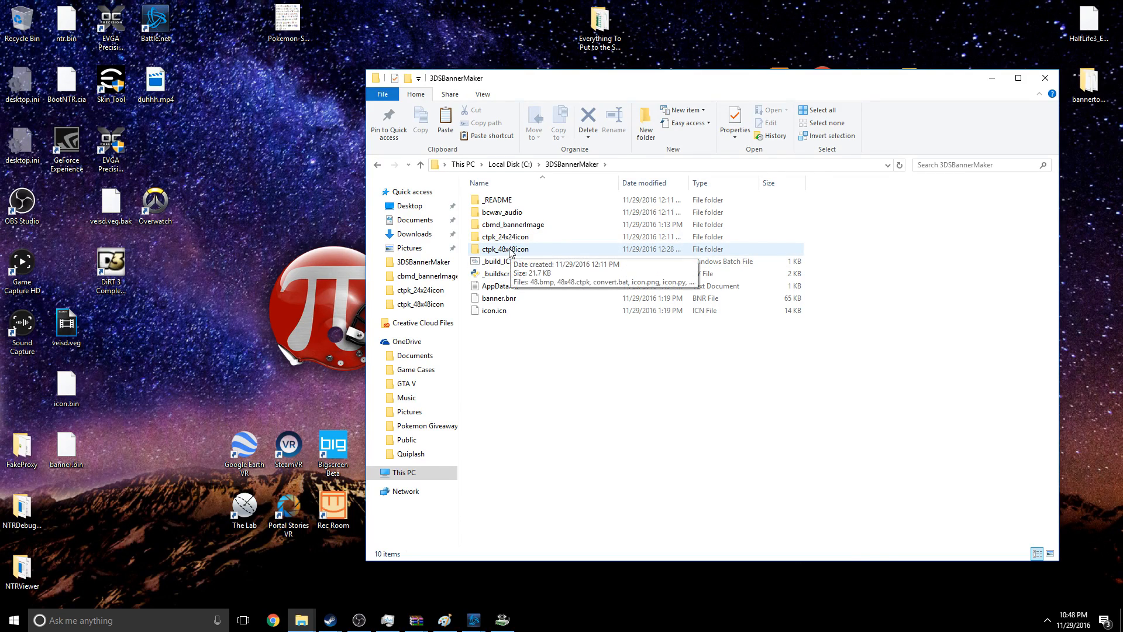
pyautogui.moveTo(512, 224)
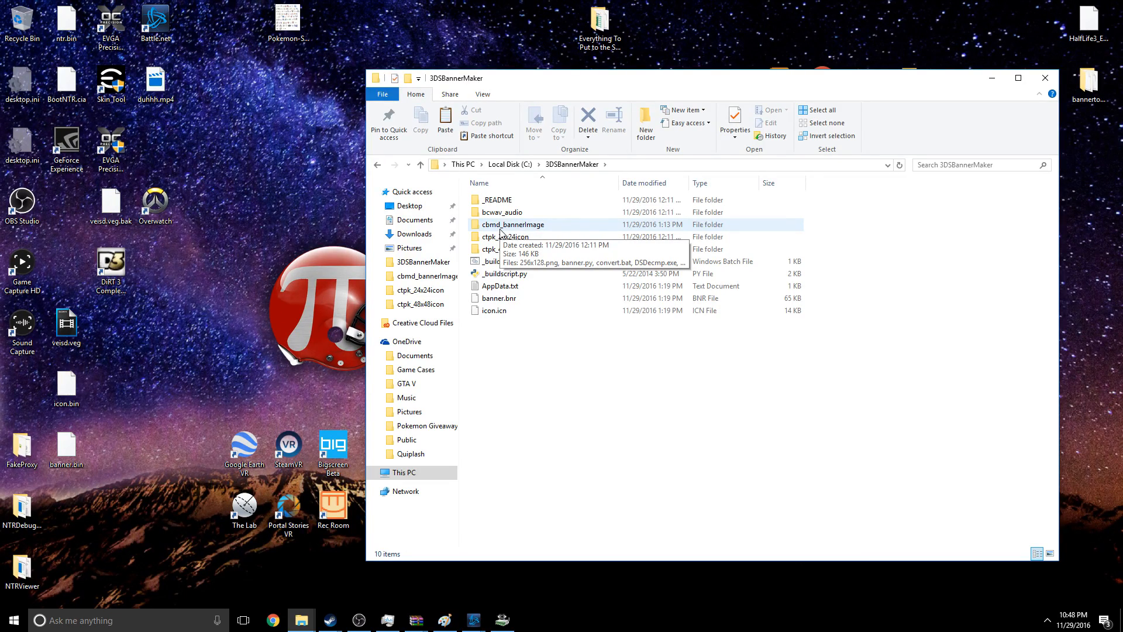
# - View cbmd_bannerImage's 256x128.png in IrfanView, zoom in twice, then close it
pyautogui.doubleClick(513, 224)
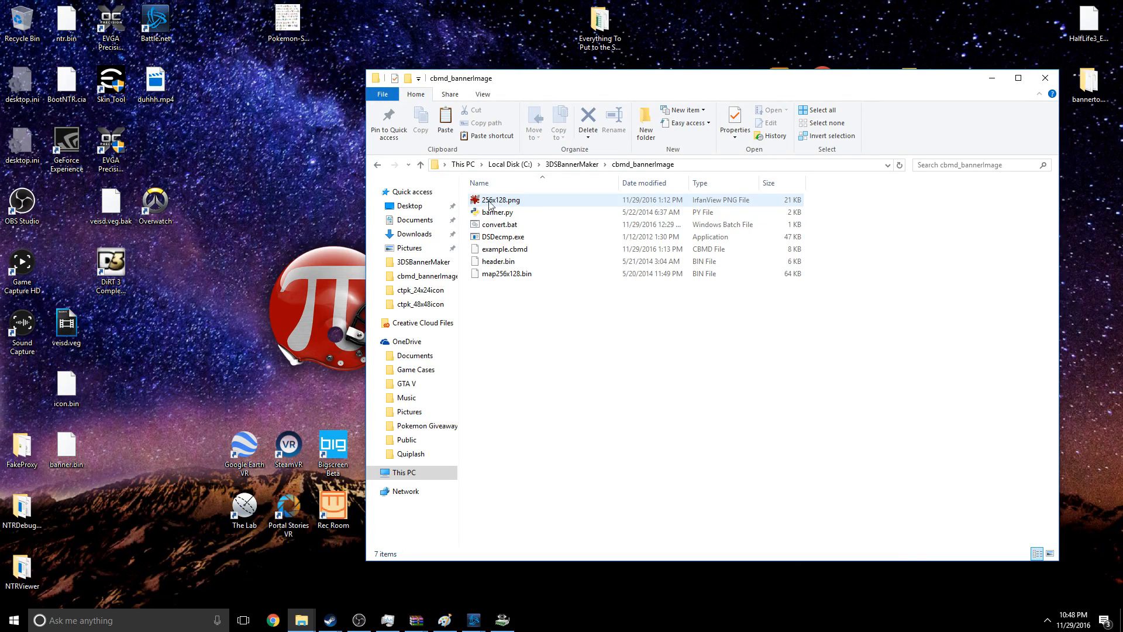
pyautogui.click(498, 199)
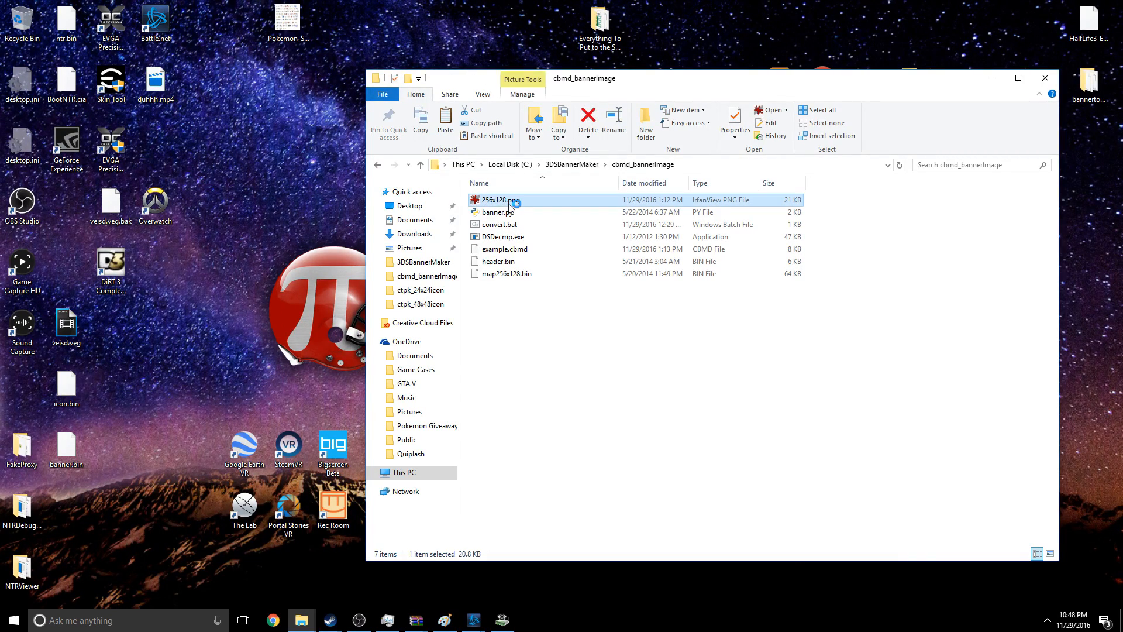
pyautogui.doubleClick(497, 200)
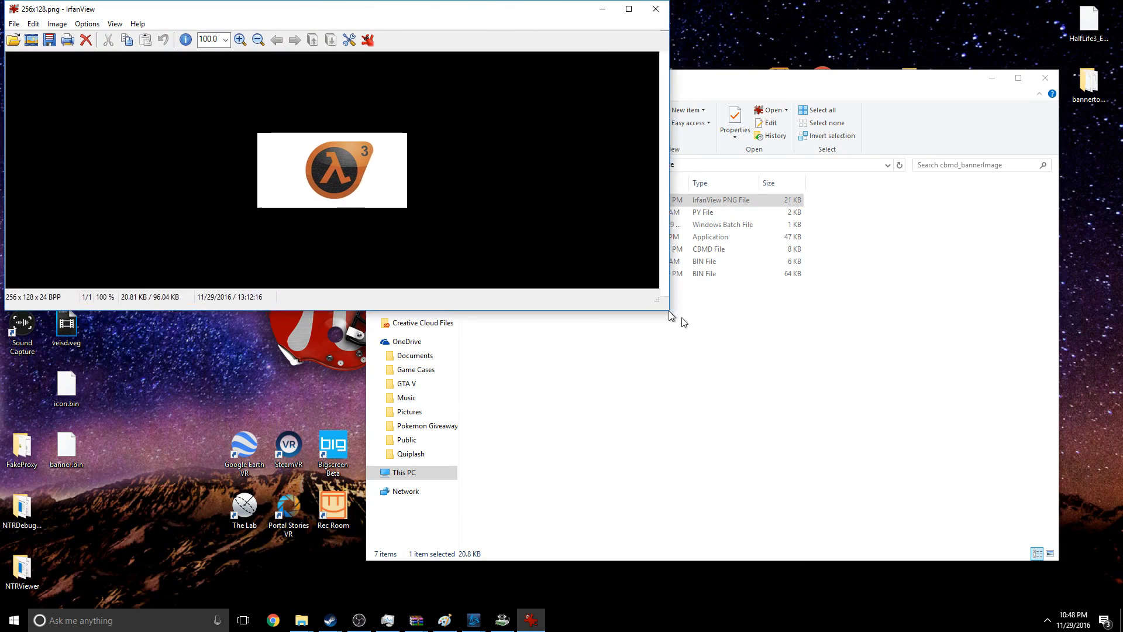
pyautogui.click(241, 39)
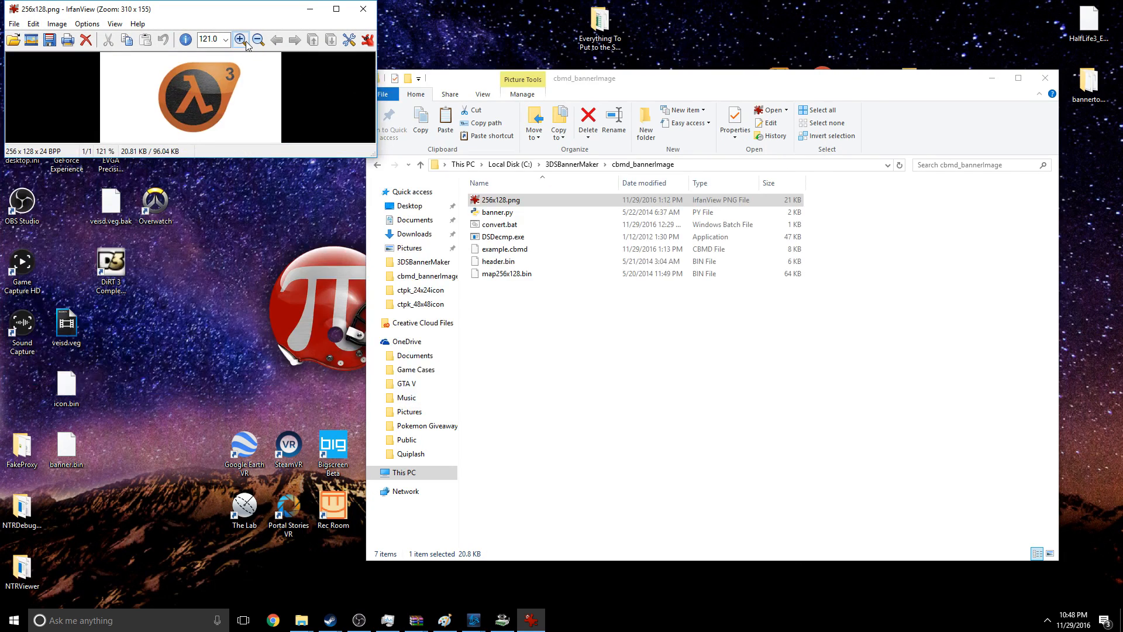
pyautogui.click(240, 39)
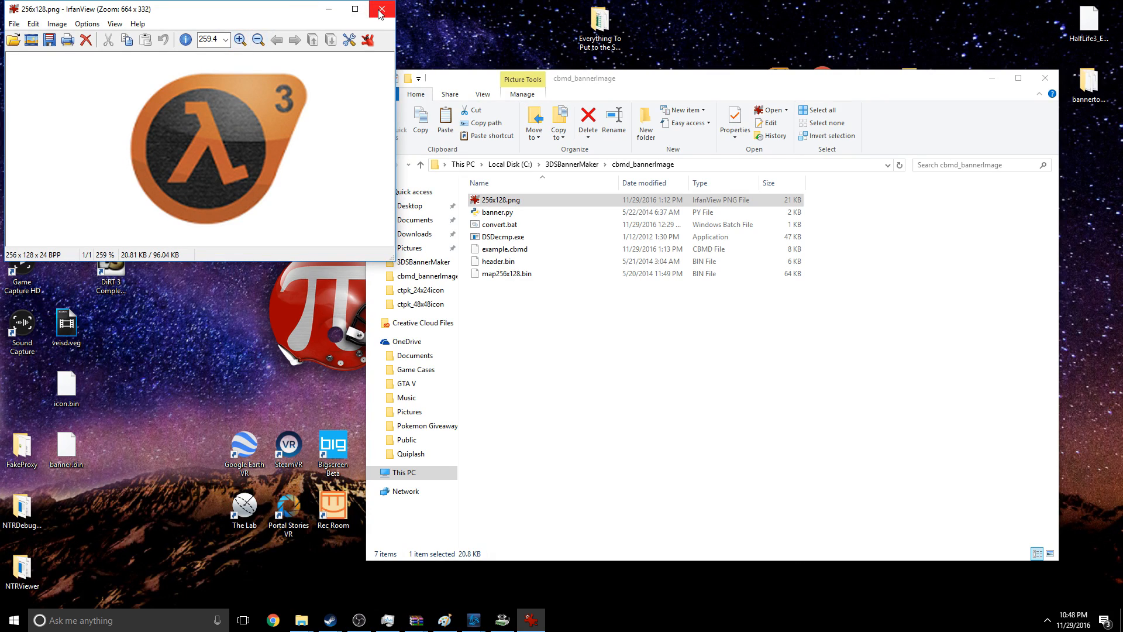
pyautogui.moveTo(390, 16)
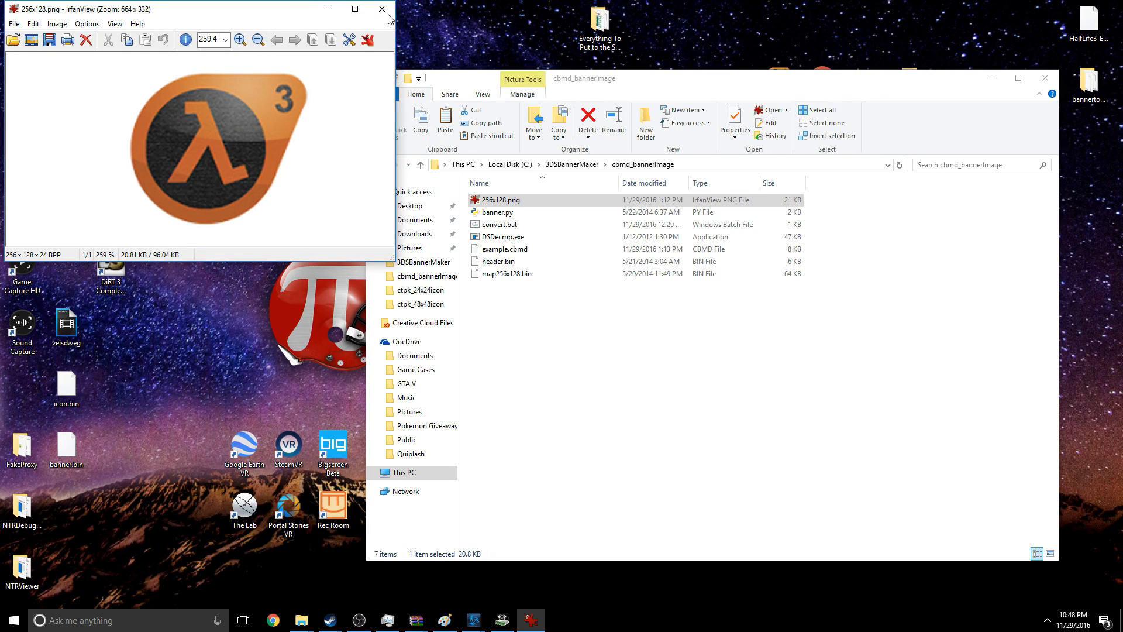
pyautogui.moveTo(391, 39)
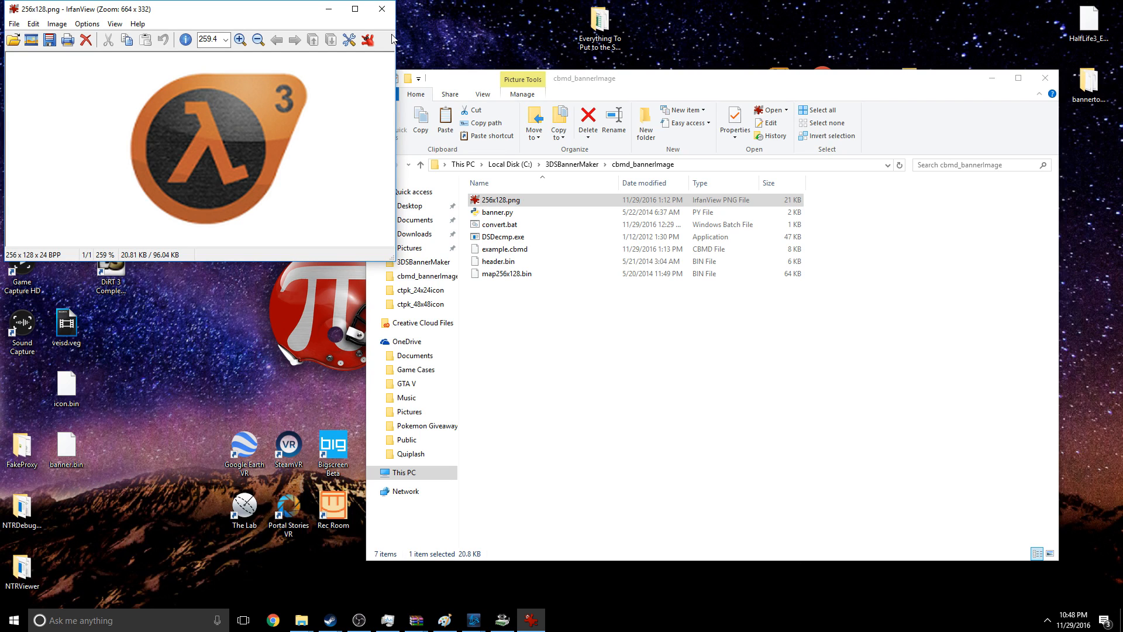
pyautogui.click(381, 8)
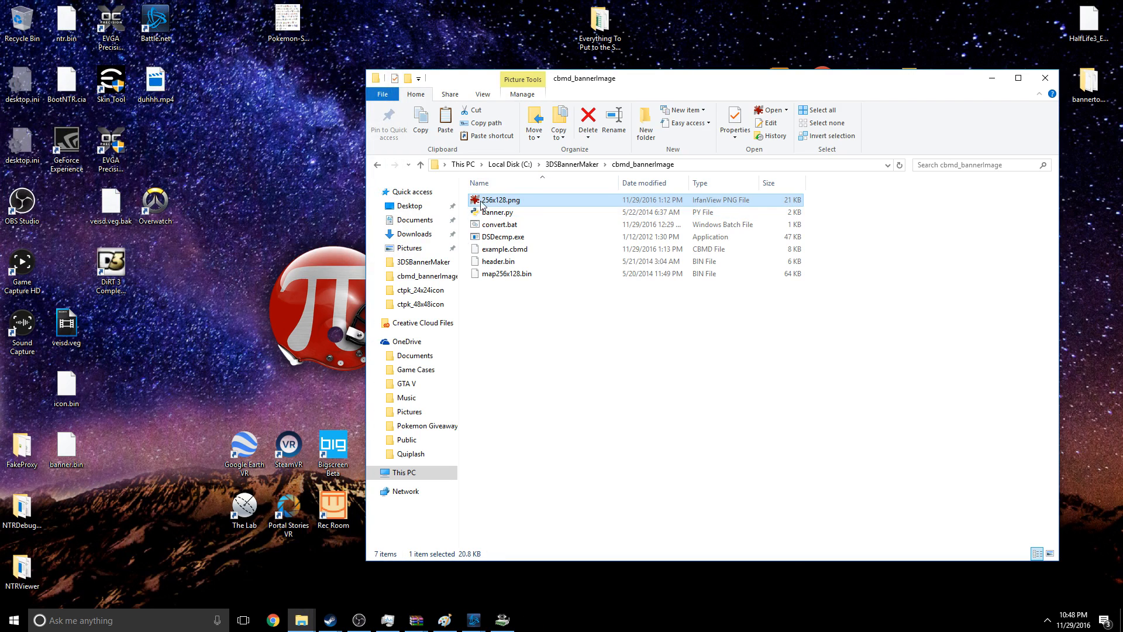
pyautogui.moveTo(520, 214)
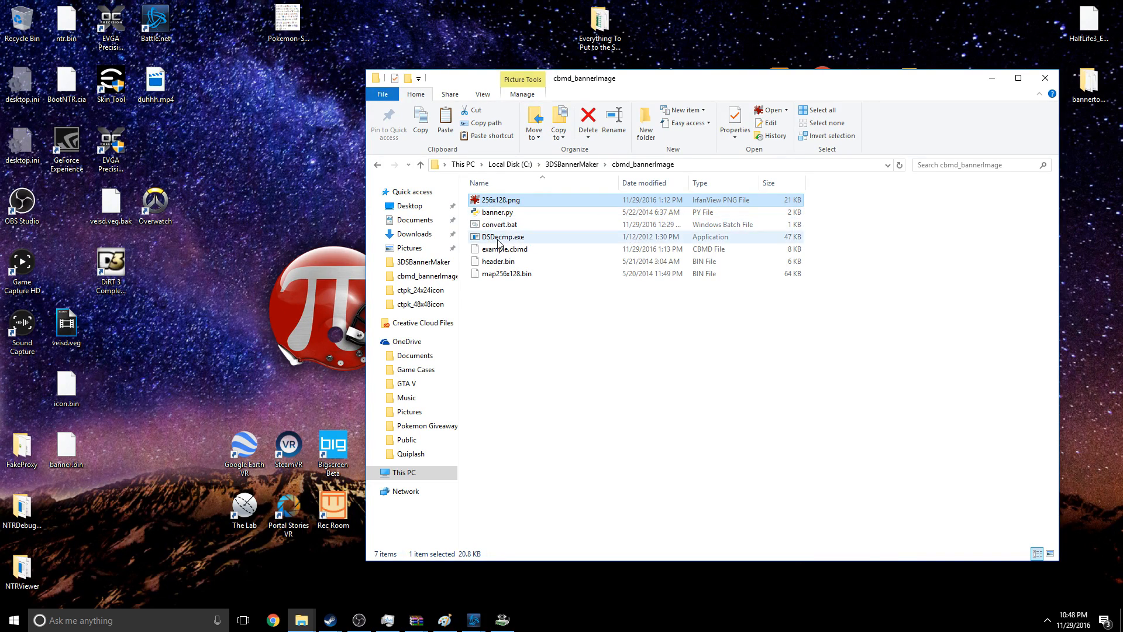
# - Run convert.bat to regenerate example.cbmd, then close the finished console
pyautogui.rightClick(499, 224)
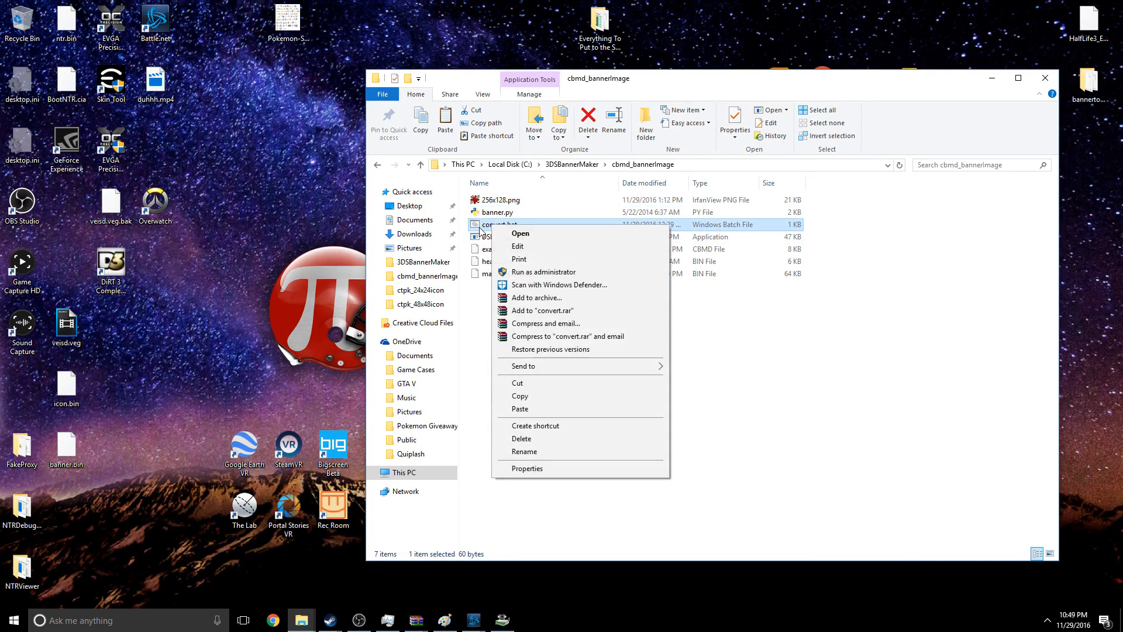
pyautogui.click(520, 233)
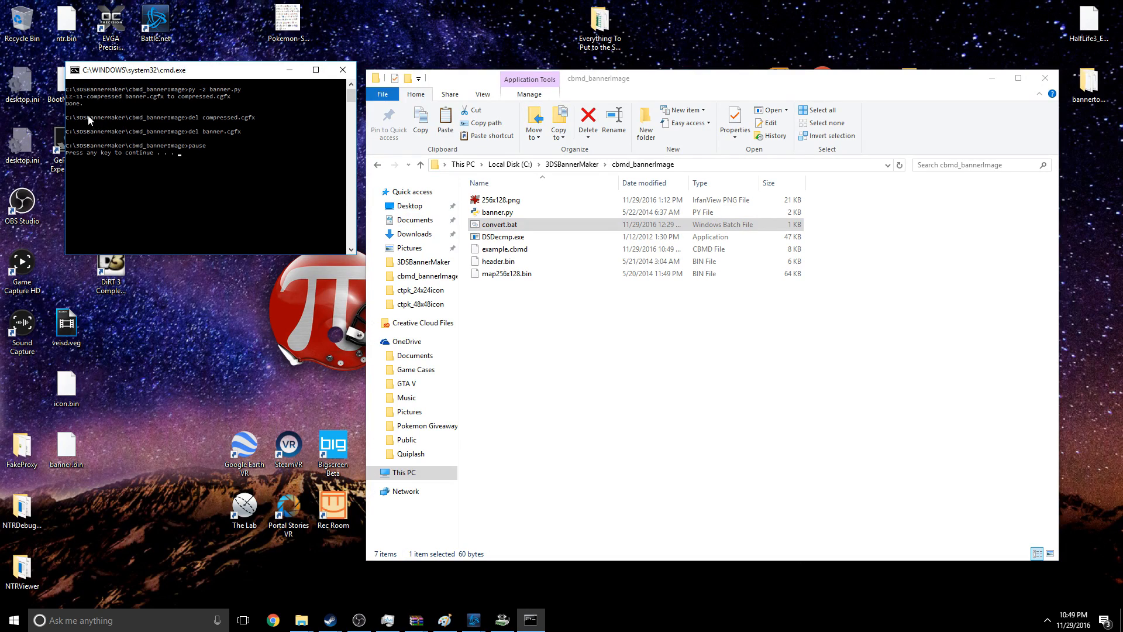
pyautogui.moveTo(196, 154)
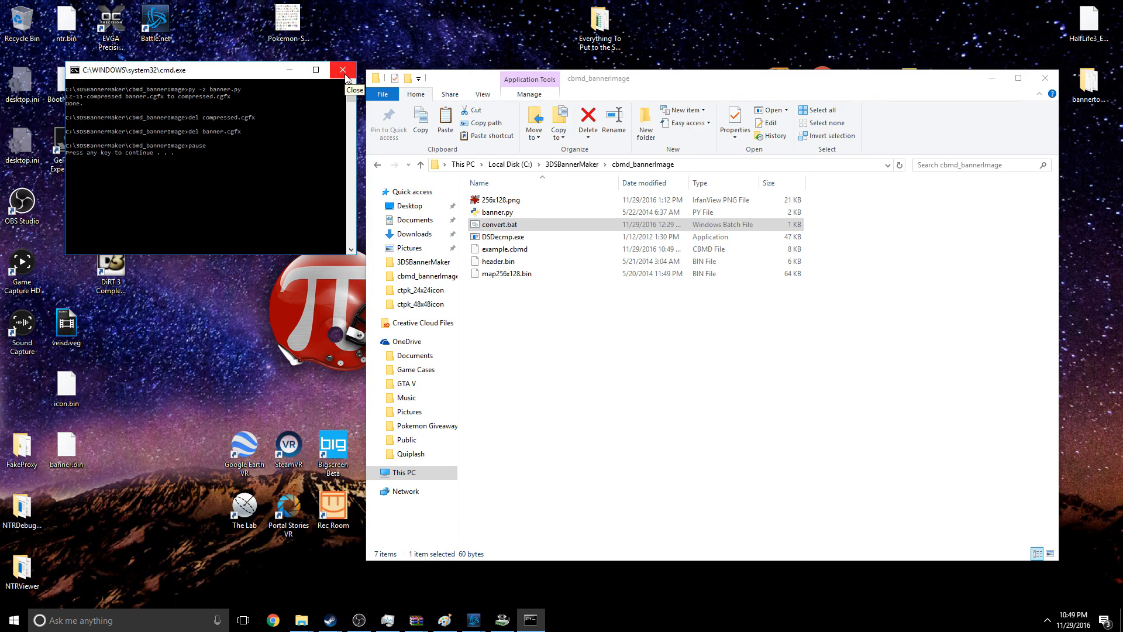
pyautogui.click(343, 70)
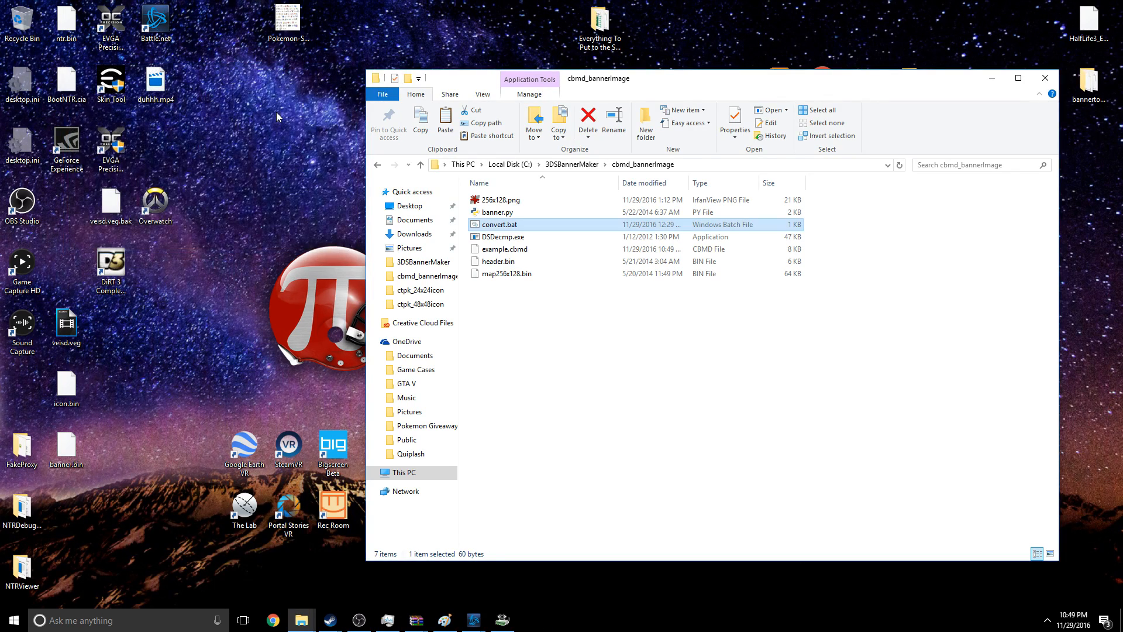
pyautogui.moveTo(520, 284)
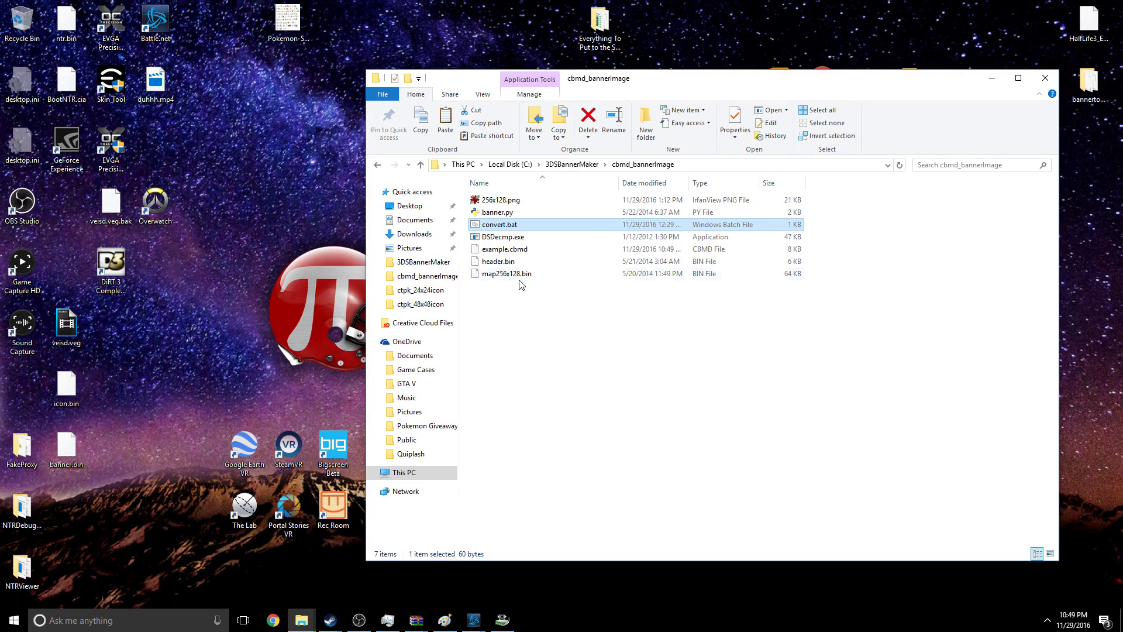
pyautogui.moveTo(485, 242)
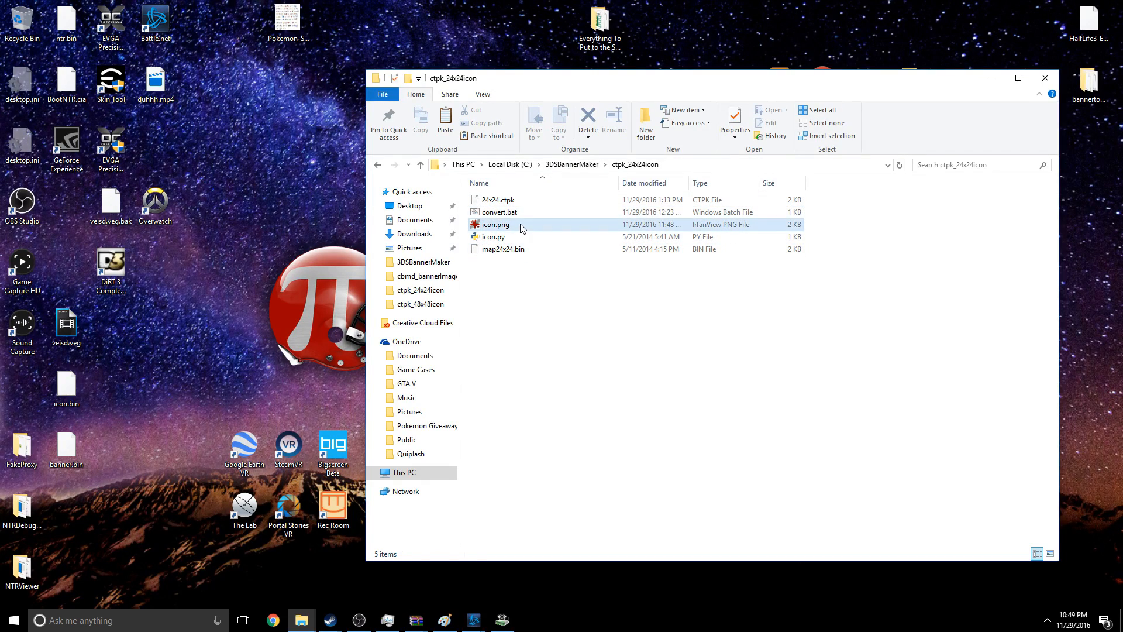
# - View the 24x24 icon.png in IrfanView, zoomed in twice
pyautogui.doubleClick(495, 224)
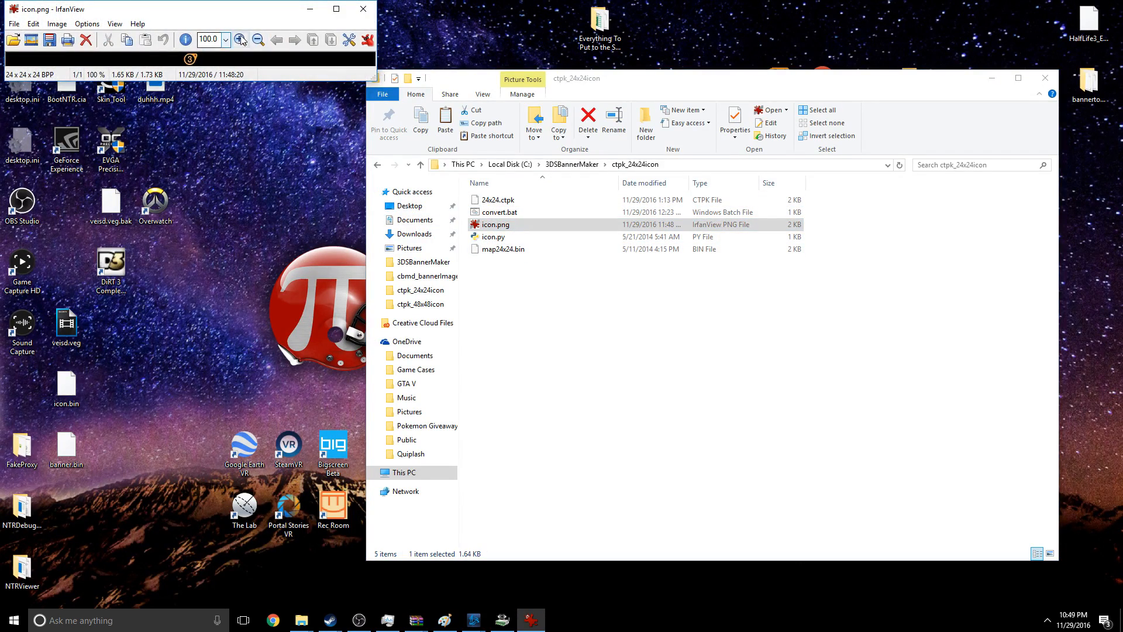
pyautogui.click(242, 39)
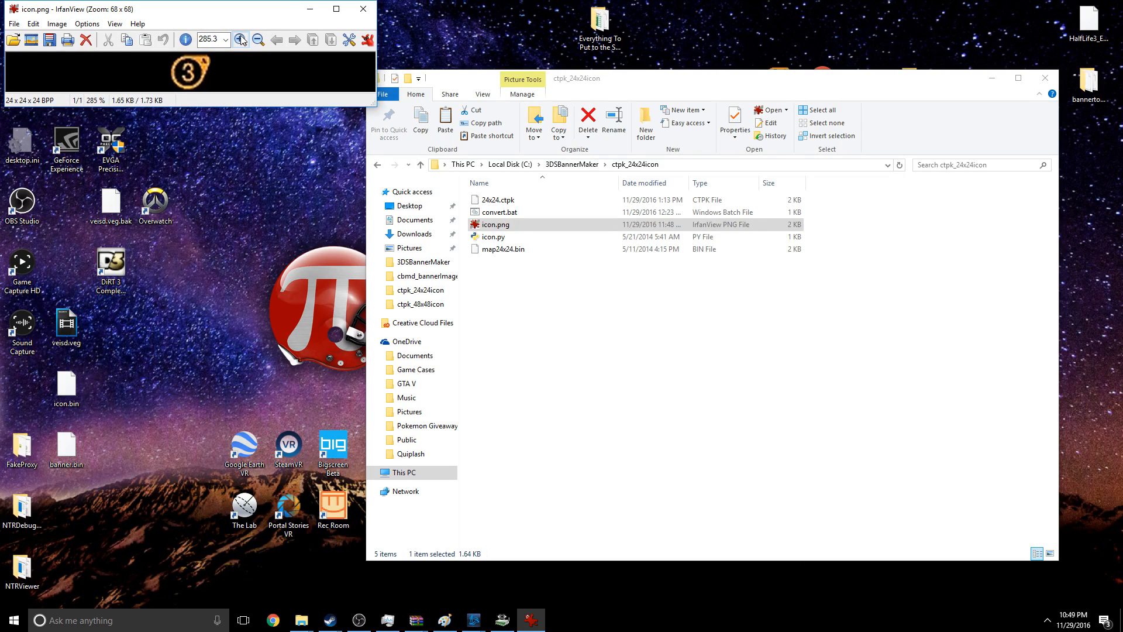
pyautogui.click(242, 39)
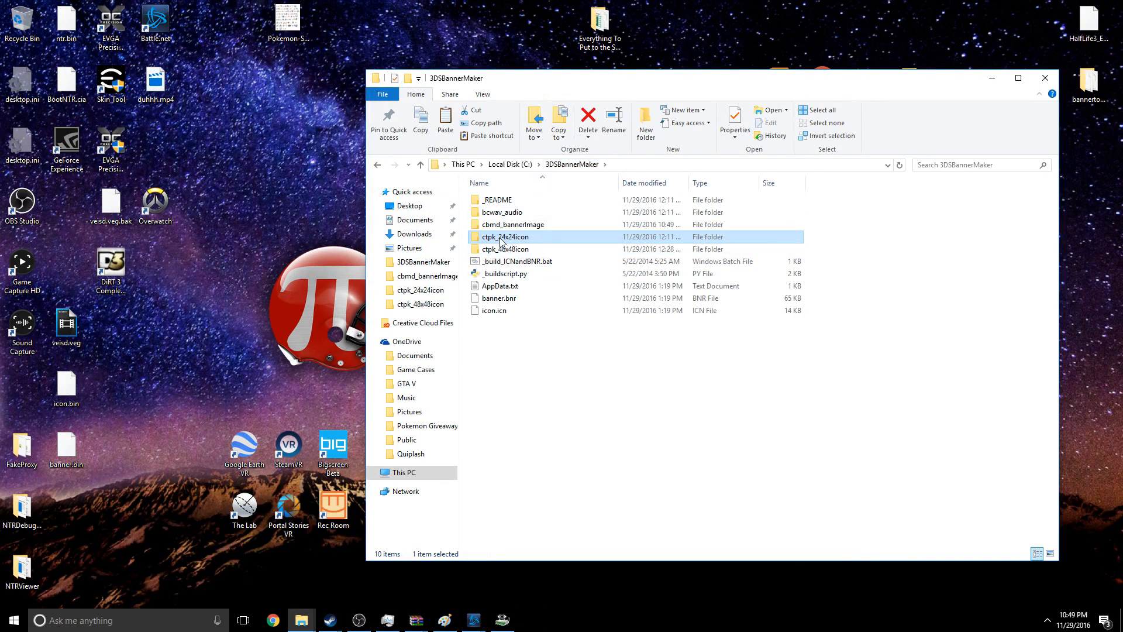
# - Open ctpk_48x48icon's icon.png, zoom in on the Half-Life 3 logo, and close it
pyautogui.doubleClick(504, 248)
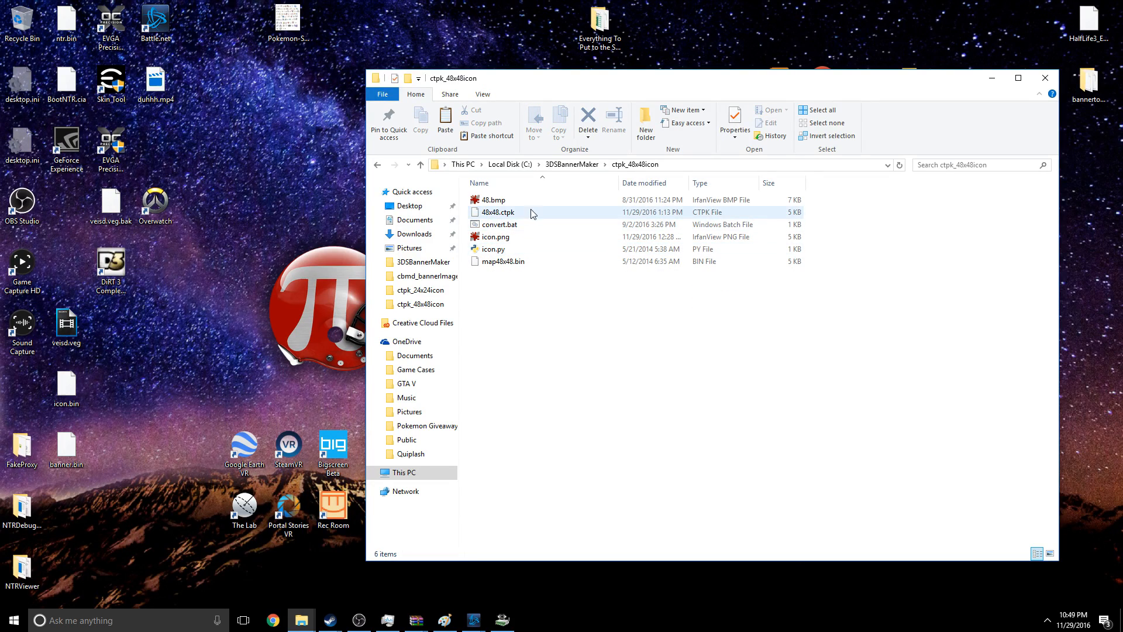
pyautogui.moveTo(501, 237)
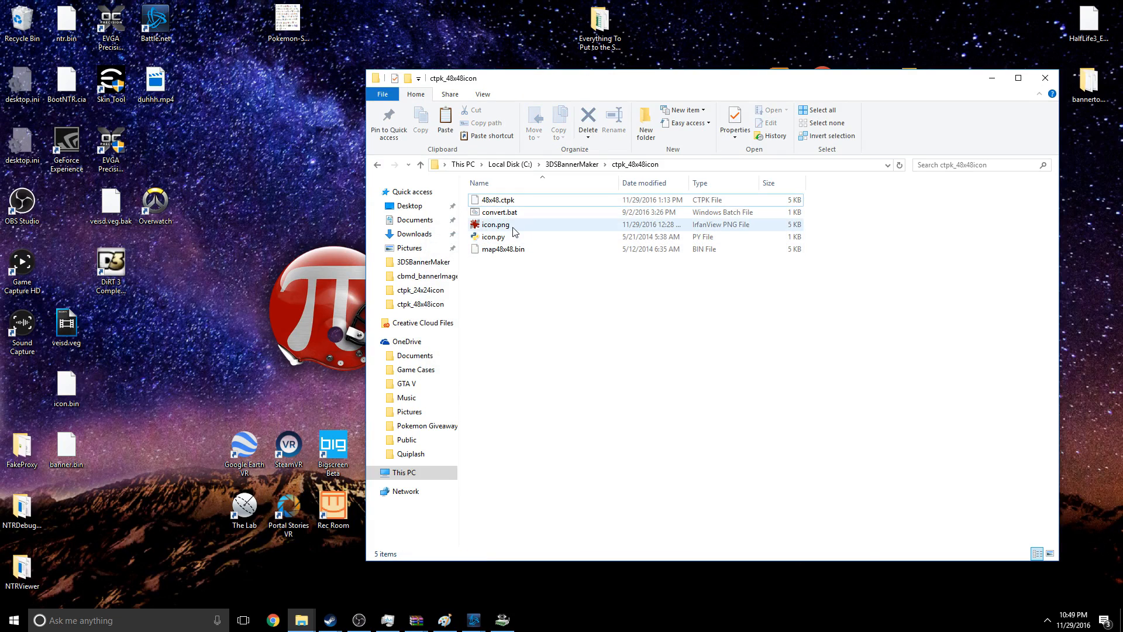
pyautogui.doubleClick(495, 224)
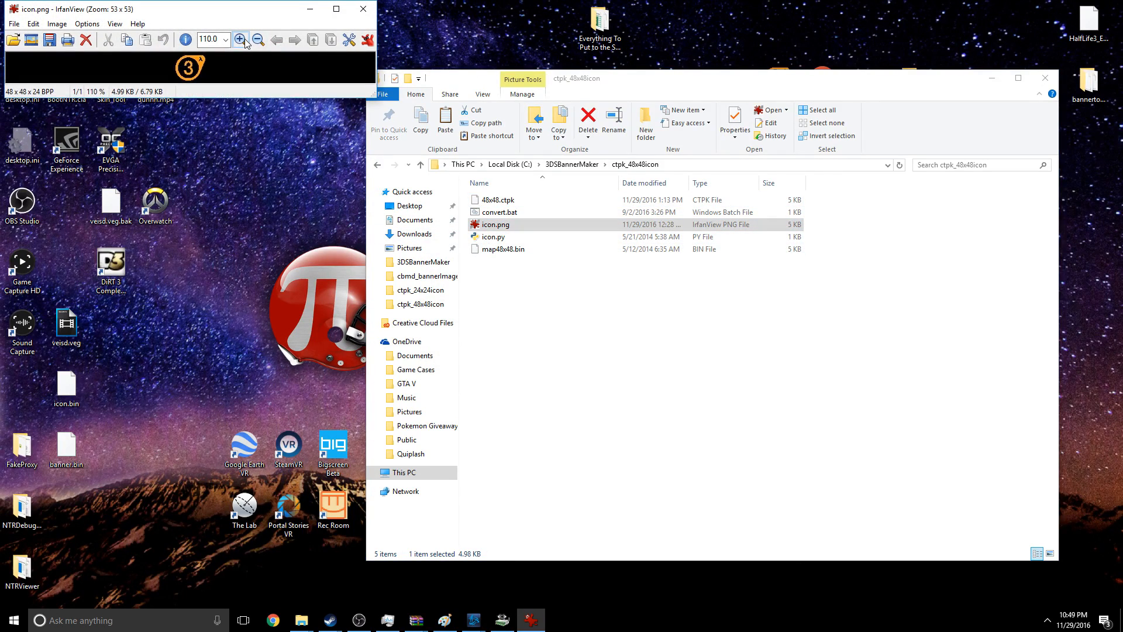
pyautogui.click(240, 39)
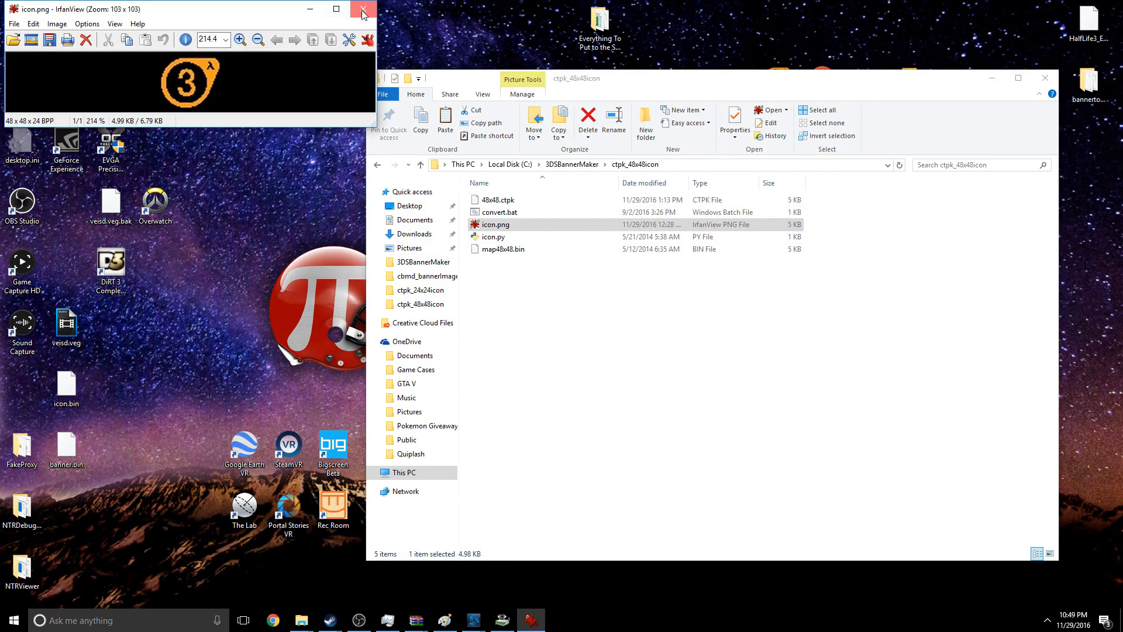
pyautogui.click(362, 13)
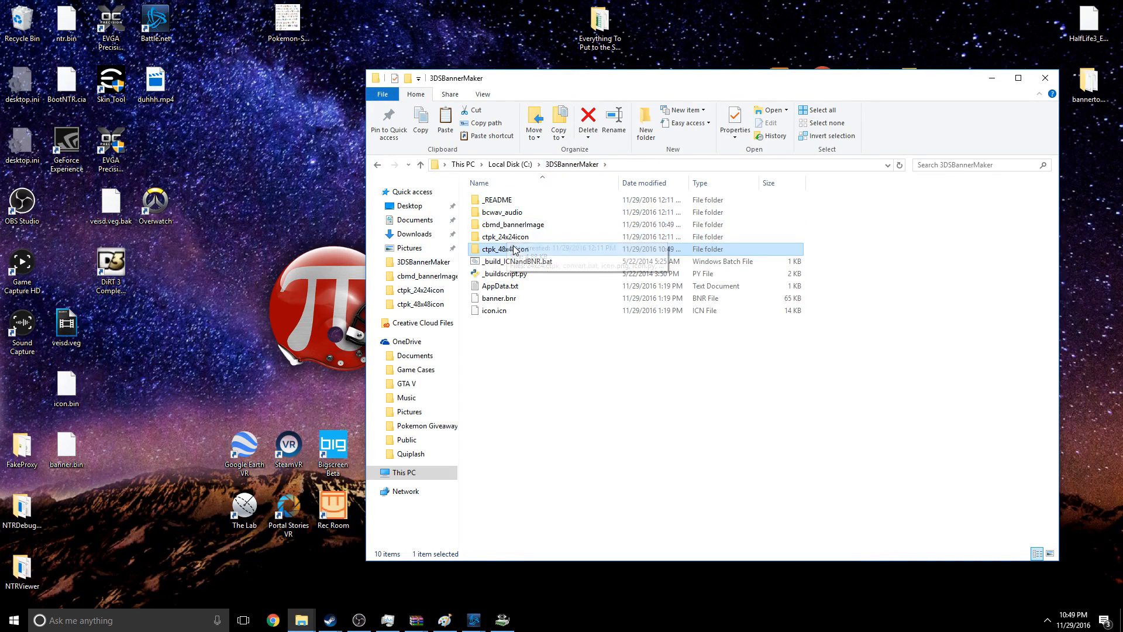
pyautogui.doubleClick(502, 212)
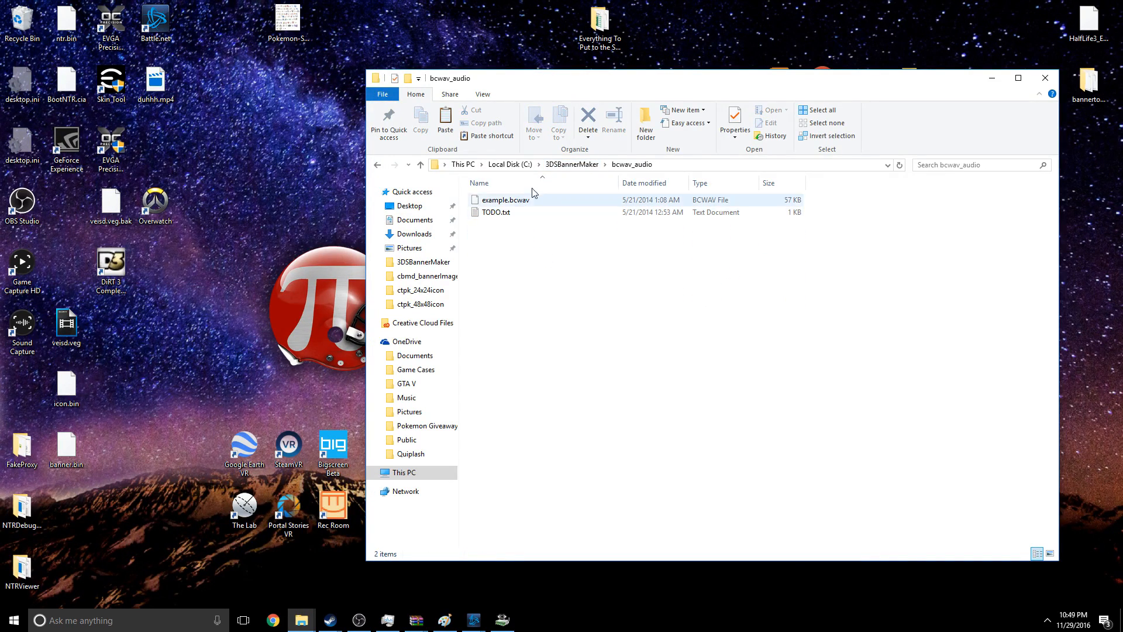
pyautogui.moveTo(572, 163)
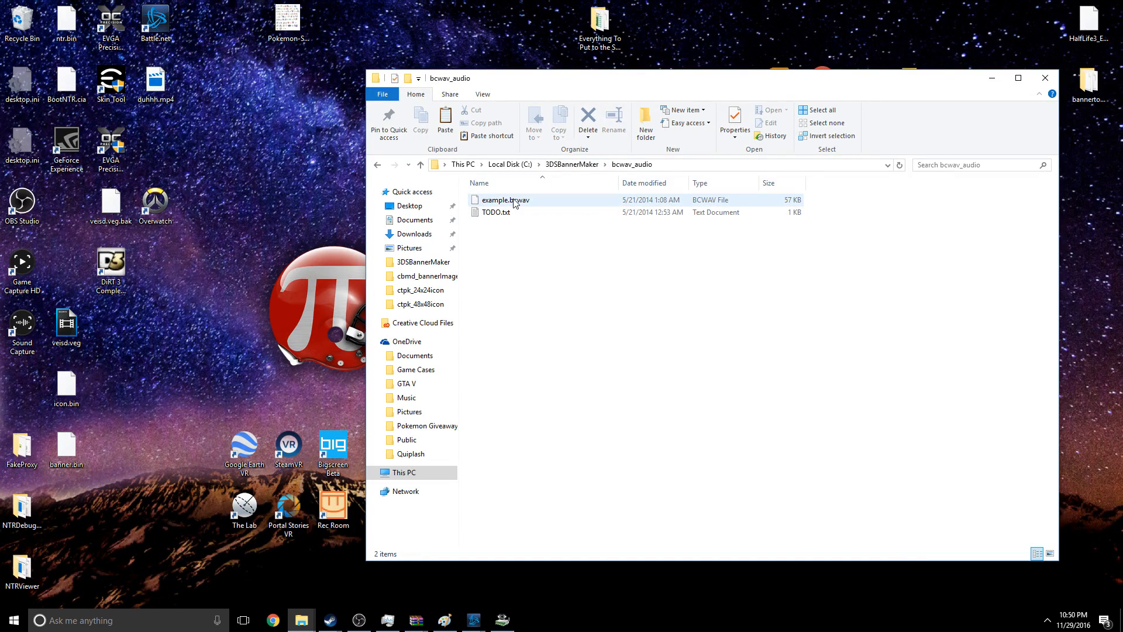
pyautogui.moveTo(501, 210)
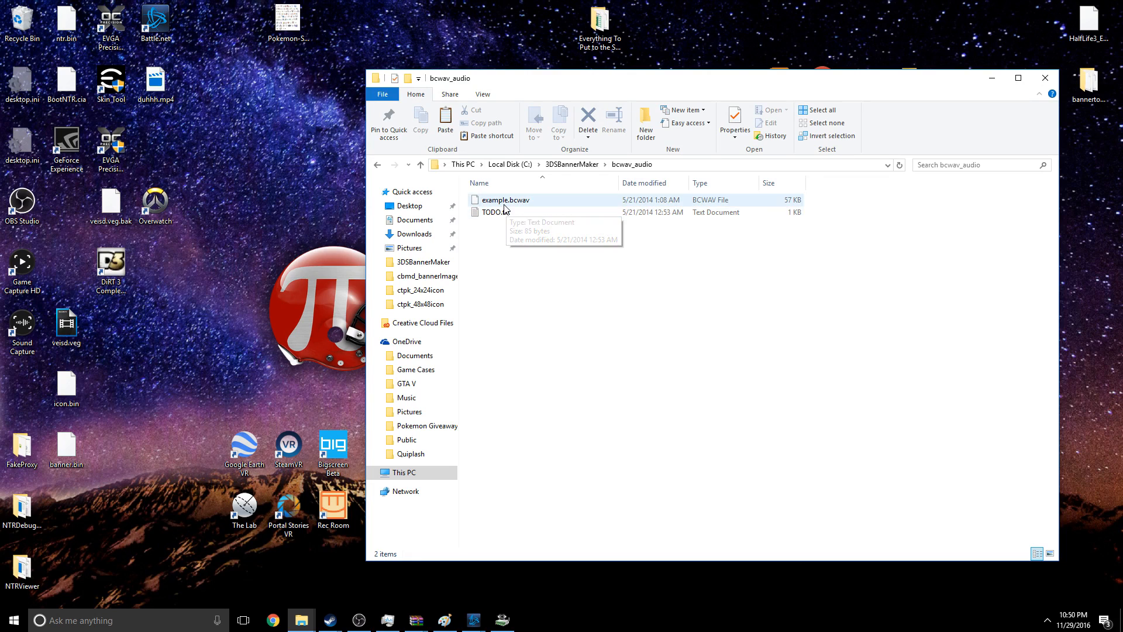
pyautogui.moveTo(527, 207)
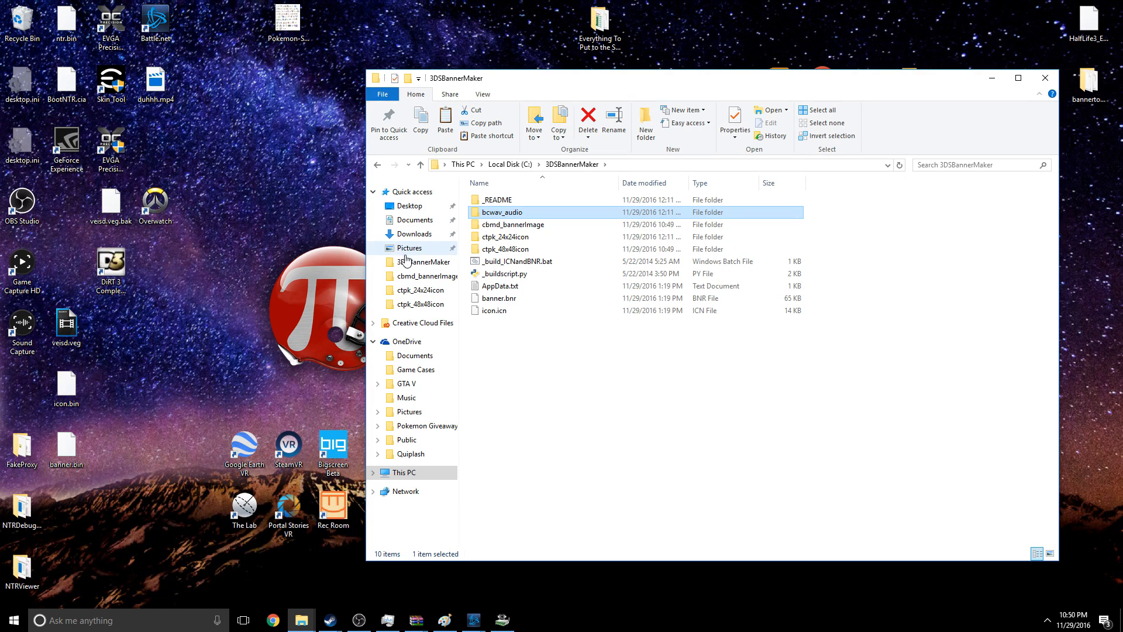
pyautogui.moveTo(434, 255)
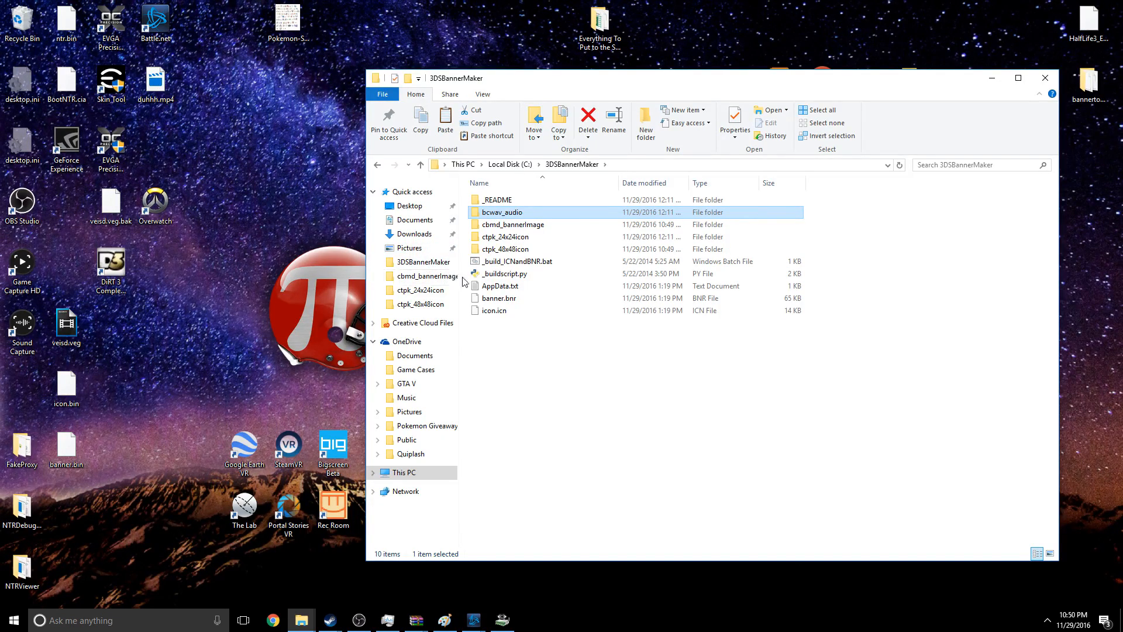
pyautogui.click(501, 286)
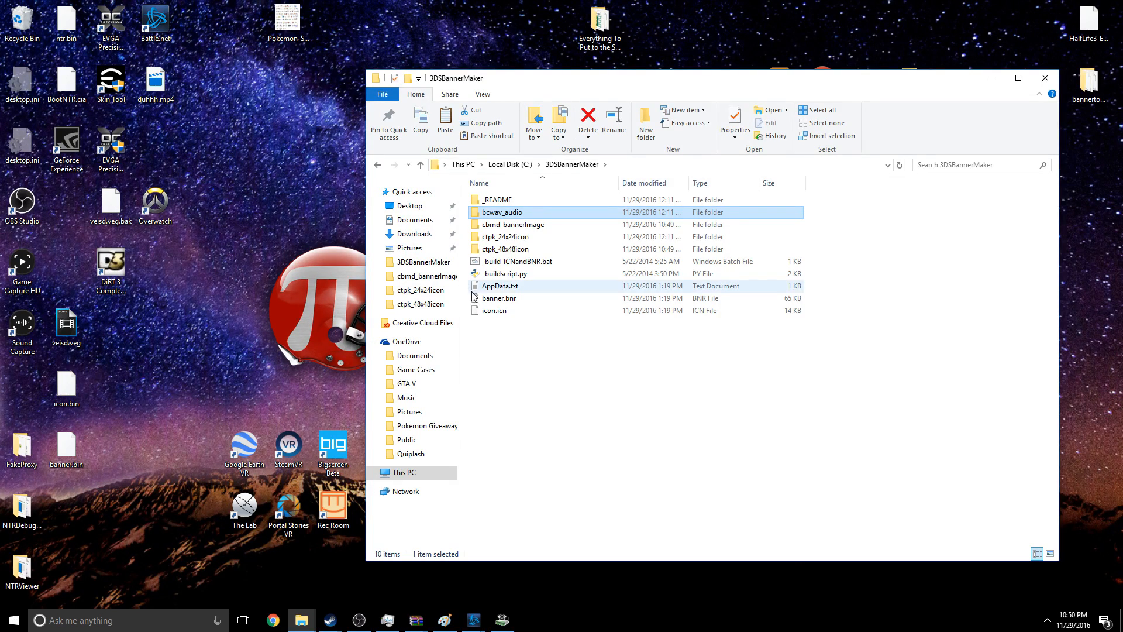
# - Open AppData.txt for editing in Notepad
pyautogui.rightClick(500, 286)
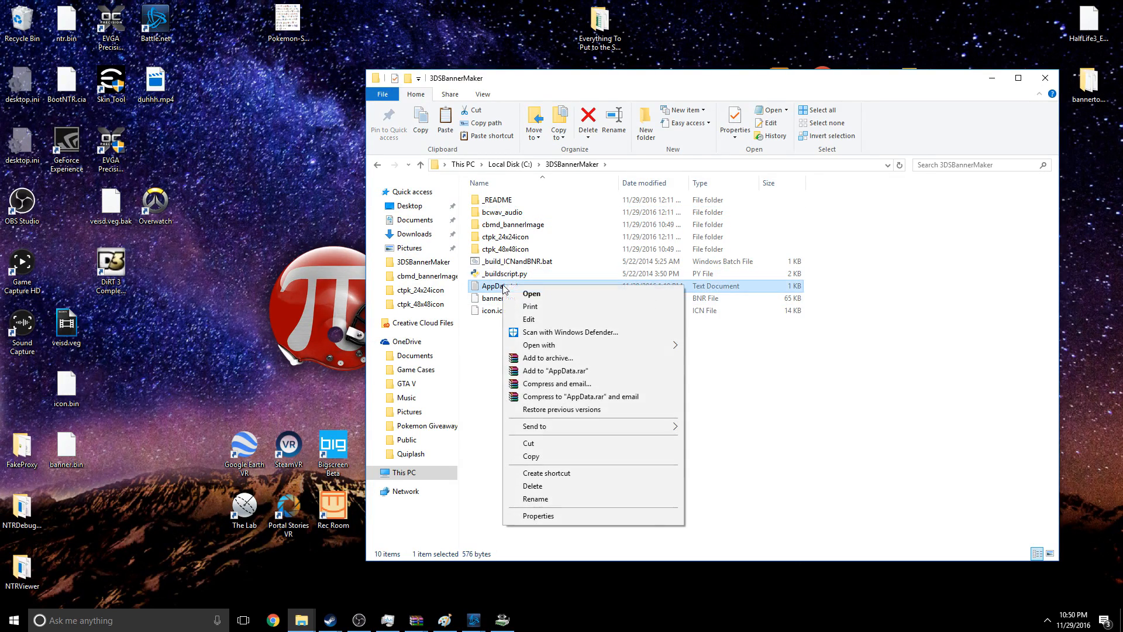
pyautogui.click(531, 293)
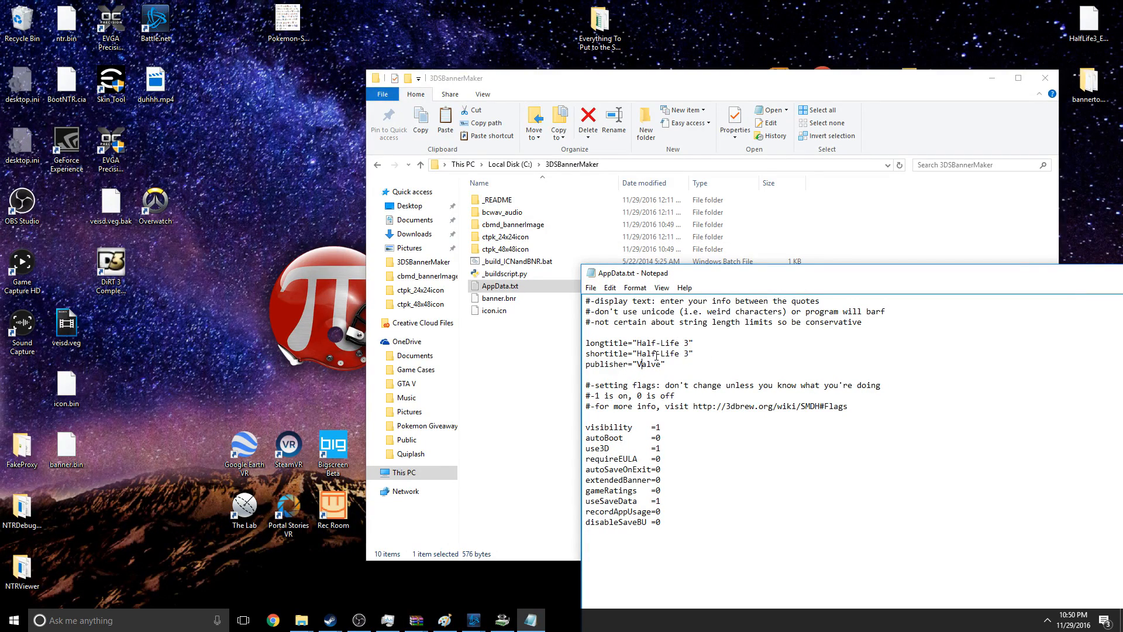
pyautogui.moveTo(591, 288)
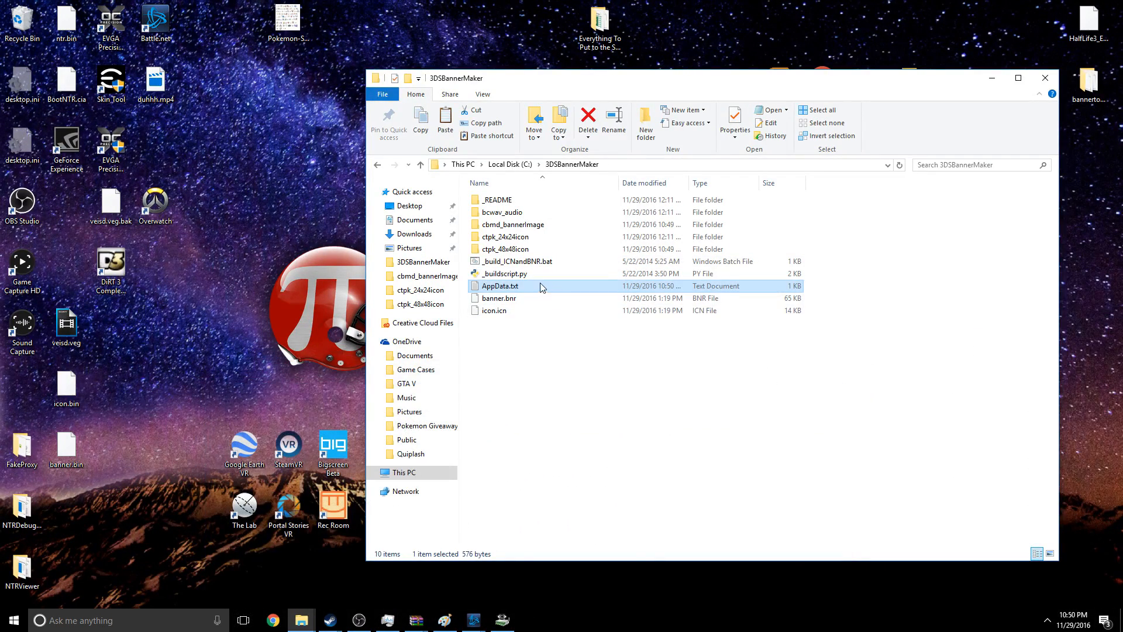
pyautogui.moveTo(517, 261)
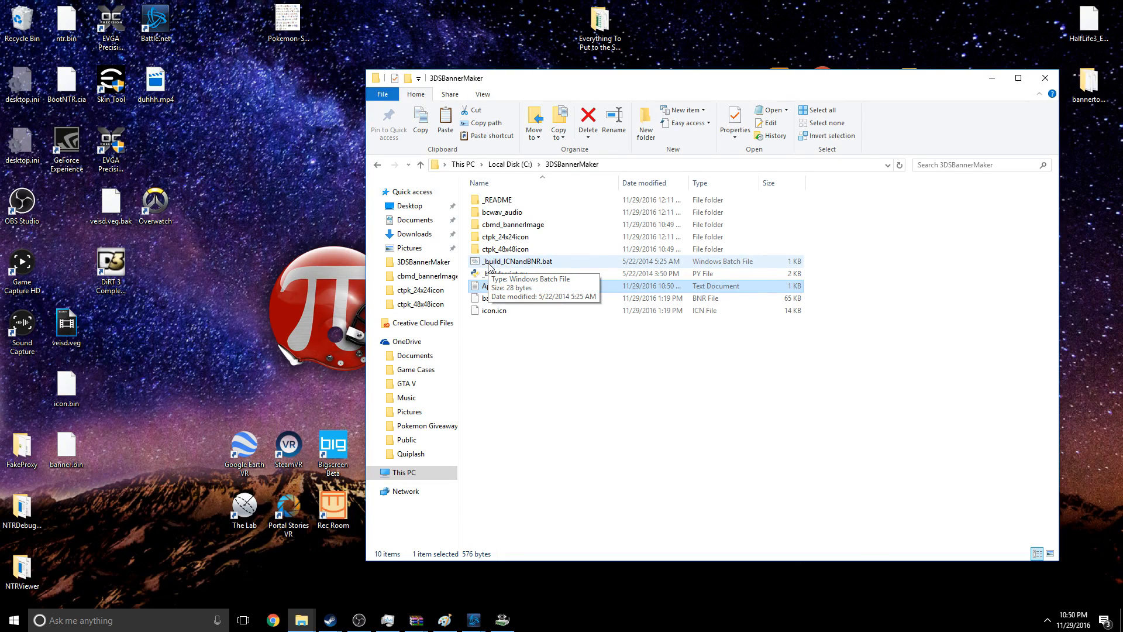
# - Run _build_ICNandBNR.bat to build banner.bnr and icon.icn
pyautogui.doubleClick(517, 261)
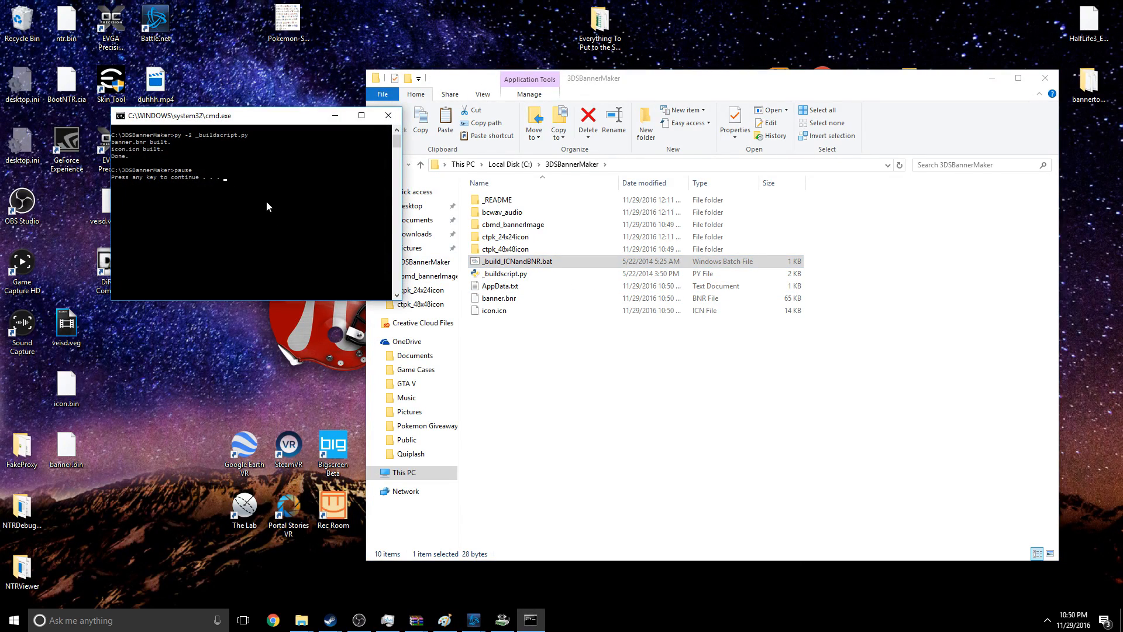
pyautogui.moveTo(170, 229)
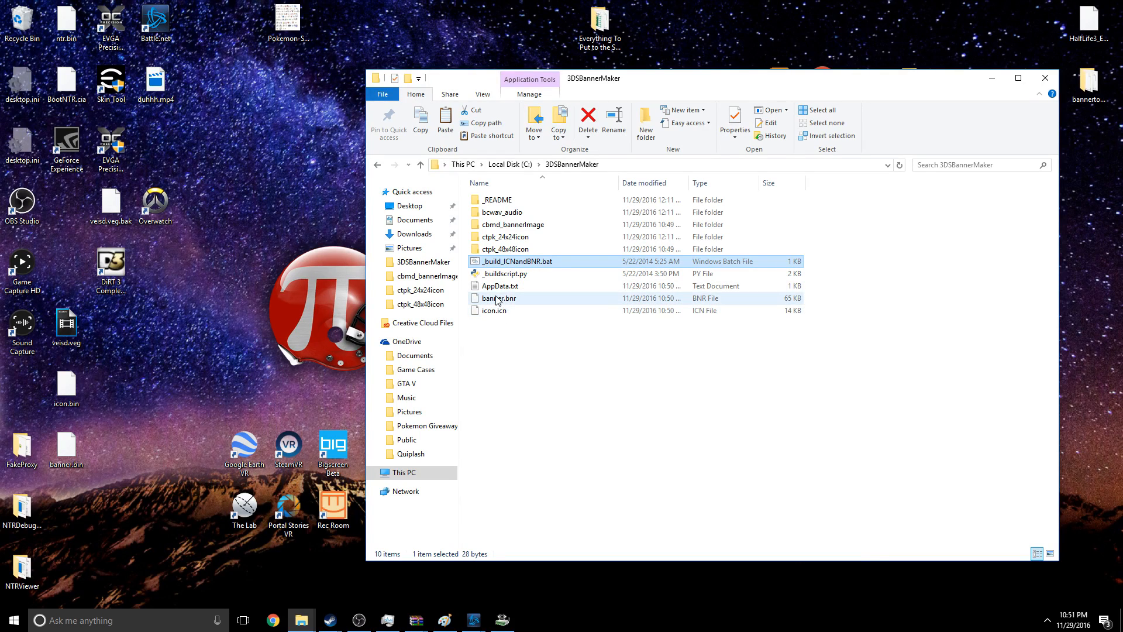
# - Rename banner.bnr to banner.bin, then bring up icon.icn's options
pyautogui.click(498, 297)
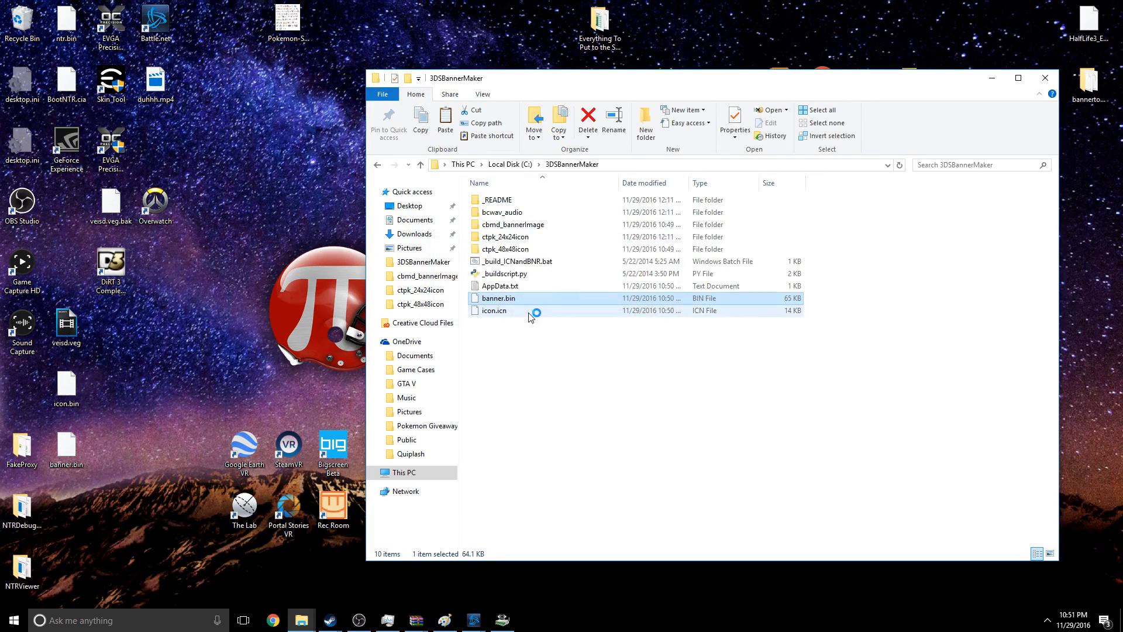
pyautogui.rightClick(494, 310)
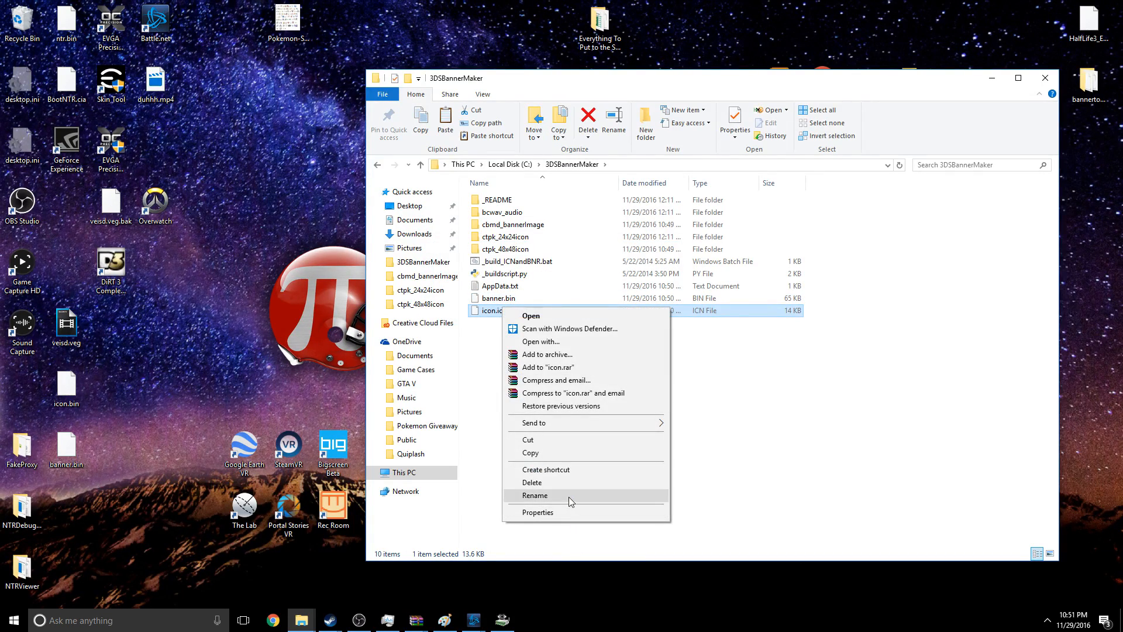
# - Rename icon.icn to icon.bin, then open PackHack's ExtractedExeFS and select the old banner.bin
pyautogui.click(535, 494)
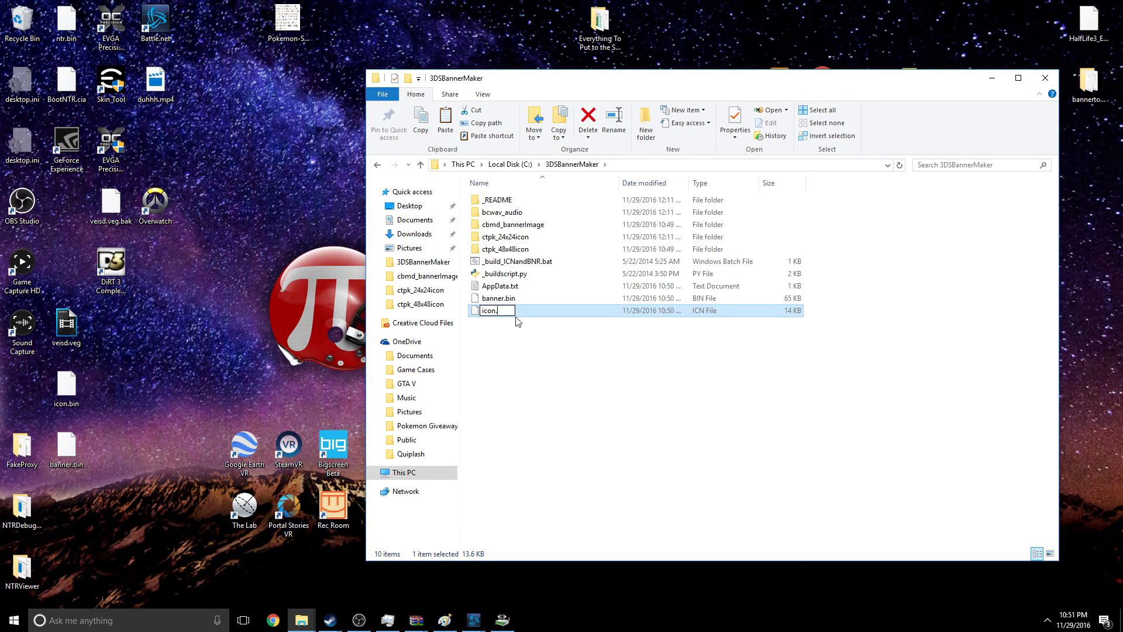
pyautogui.press('Return')
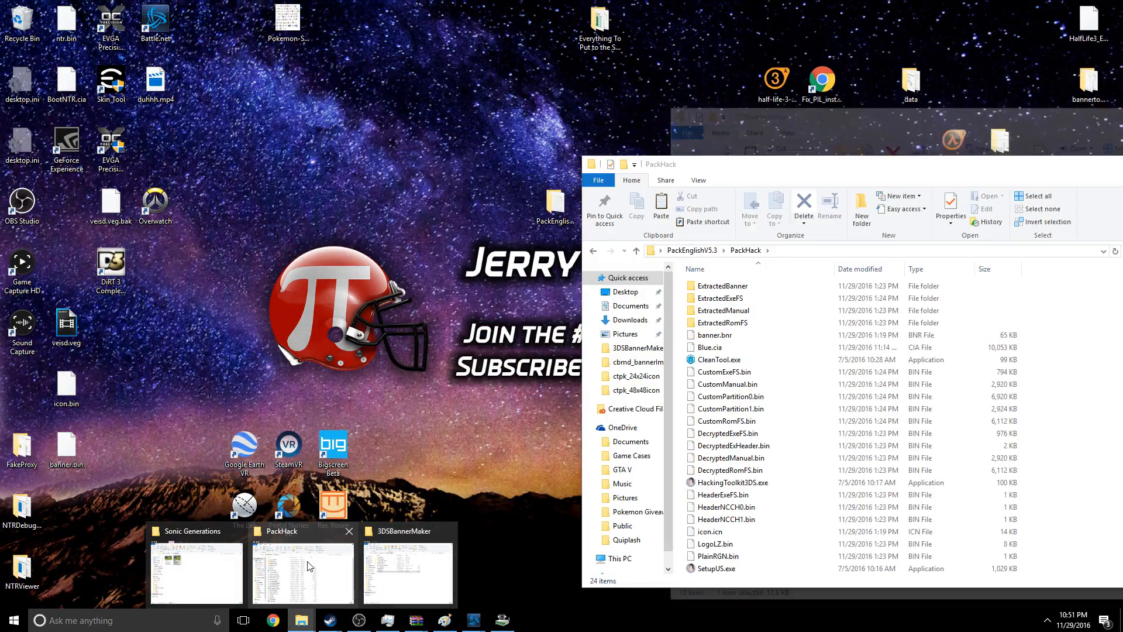
pyautogui.click(302, 568)
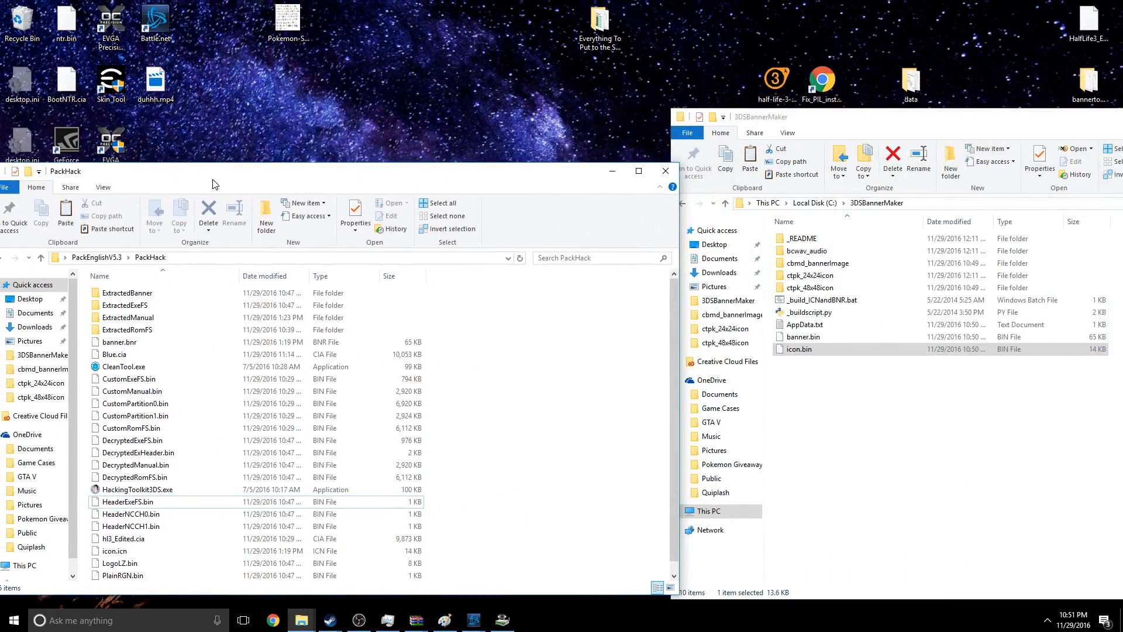
pyautogui.moveTo(127, 330)
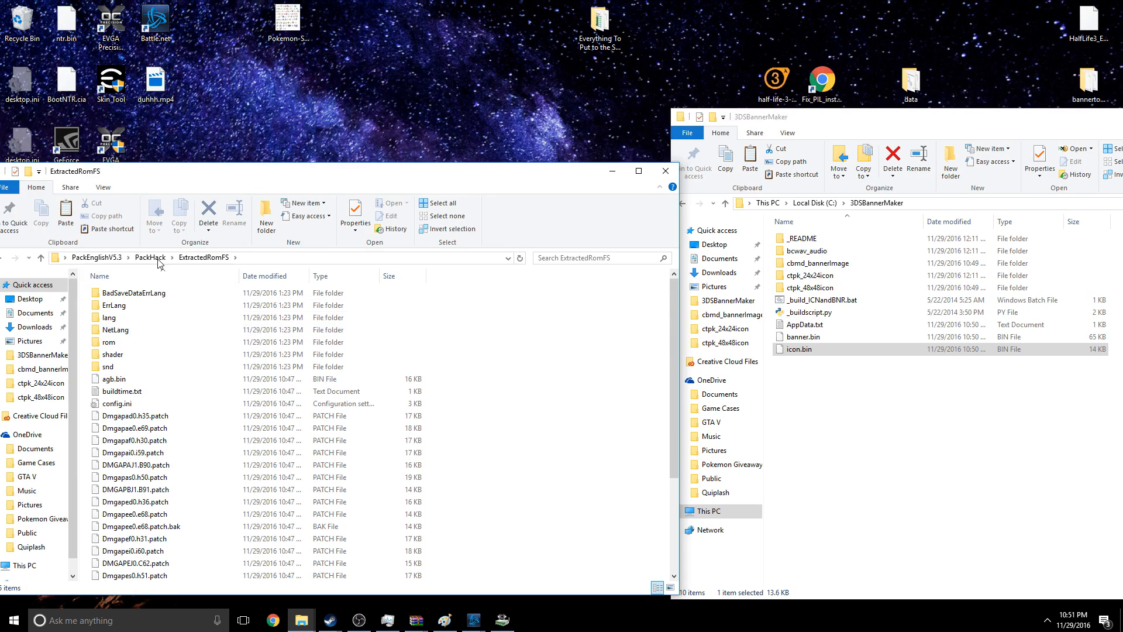
pyautogui.click(150, 257)
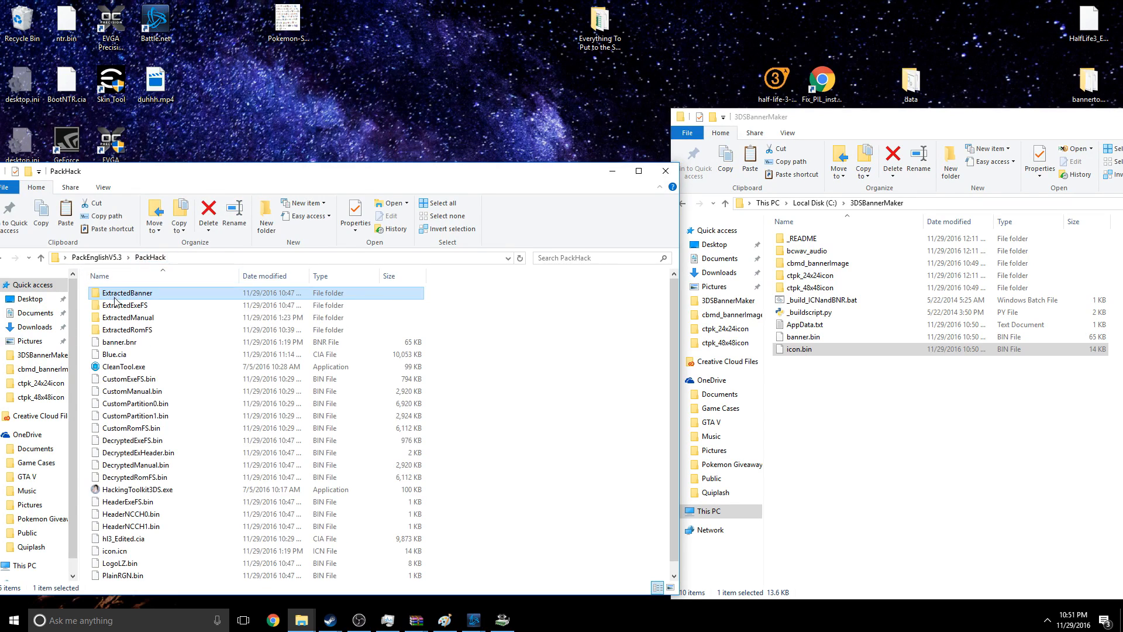
pyautogui.doubleClick(128, 304)
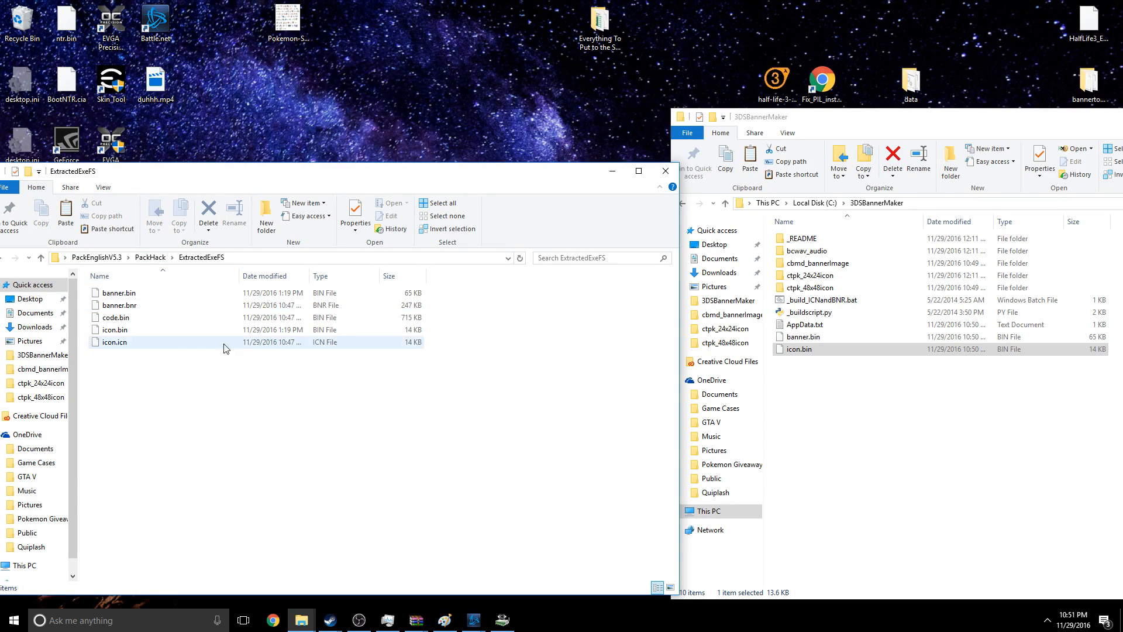
pyautogui.moveTo(119, 304)
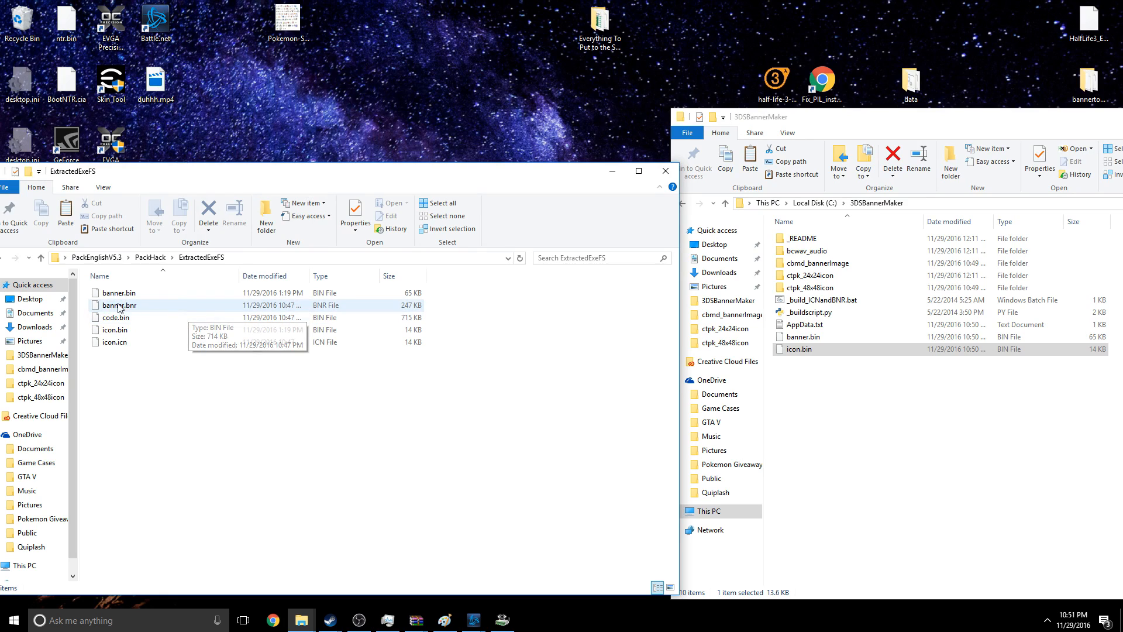
pyautogui.click(119, 292)
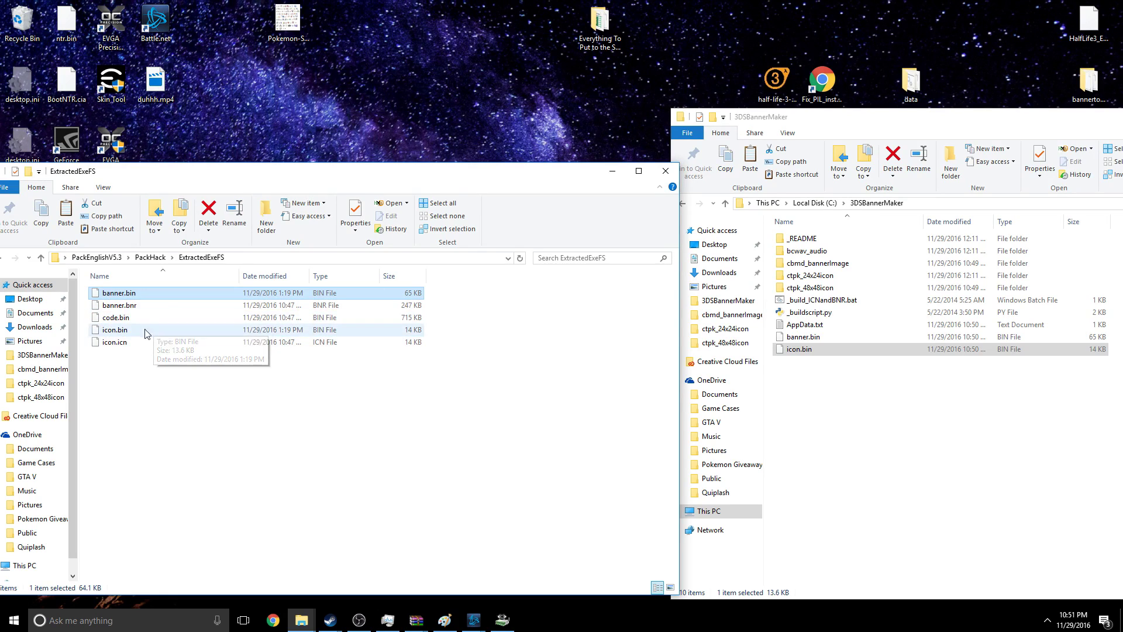
pyautogui.moveTo(147, 310)
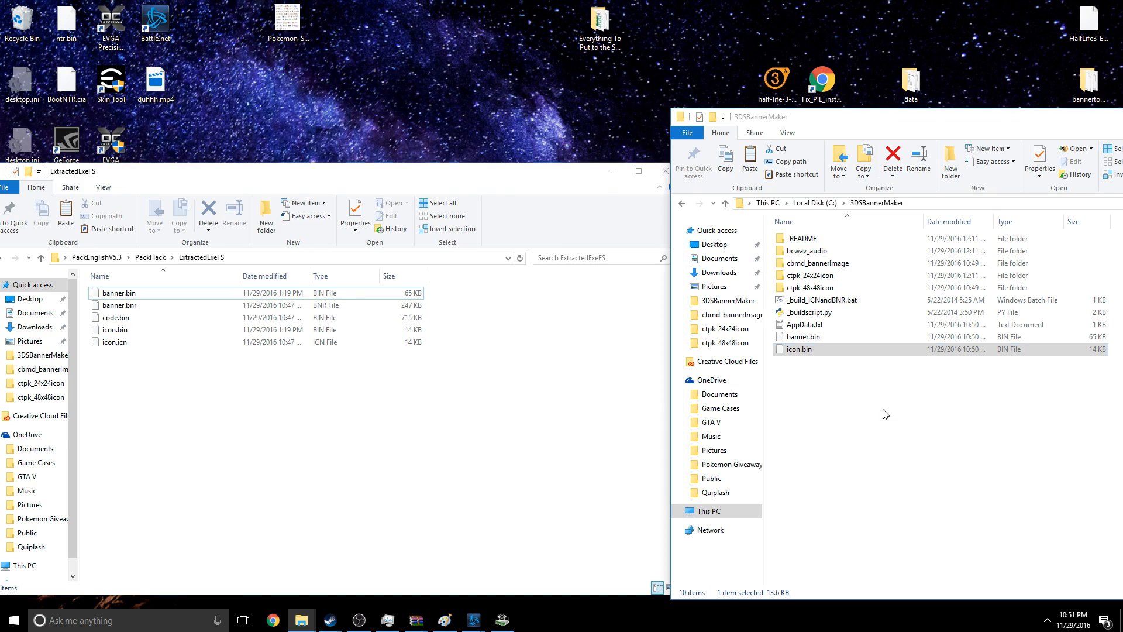
# - Overwrite ExtractedExeFS with the new banner.bin and icon.bin, delete banner.bnr and icon.icn, return to PackHack
pyautogui.click(802, 337)
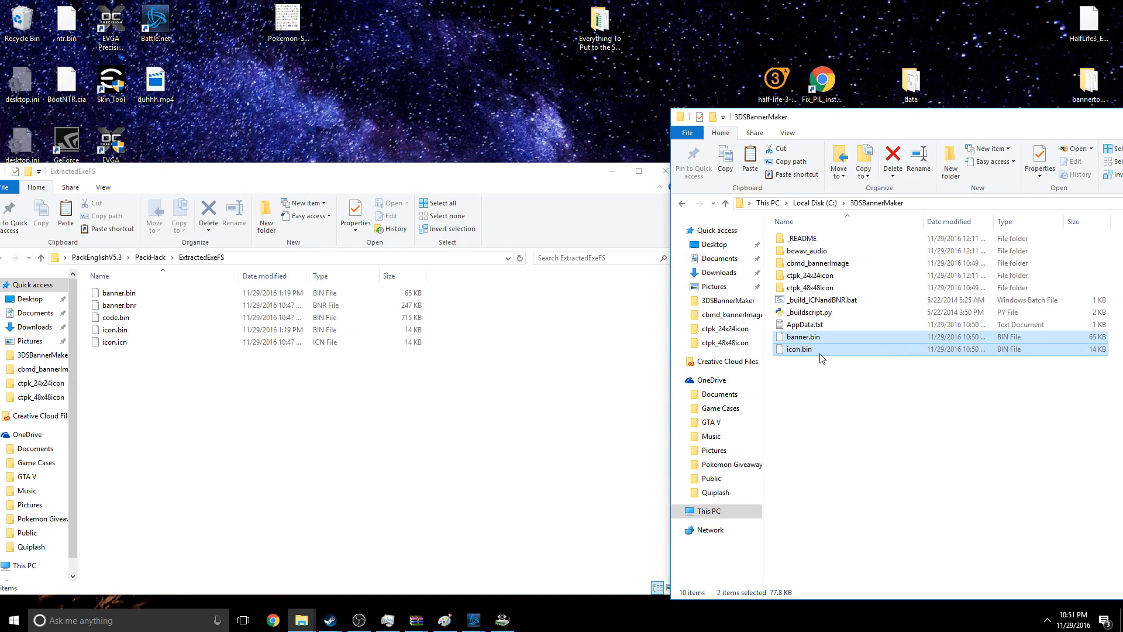
pyautogui.moveTo(822, 351)
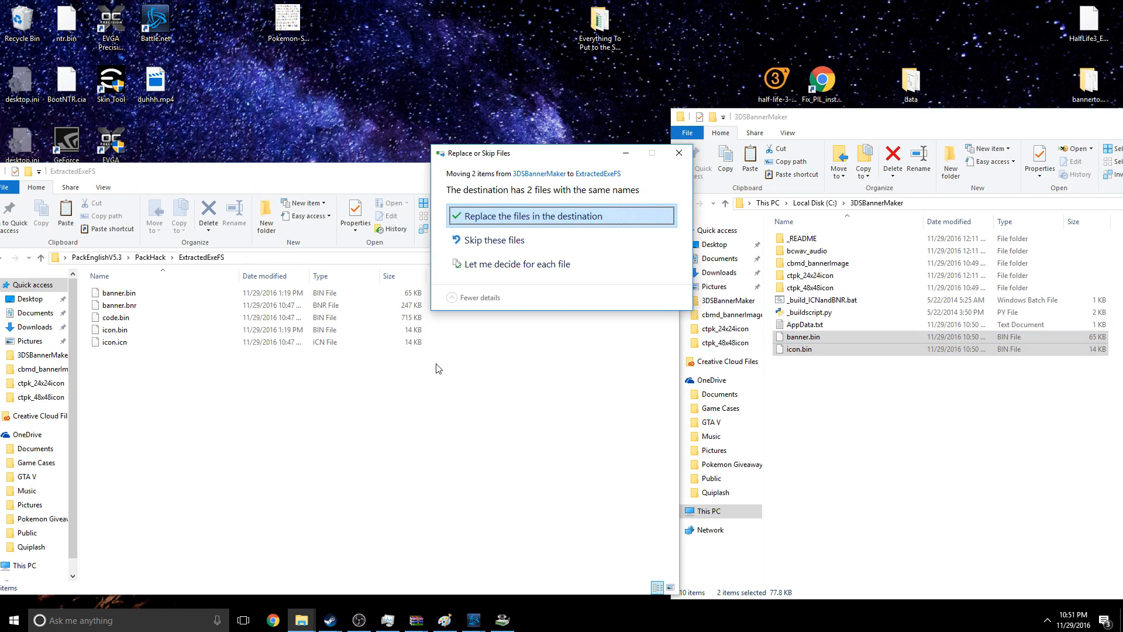
pyautogui.click(534, 216)
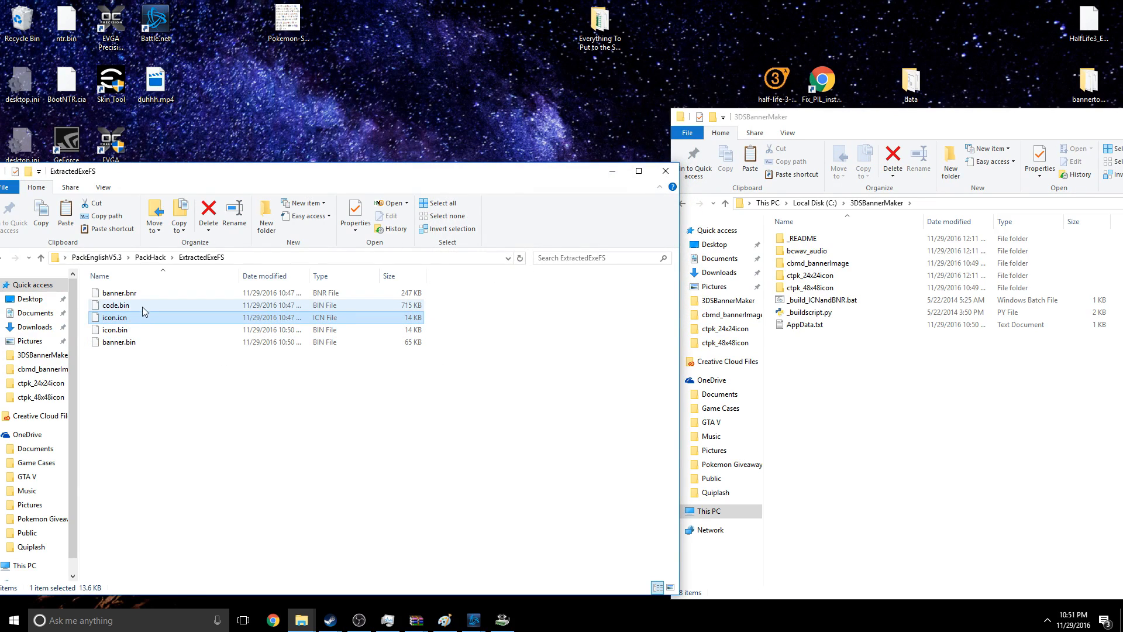
pyautogui.moveTo(119, 293)
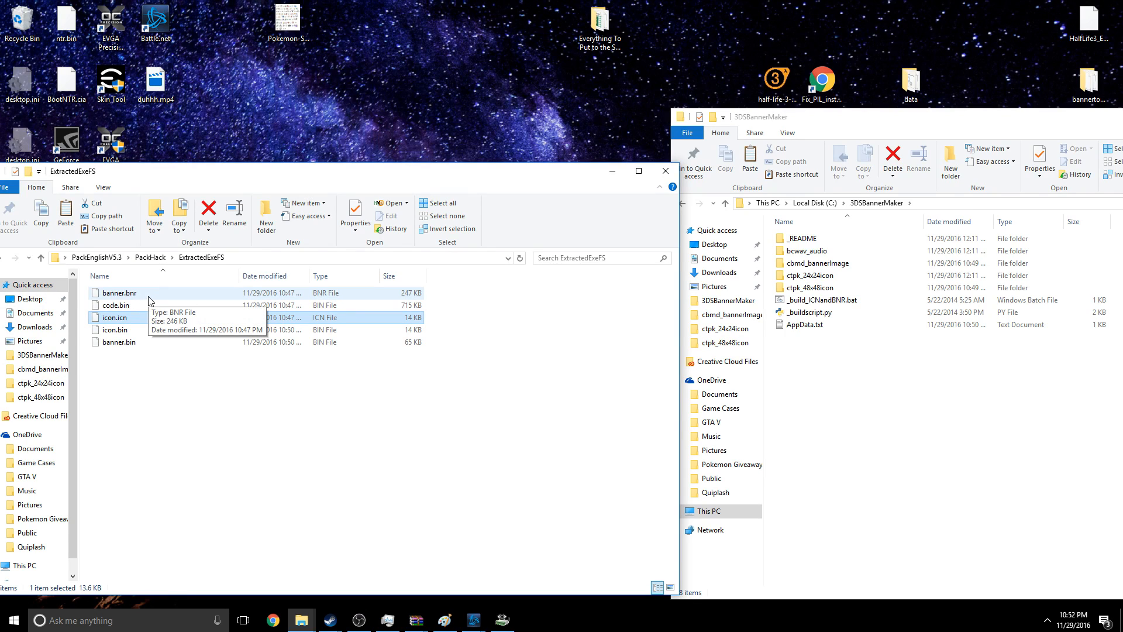
pyautogui.click(115, 317)
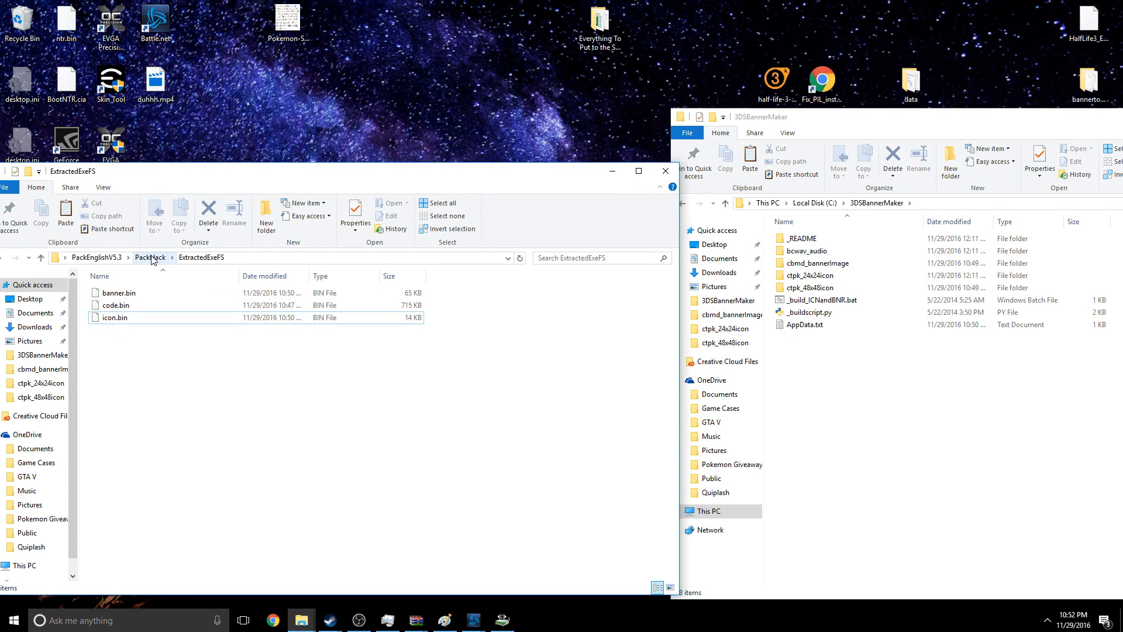
pyautogui.click(151, 257)
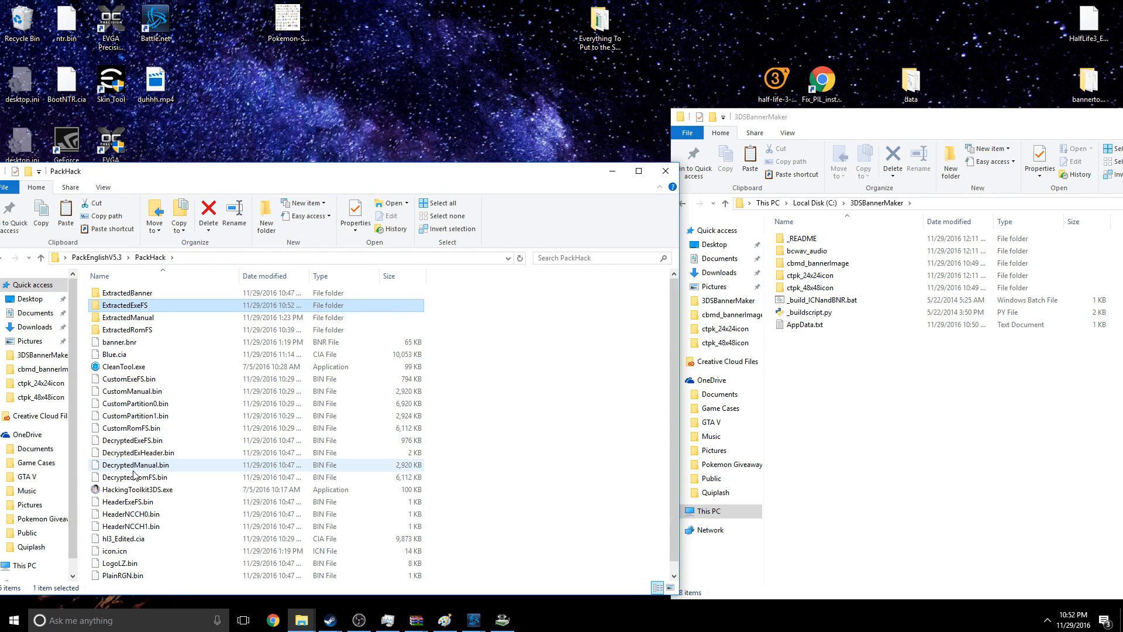
# - Run HackingToolkit3DS, choose the CR rebuild option, and name the output hl4
pyautogui.doubleClick(135, 489)
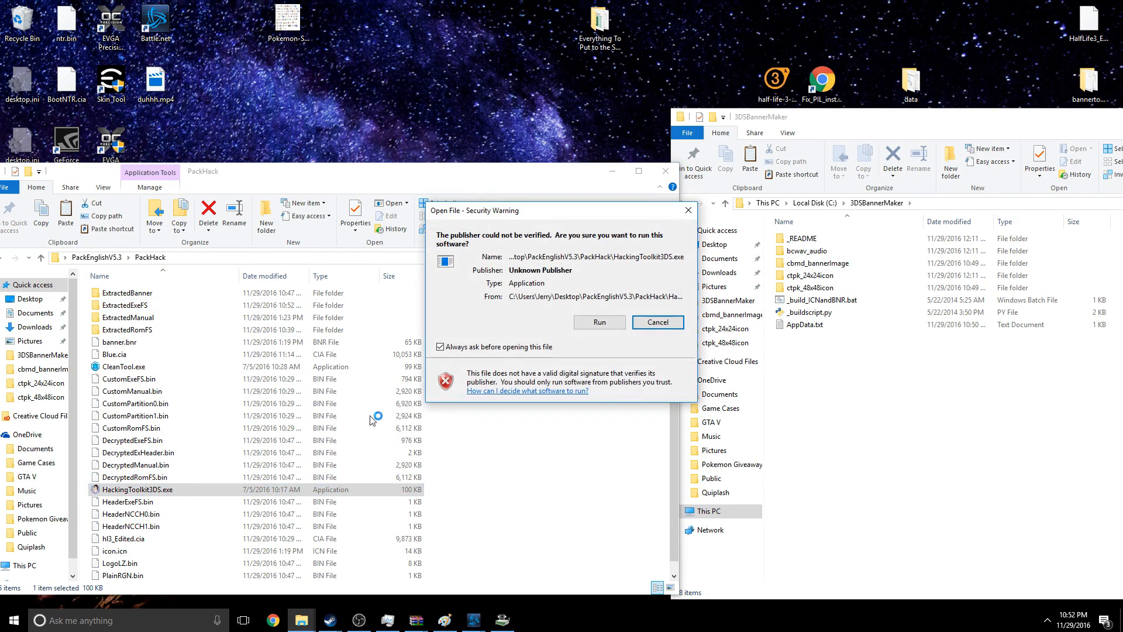
pyautogui.click(599, 321)
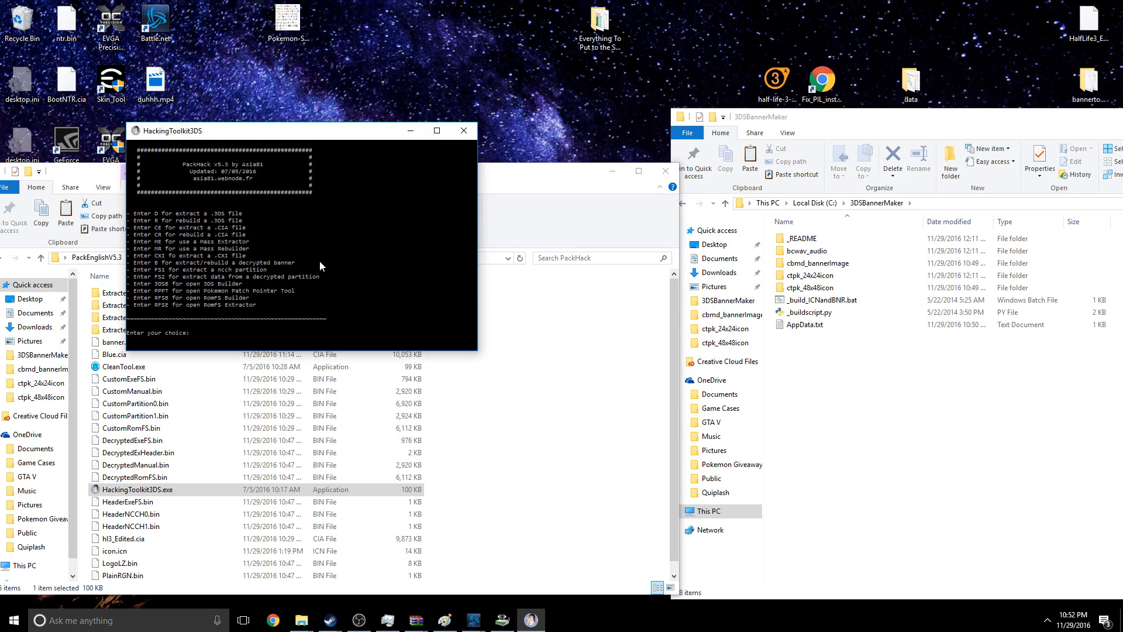
pyautogui.write('c')
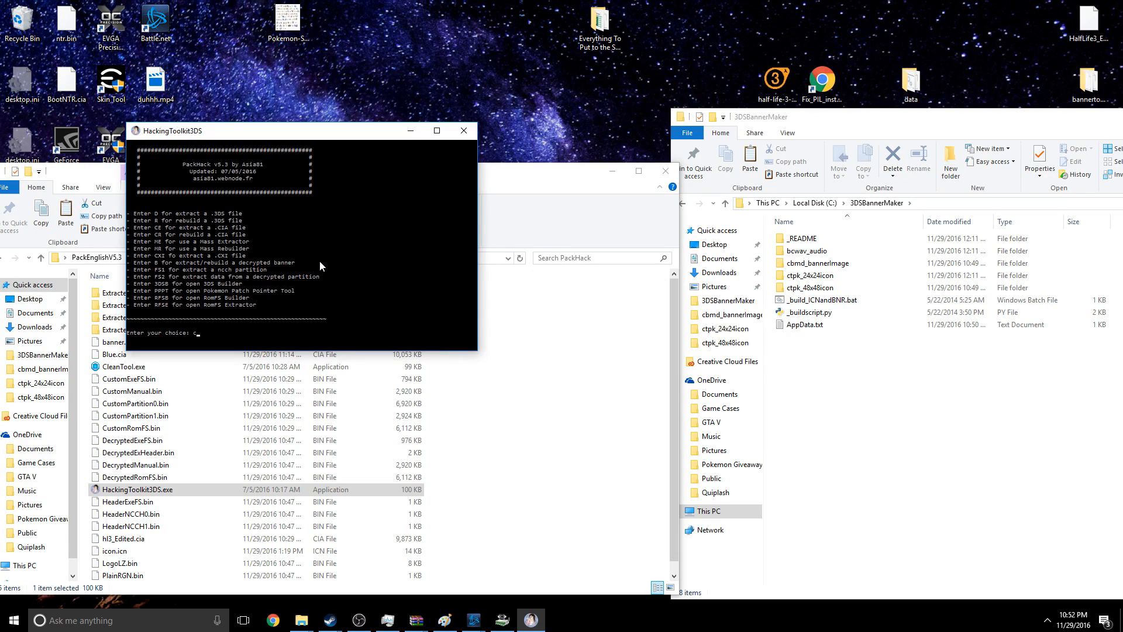
pyautogui.write('CR')
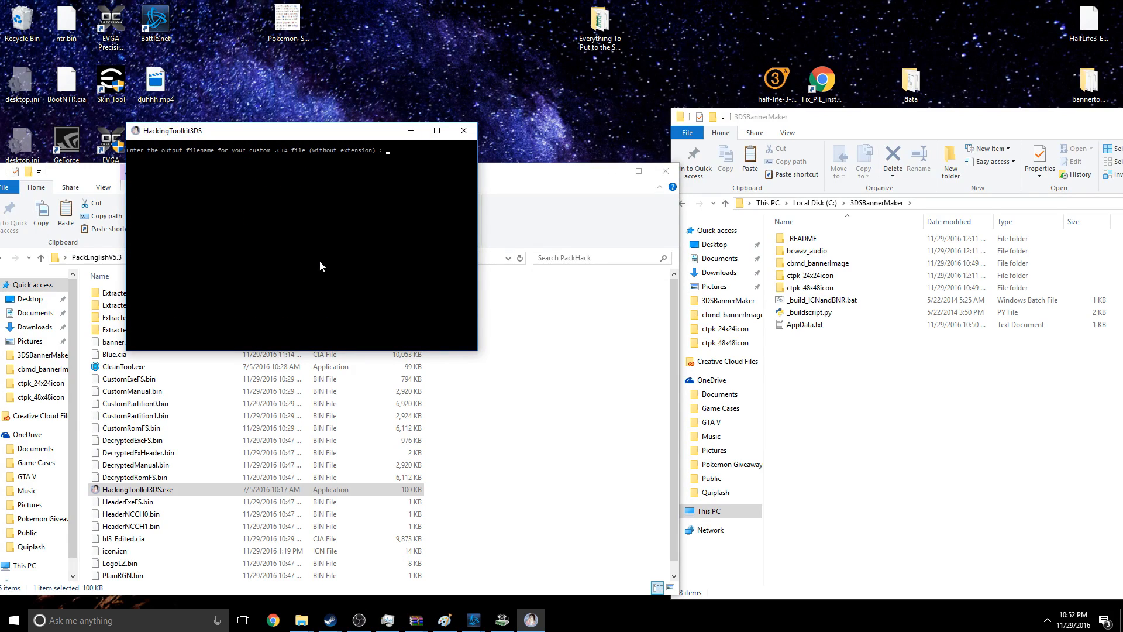
pyautogui.write('hl')
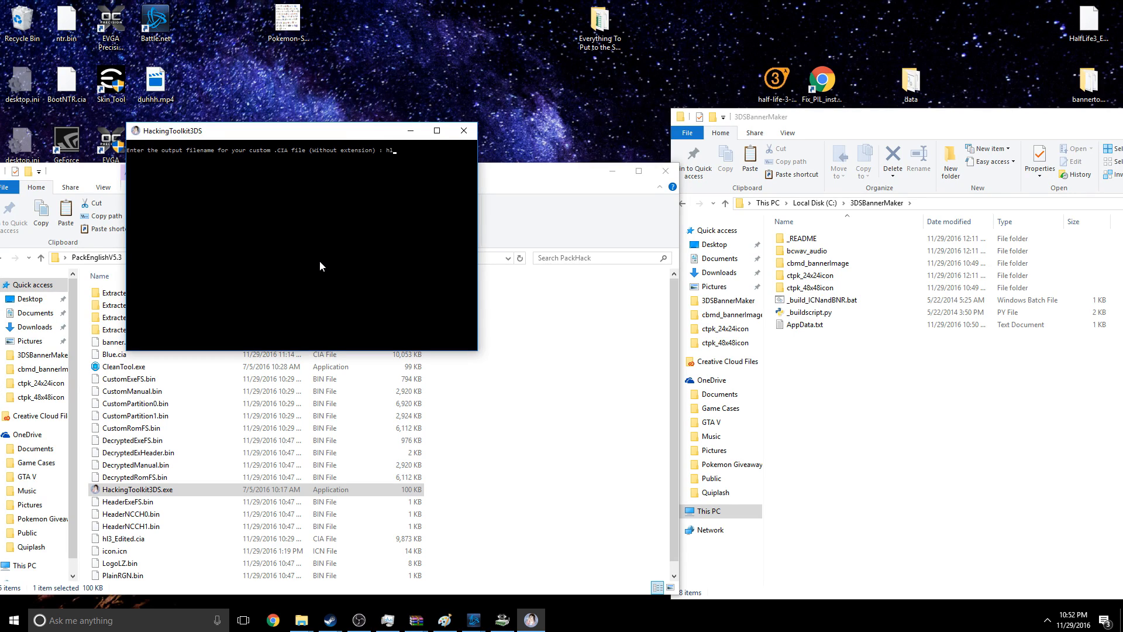
pyautogui.write('4')
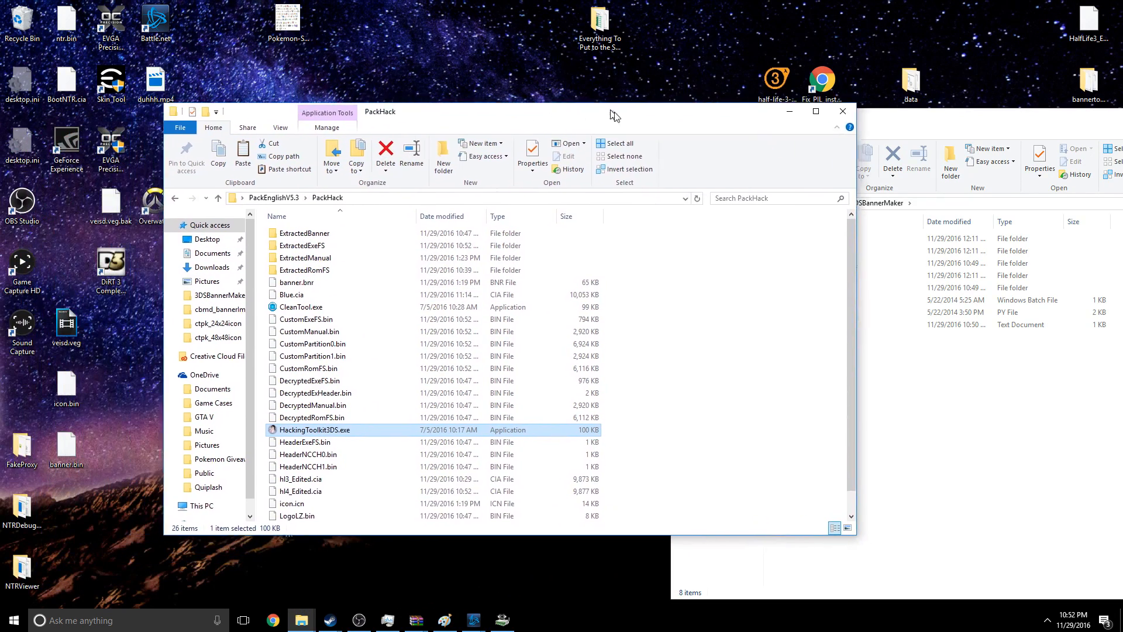
# - Select the 9,877 KB hl4_Edited.cia in PackHack and copy it to the desktop
pyautogui.click(313, 472)
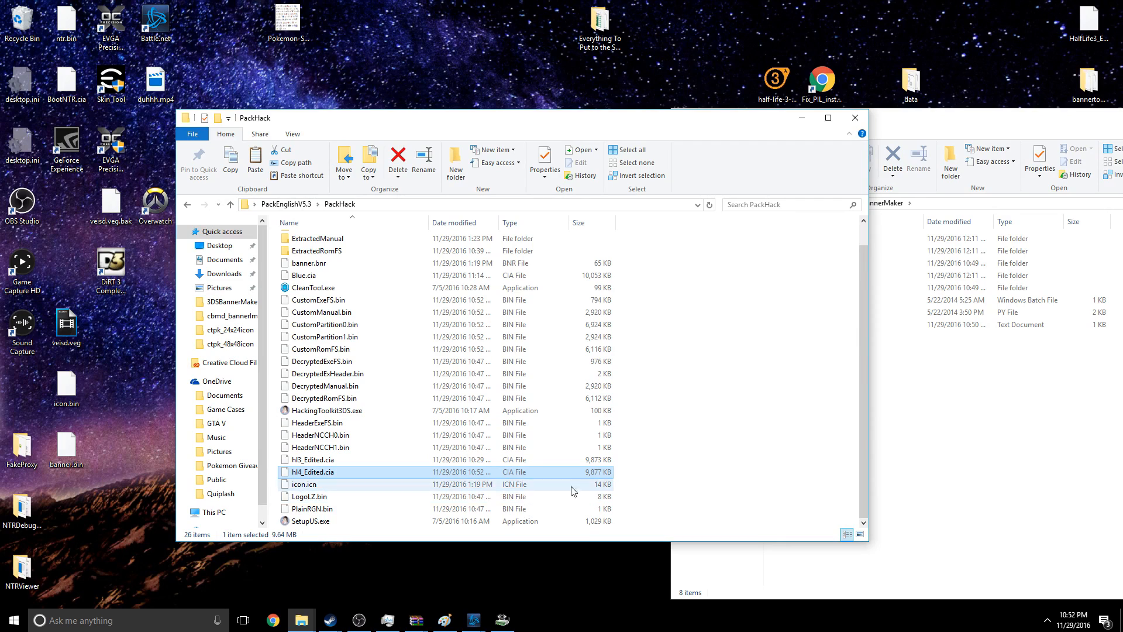
pyautogui.moveTo(562, 385)
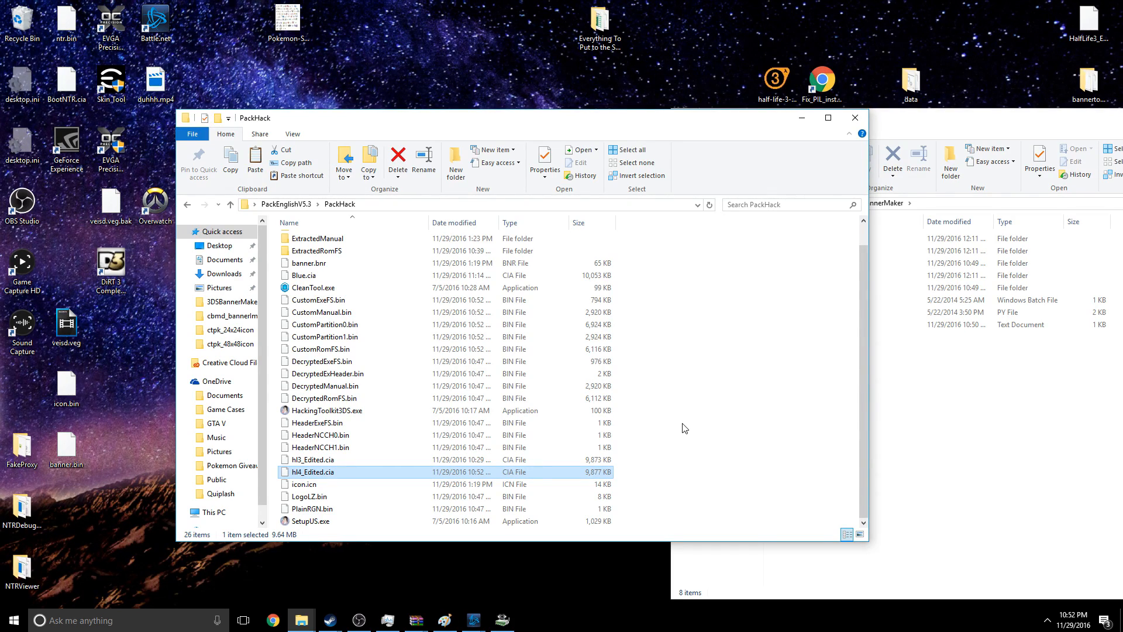
pyautogui.moveTo(543, 480)
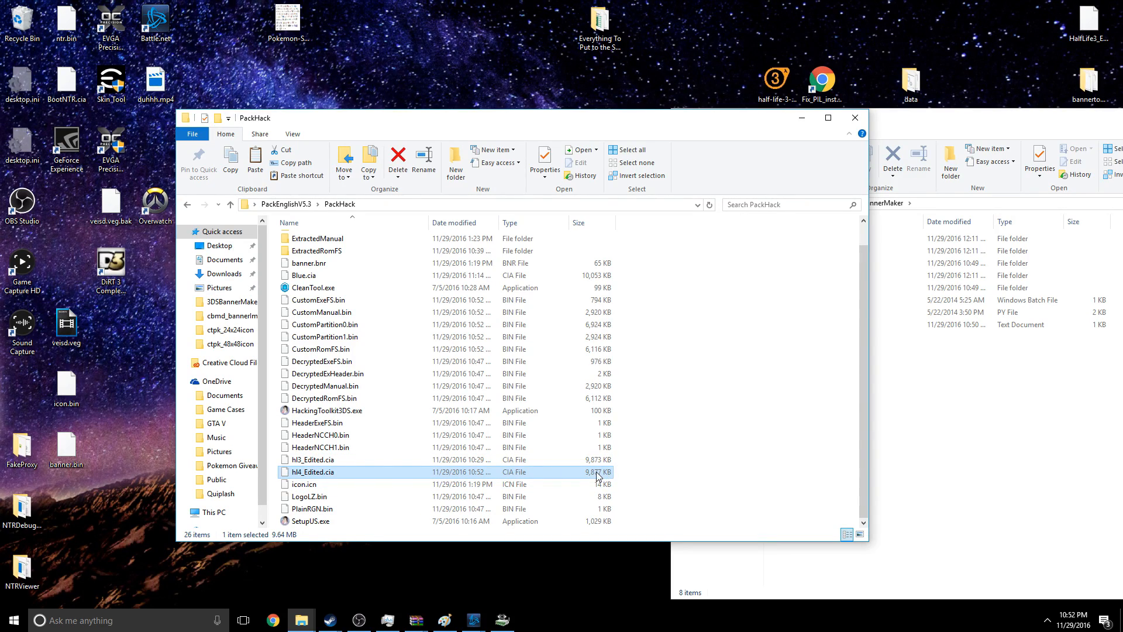
pyautogui.moveTo(609, 481)
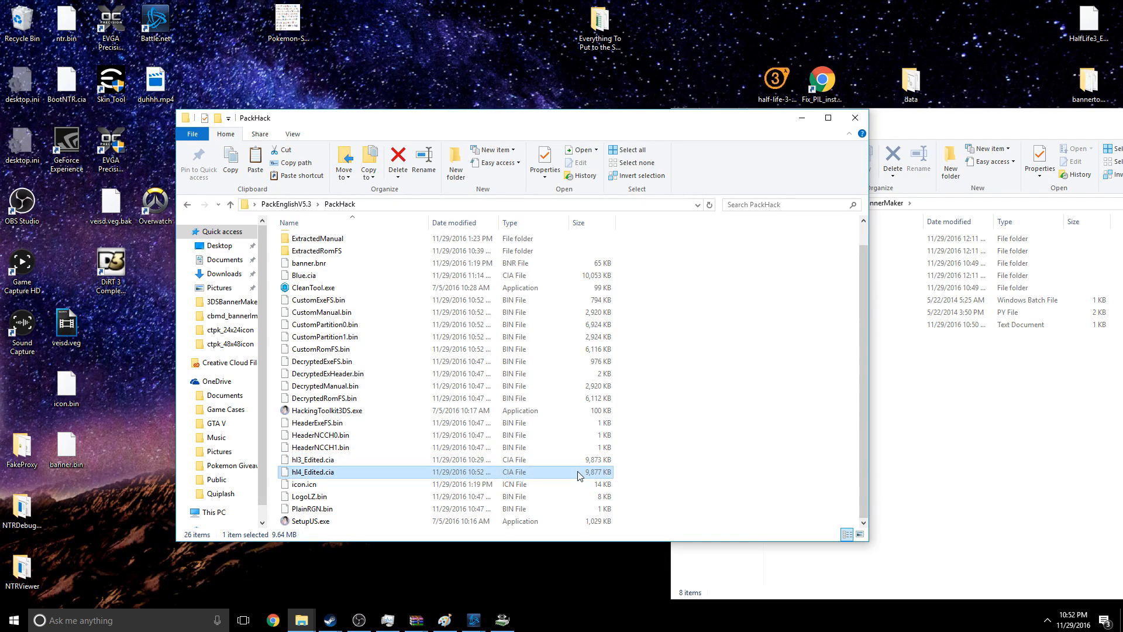
pyautogui.moveTo(306, 479)
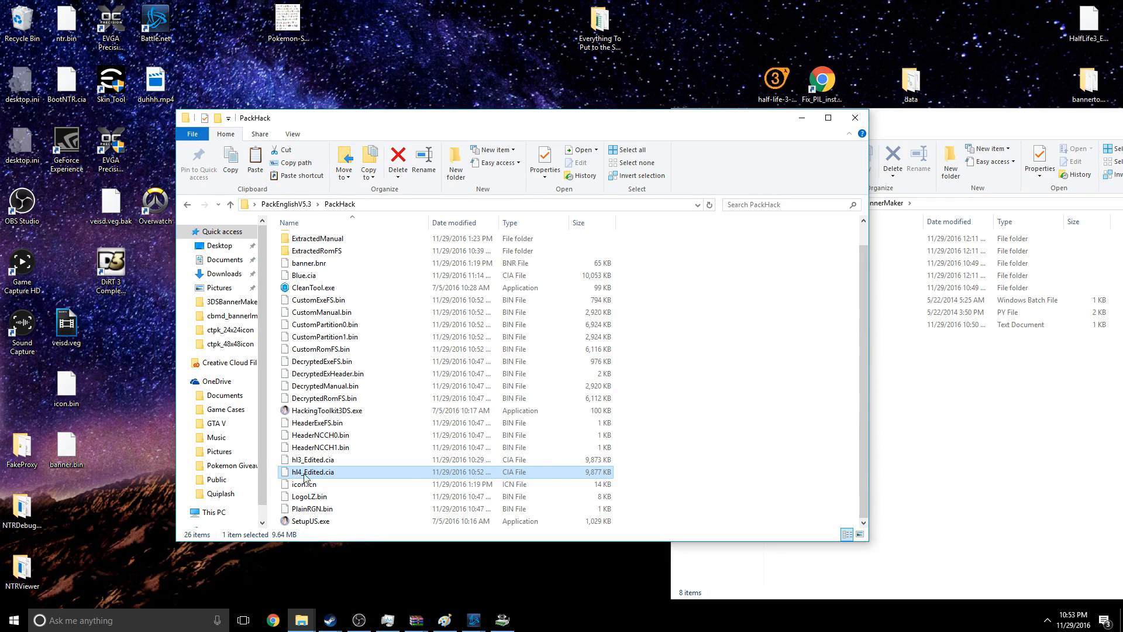
pyautogui.moveTo(411, 481)
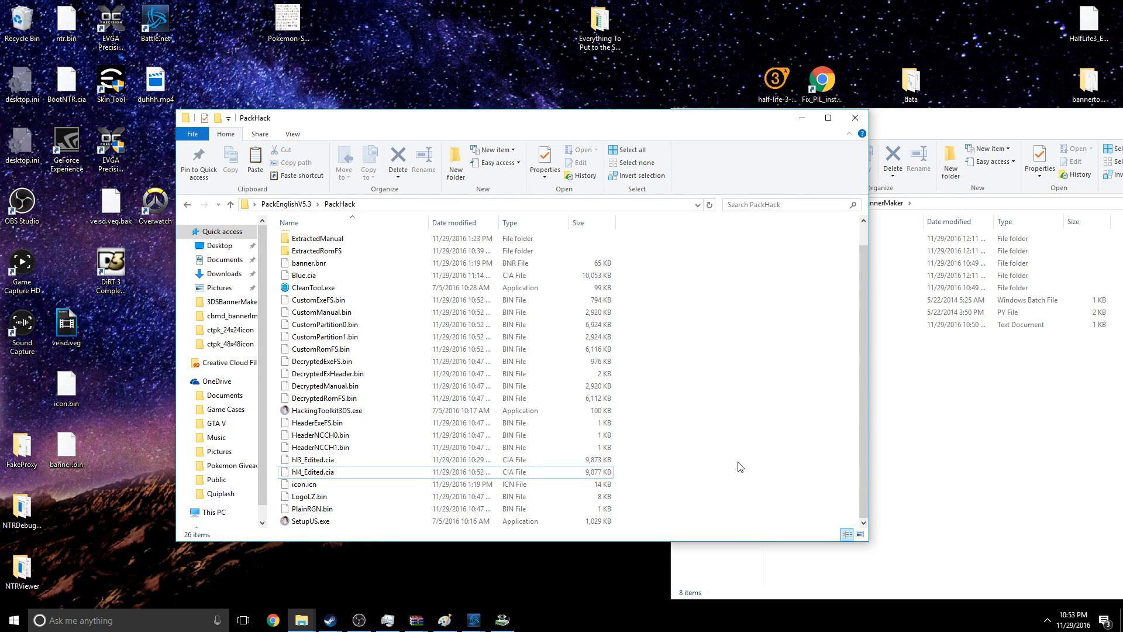
pyautogui.click(322, 349)
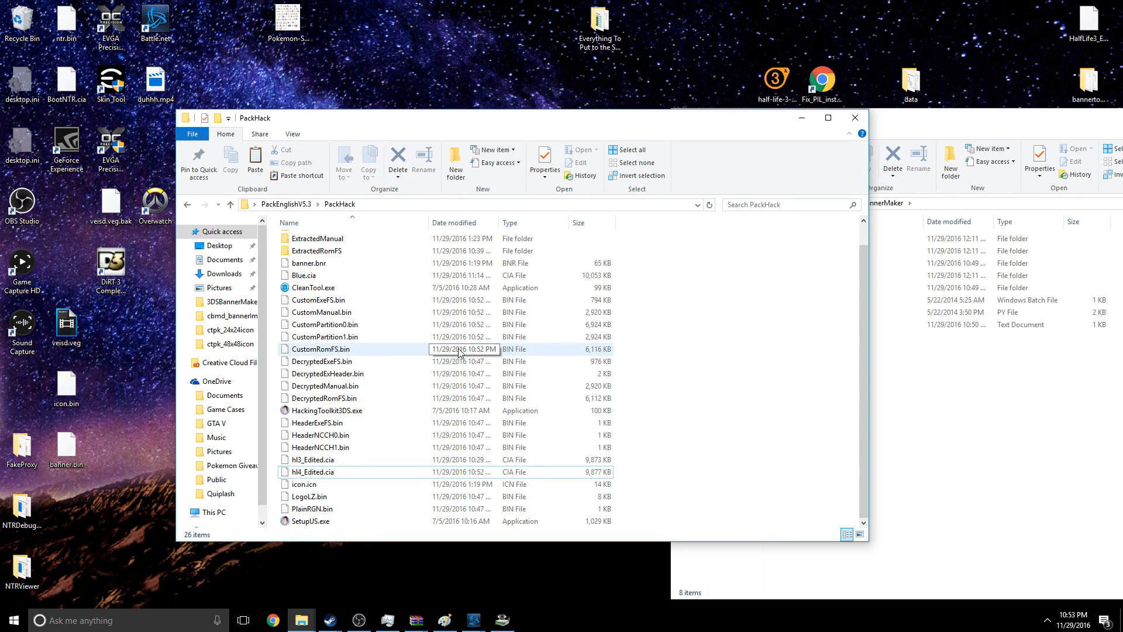
pyautogui.moveTo(403, 360)
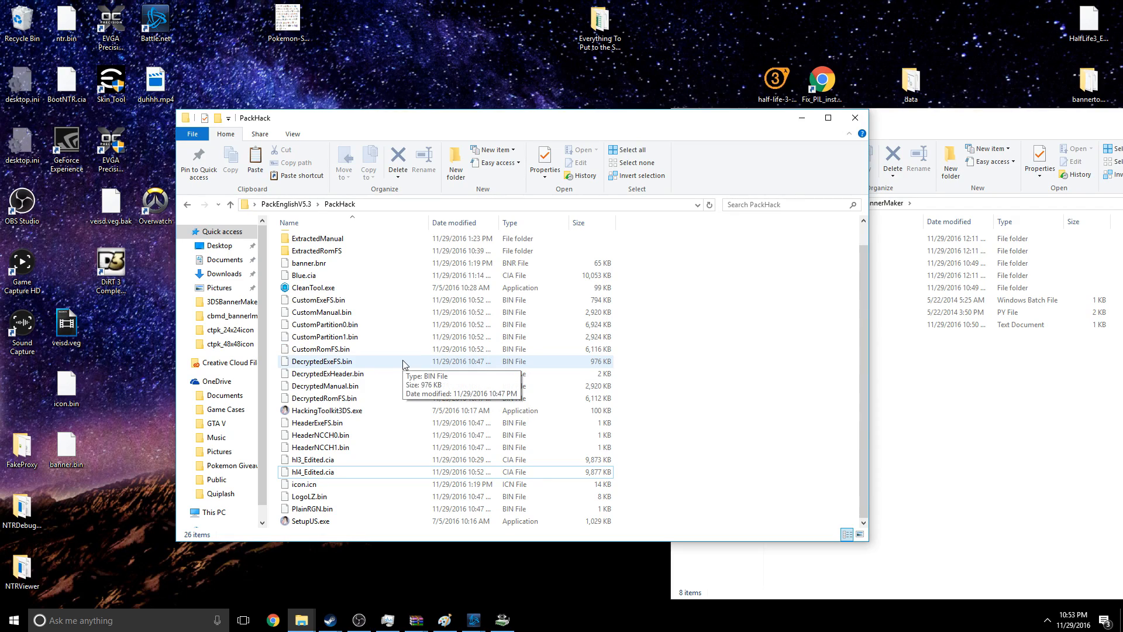
pyautogui.click(312, 472)
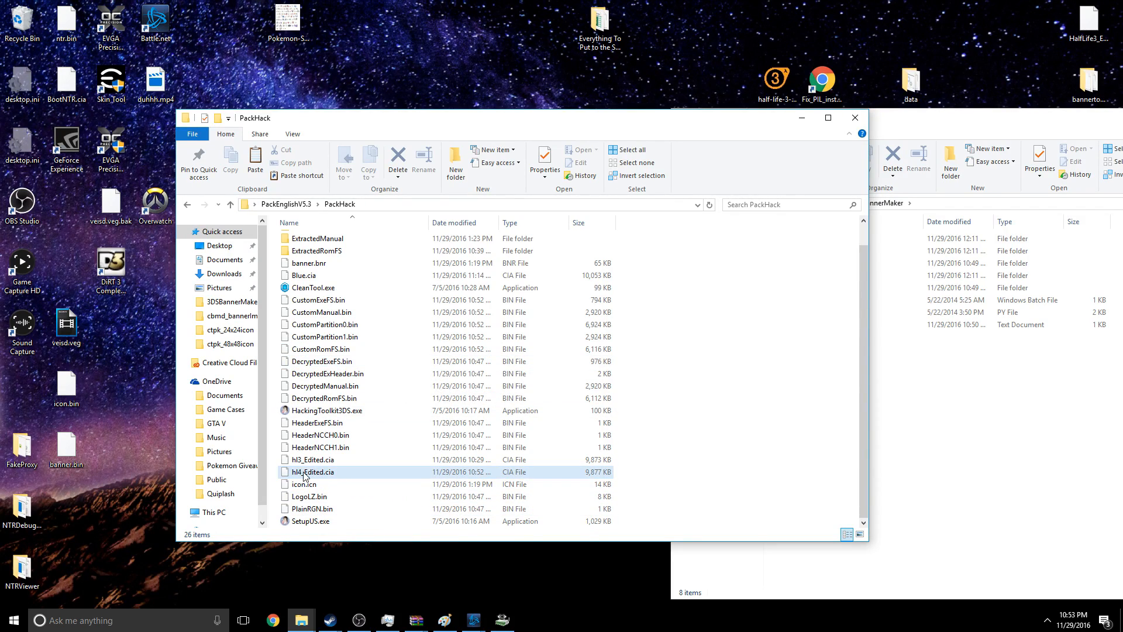
pyautogui.moveTo(361, 483)
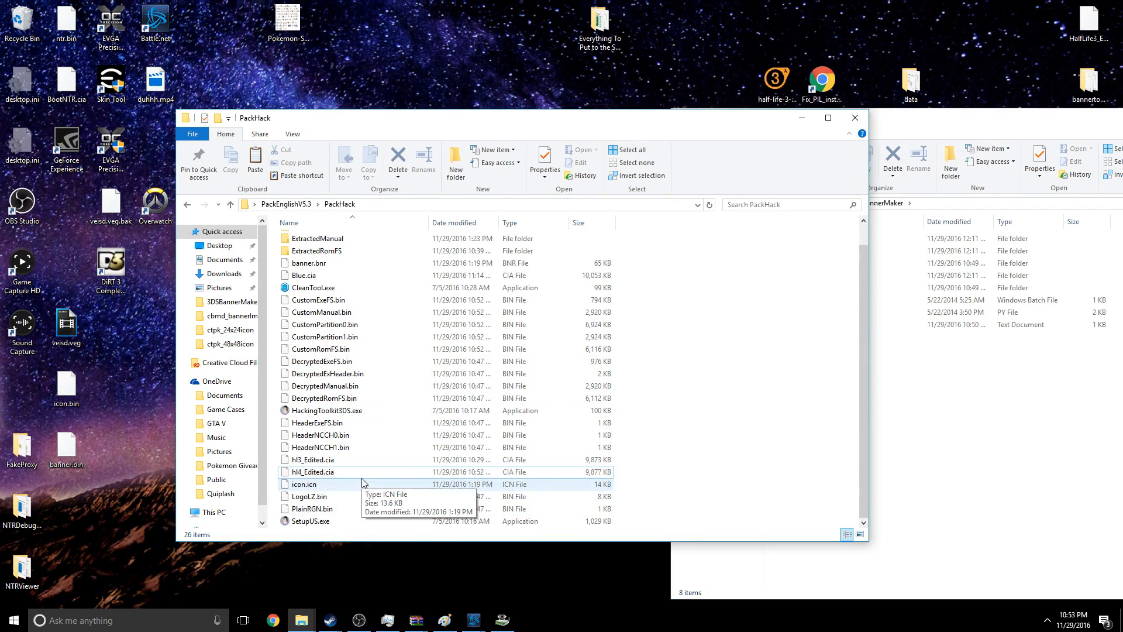
pyautogui.moveTo(361, 475)
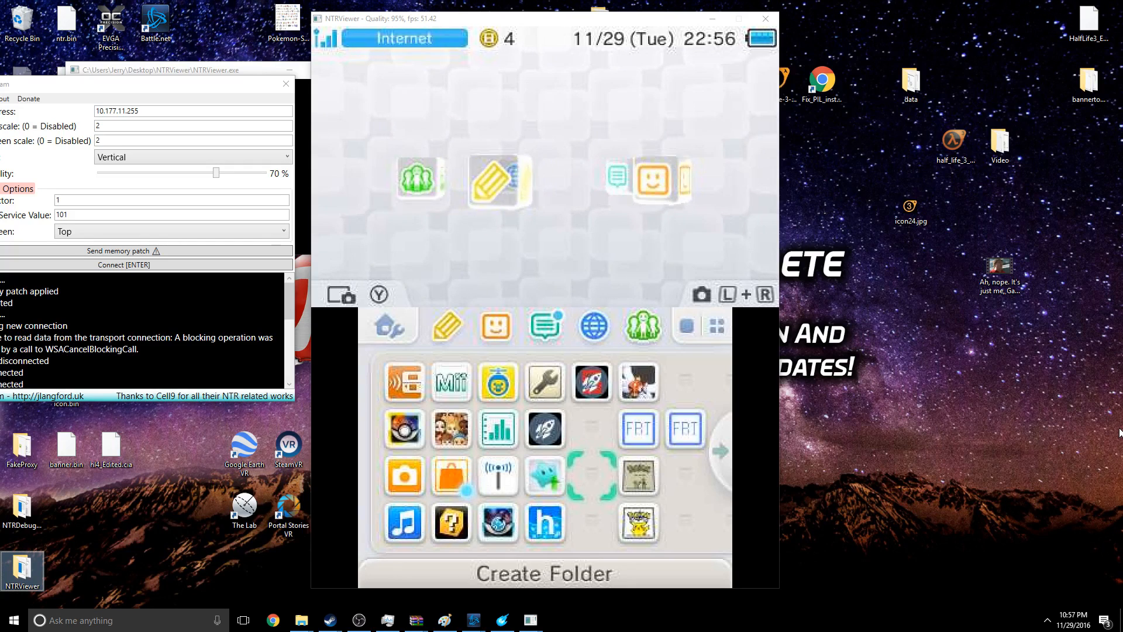
# - Launch FBI on the streamed 3DS and browse the SD card root to hl4_Edited.cia
pyautogui.click(497, 428)
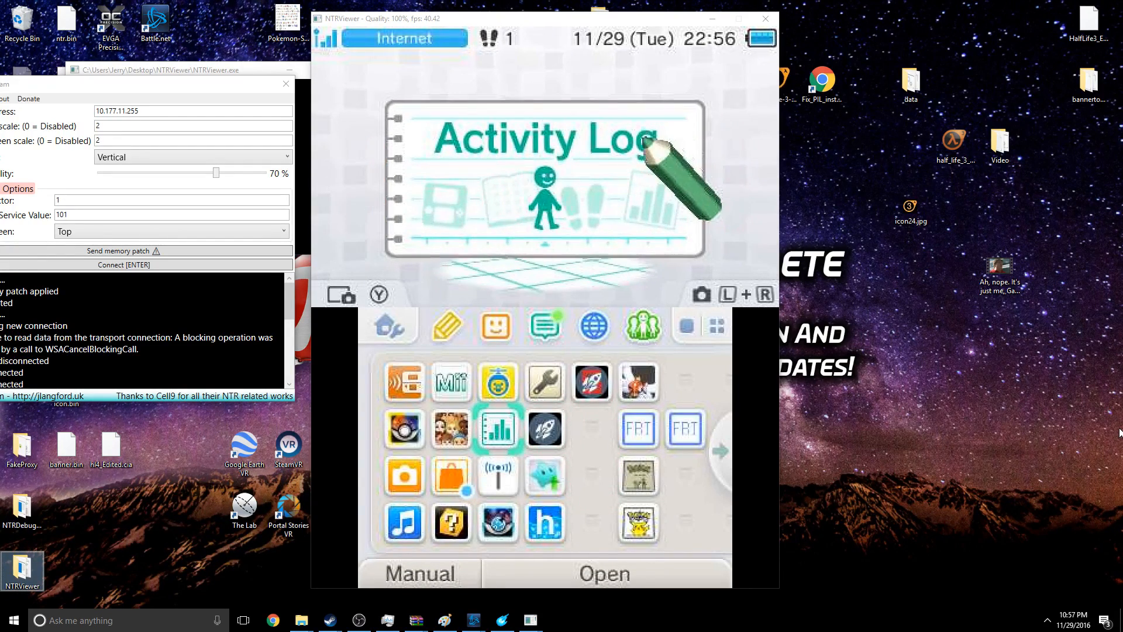
pyautogui.click(546, 428)
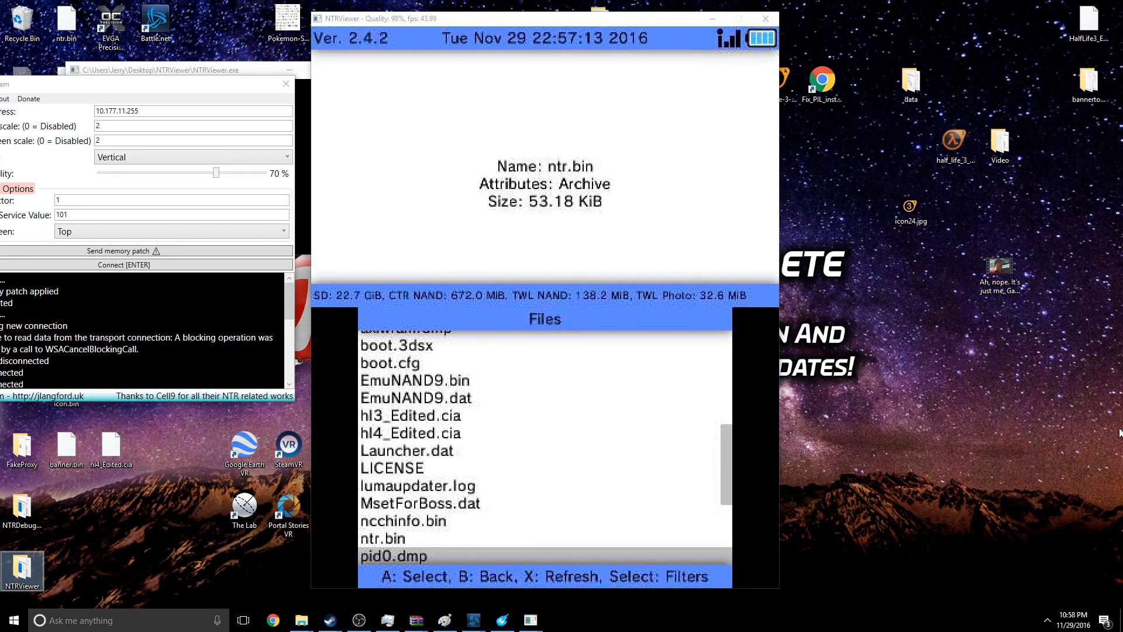
# - Install hl4_Edited.cia with FBI's Install CIA and confirm, then return to the HOME Menu
pyautogui.click(411, 433)
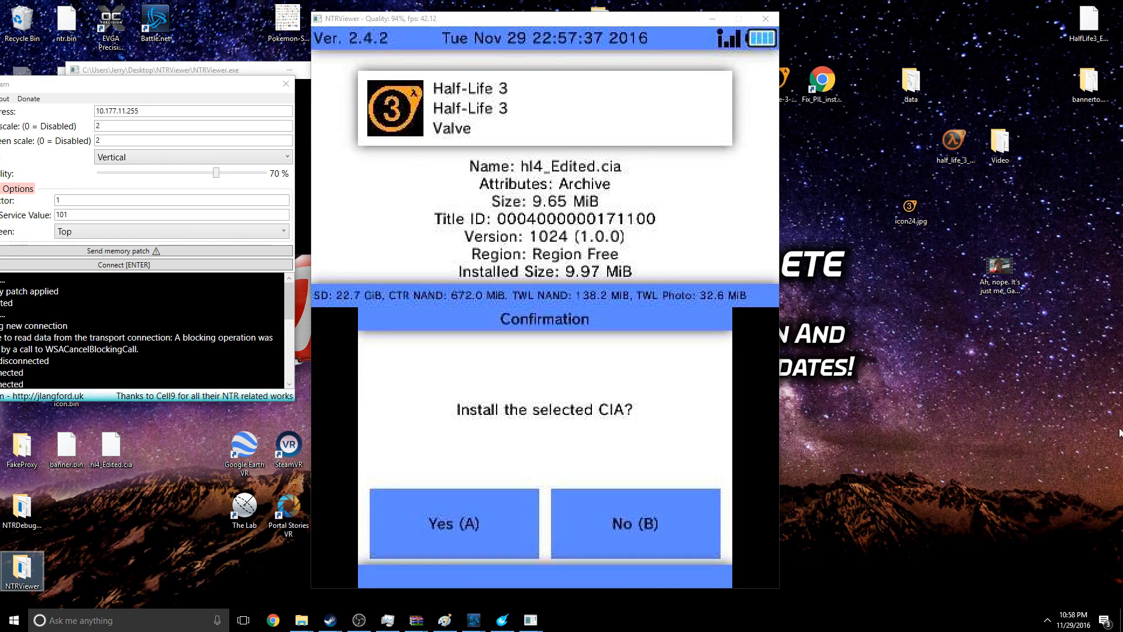
pyautogui.click(452, 523)
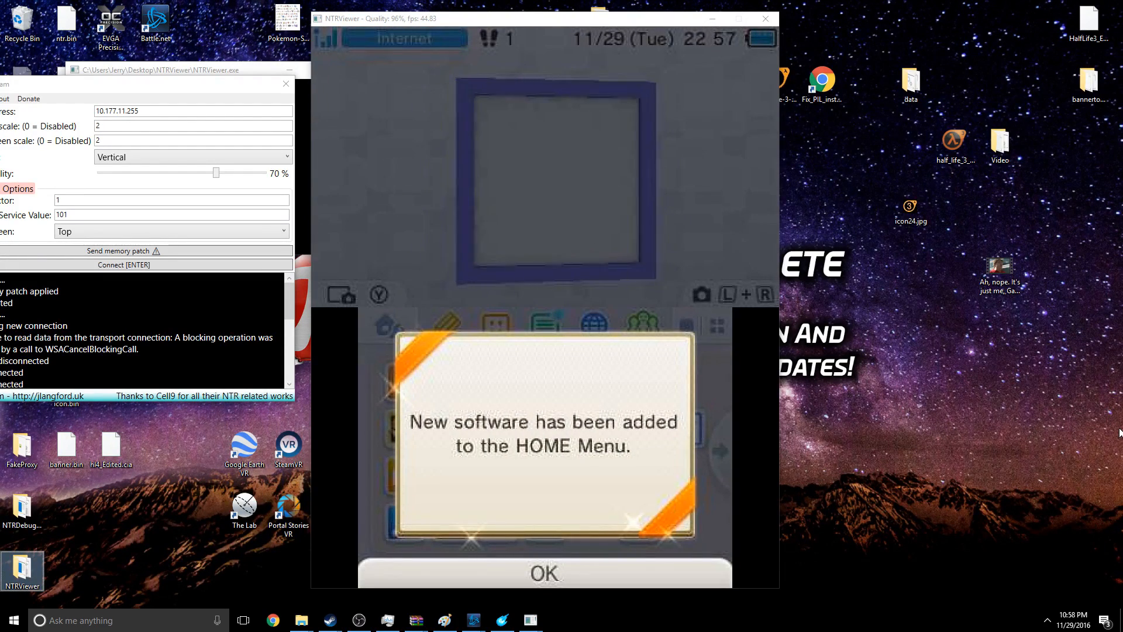
pyautogui.click(543, 574)
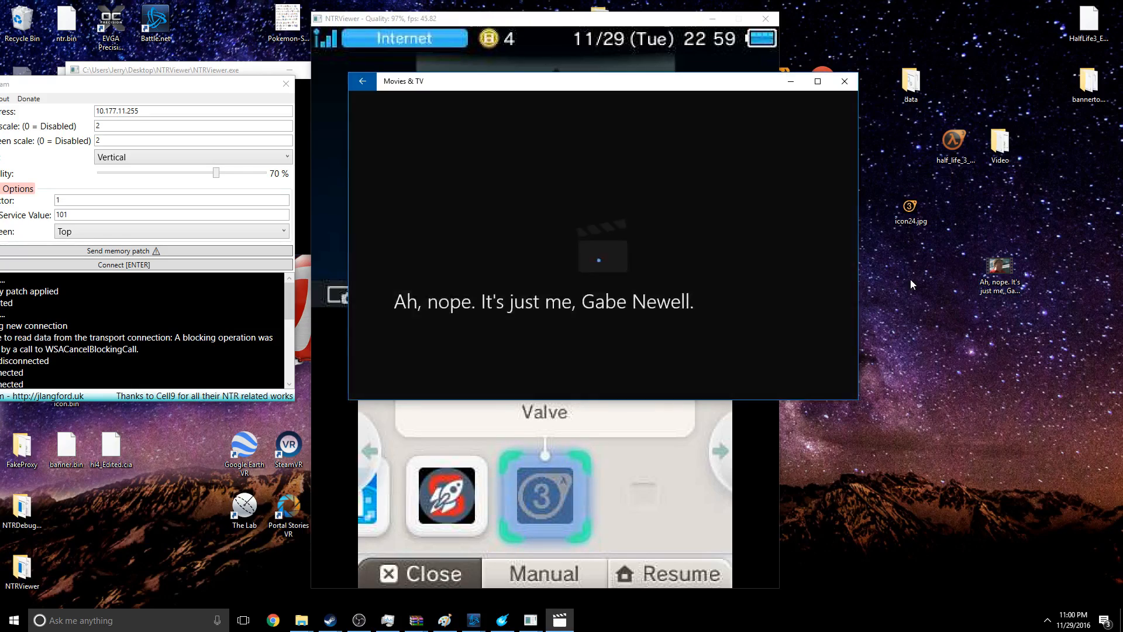
# - Play the joke clip in Movies & TV, then close the player window
pyautogui.click(603, 245)
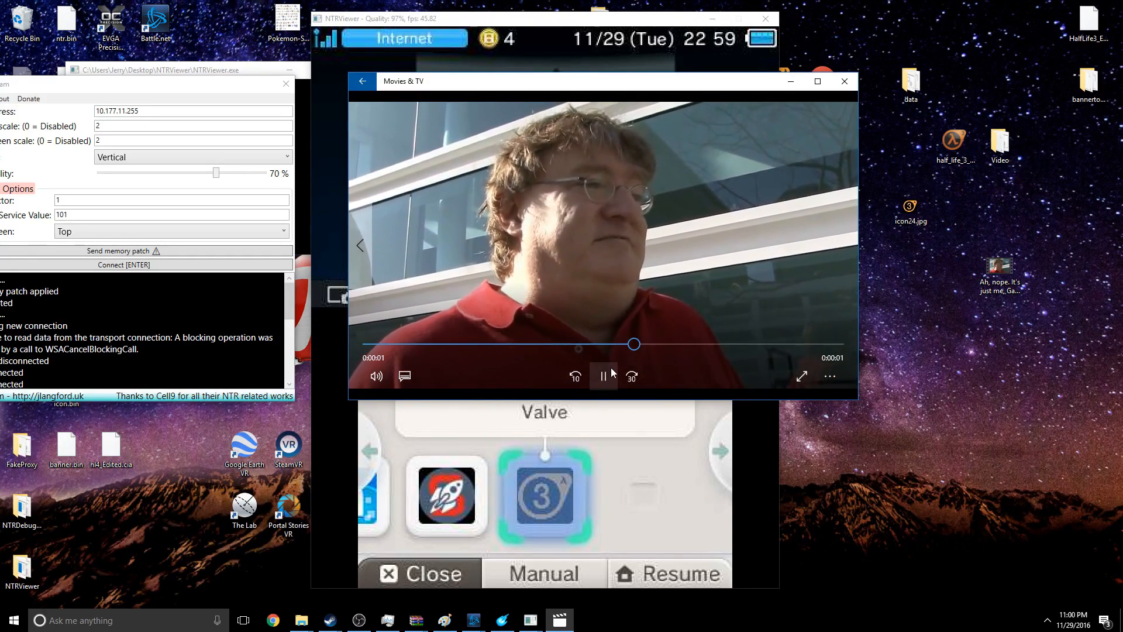
pyautogui.click(843, 81)
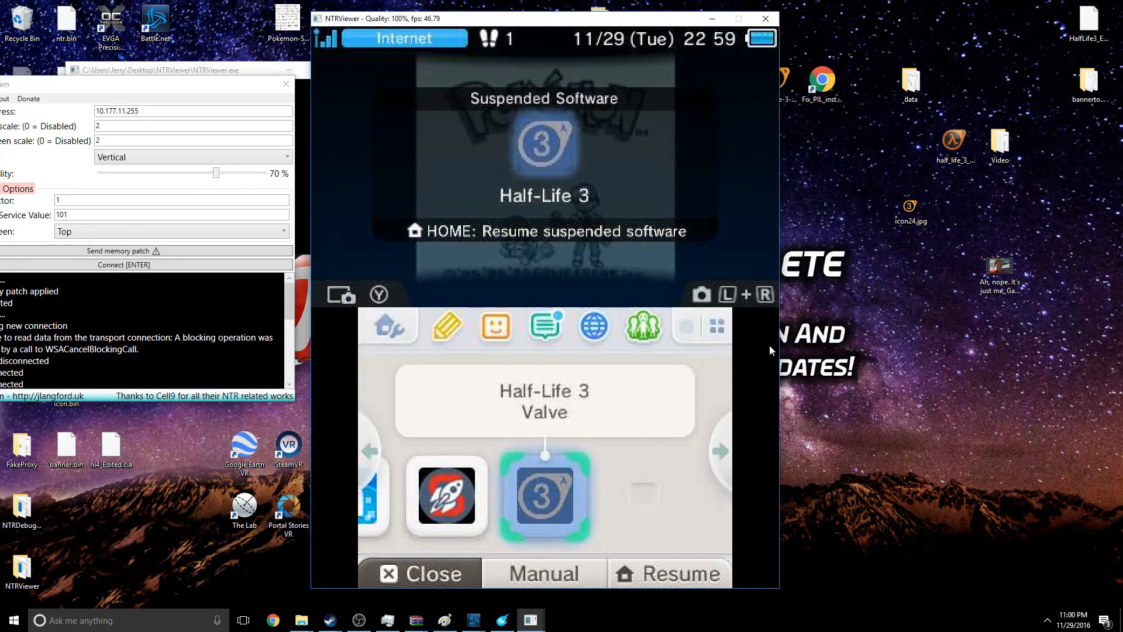